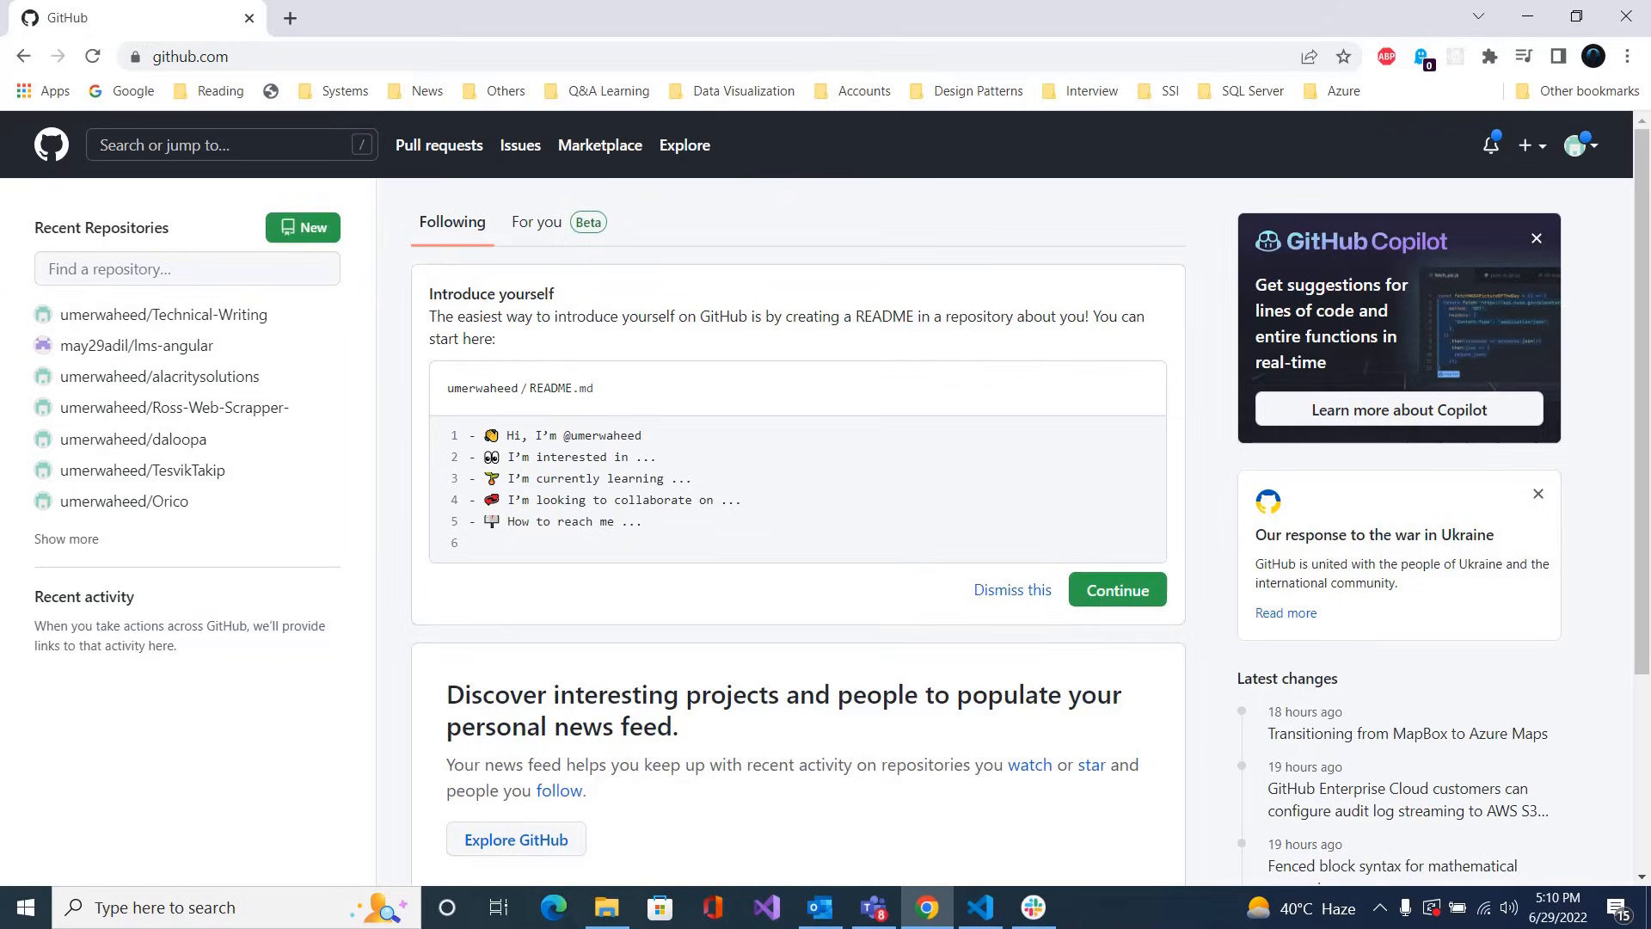
# Browse the ScheduleAutomation folder and its ScheduleAutomationPlugIn subfolder, then return to GitHub repositories
pyautogui.click(605, 907)
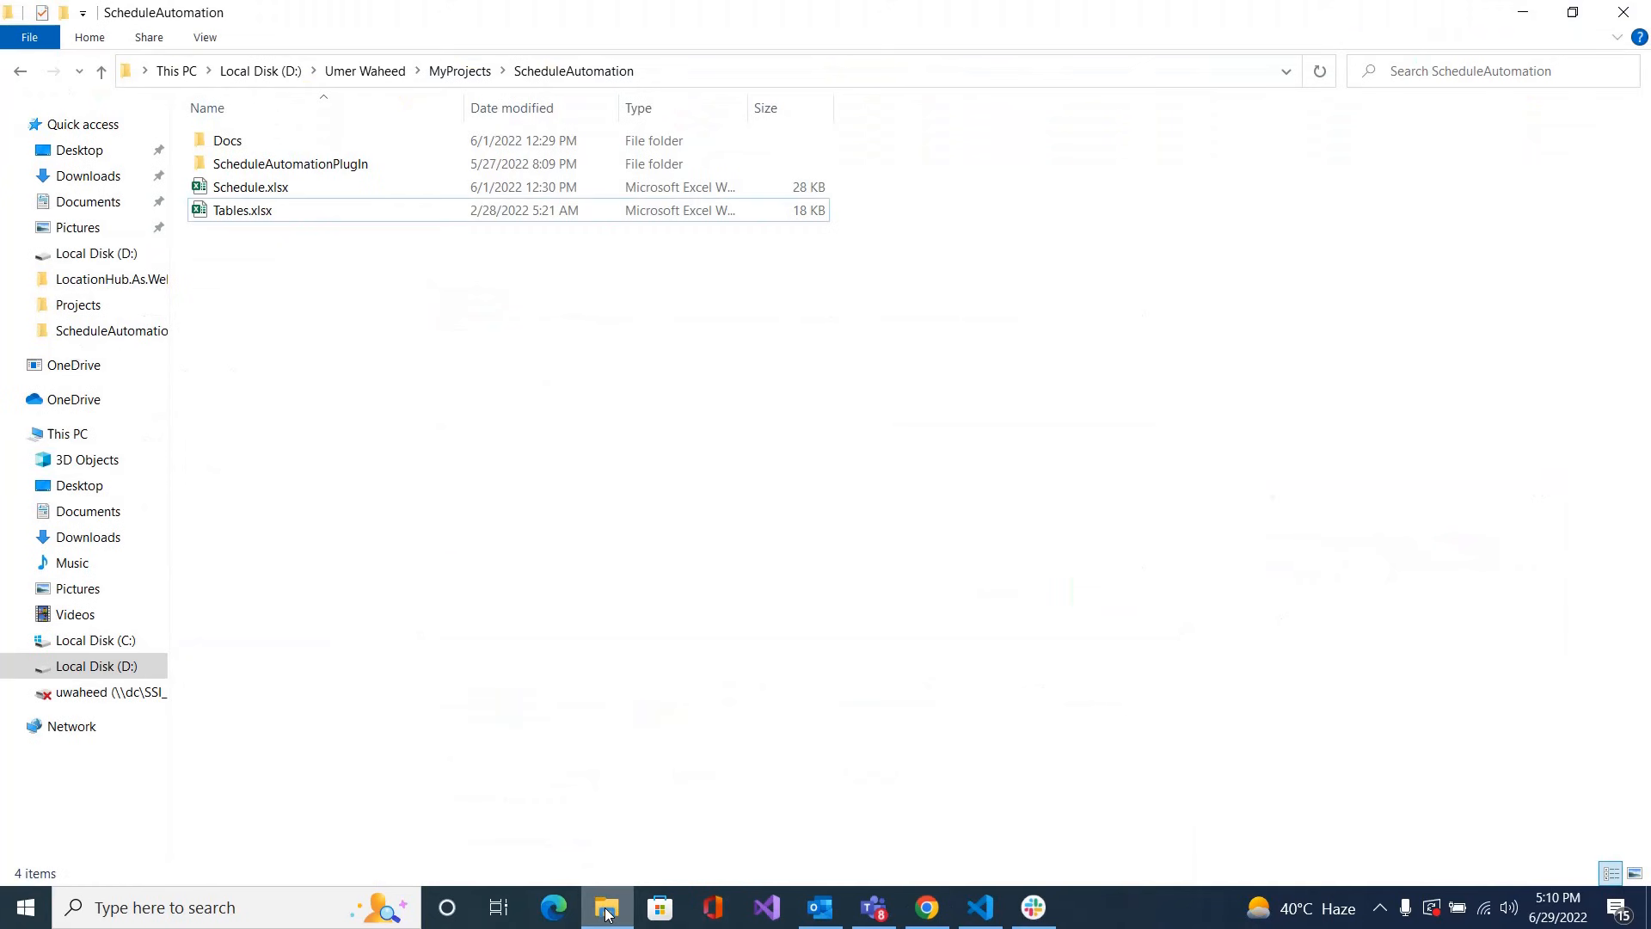
pyautogui.click(291, 163)
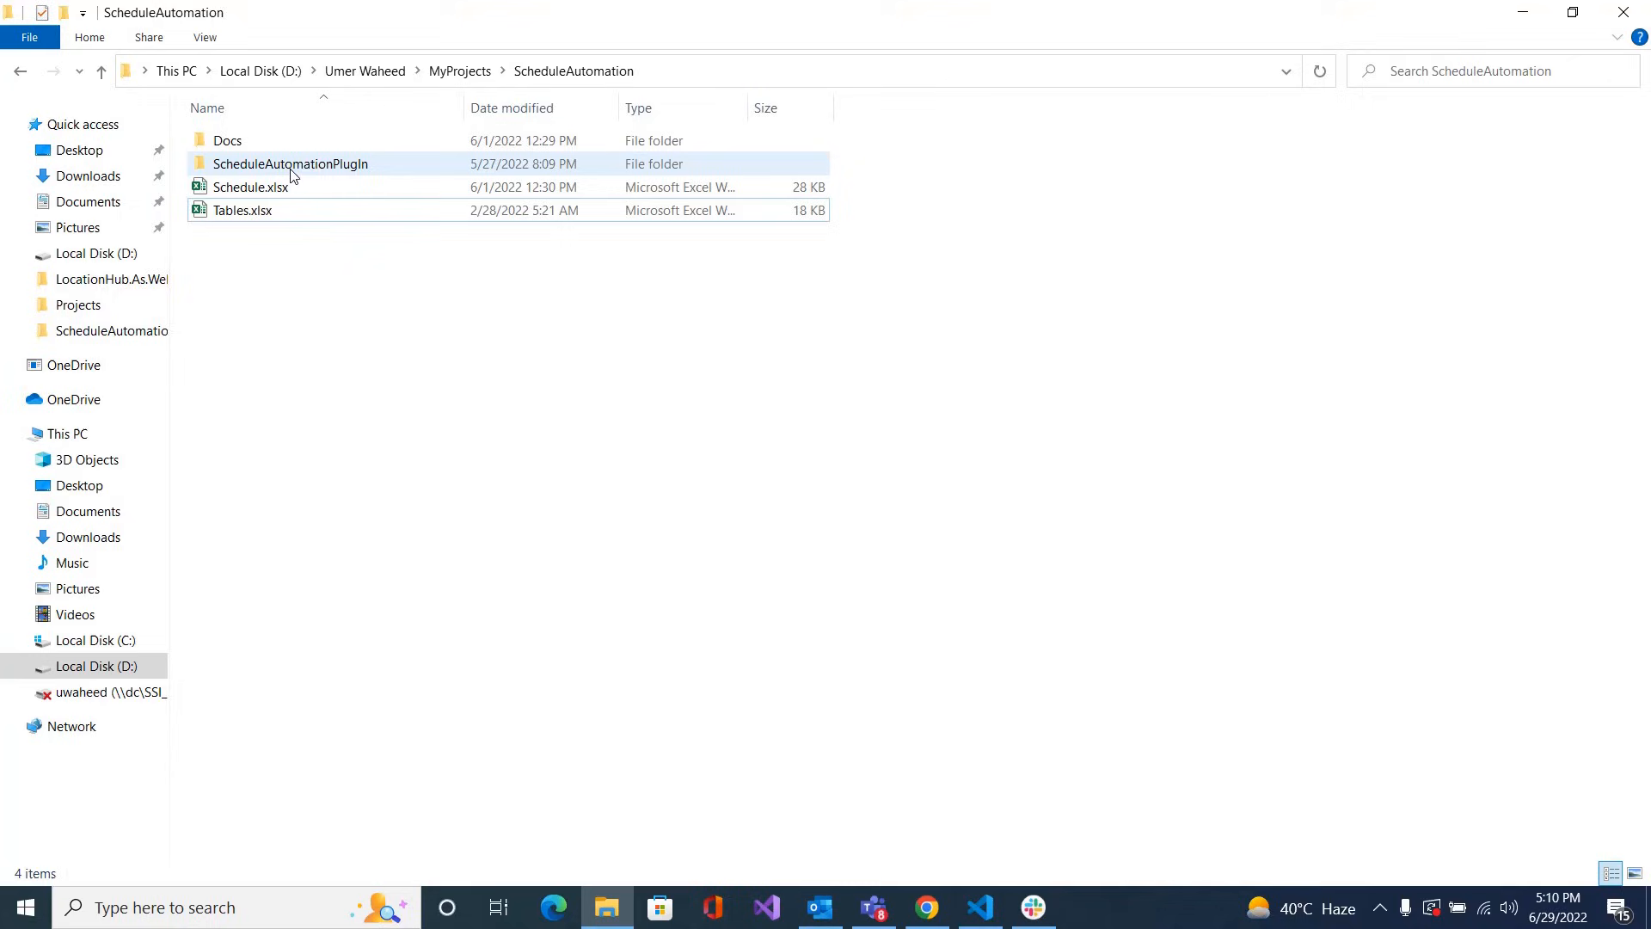
pyautogui.doubleClick(291, 163)
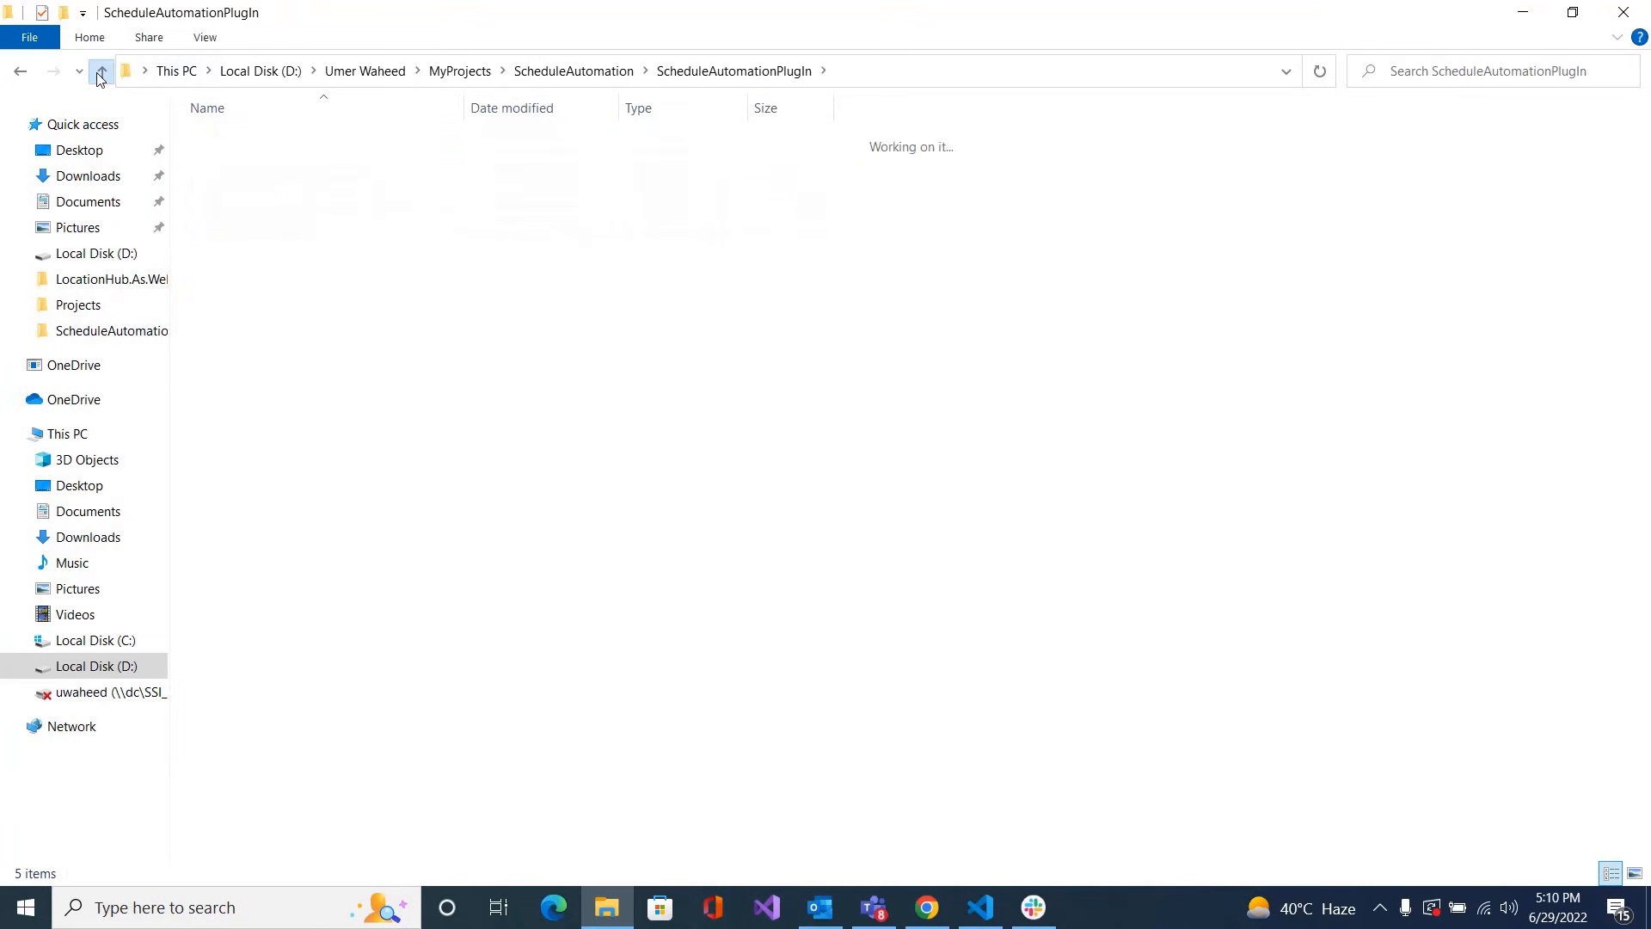
pyautogui.click(101, 71)
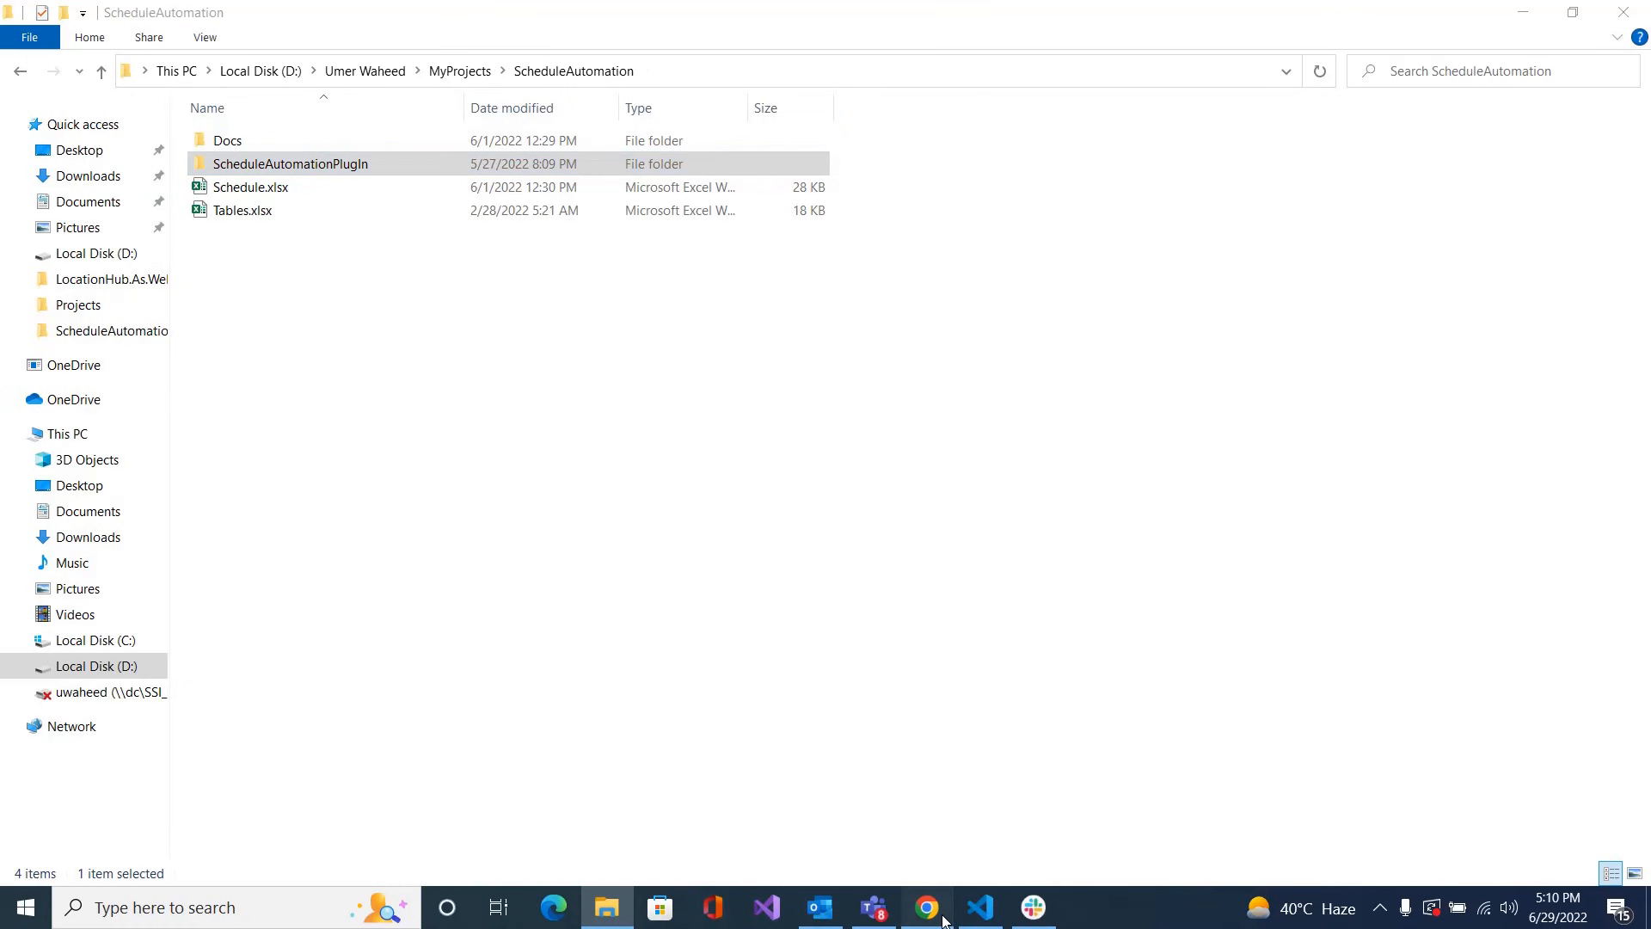
pyautogui.click(925, 906)
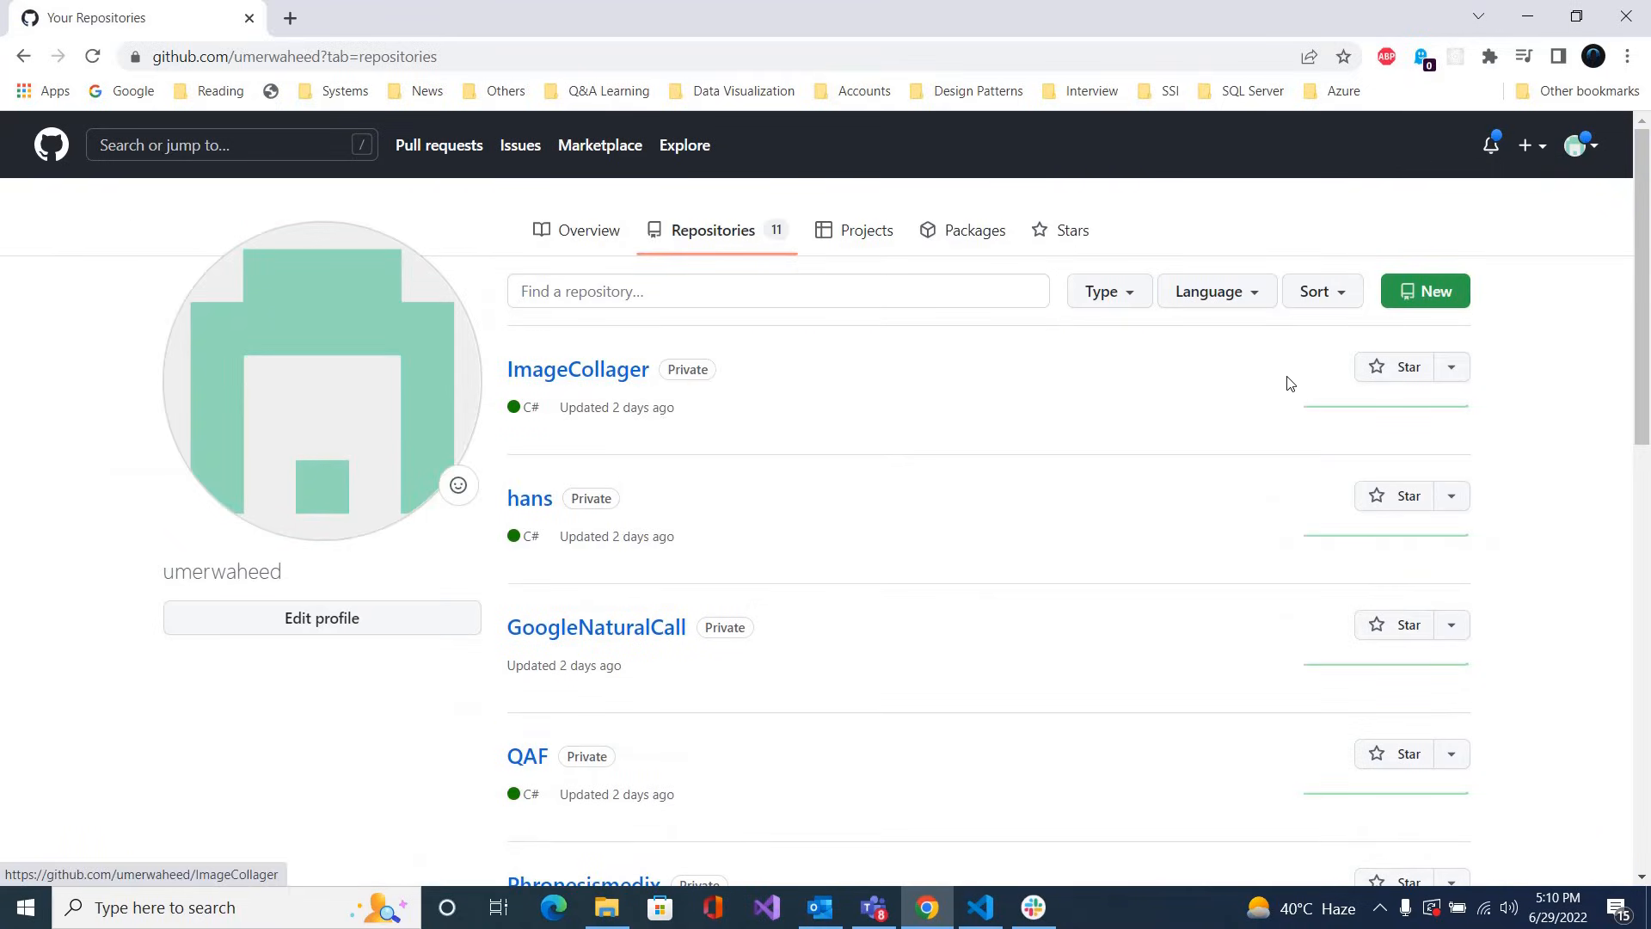
# Fill in the new repository form with name 'ScheduleAutomation' and Private visibility, and create it
pyautogui.click(1425, 291)
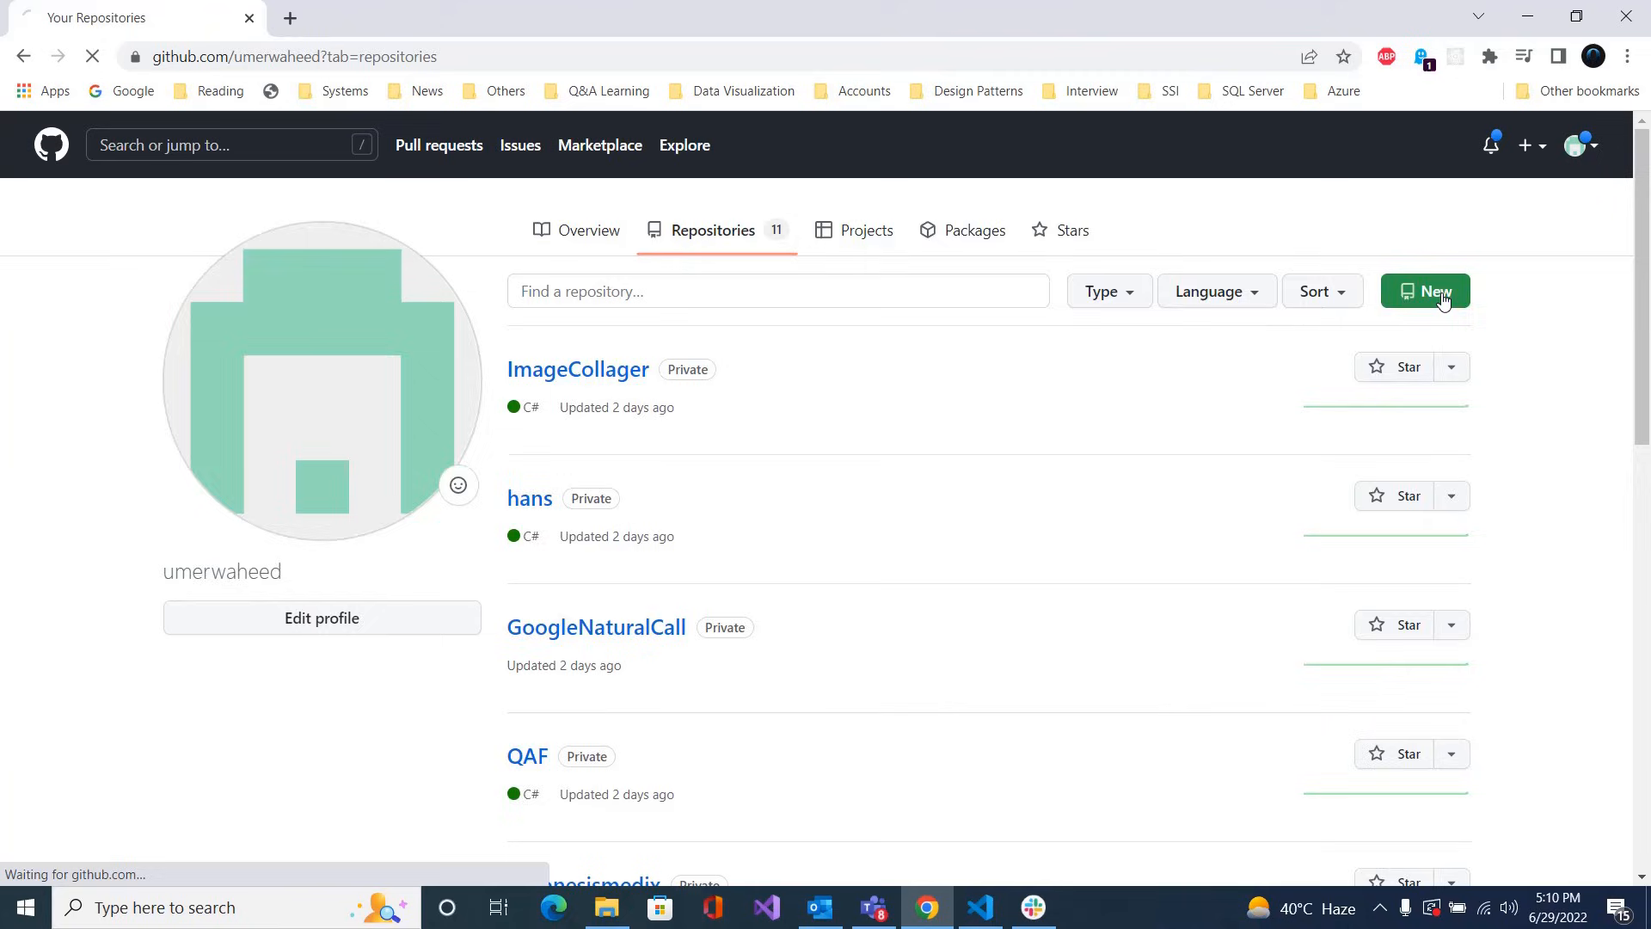
pyautogui.click(1424, 291)
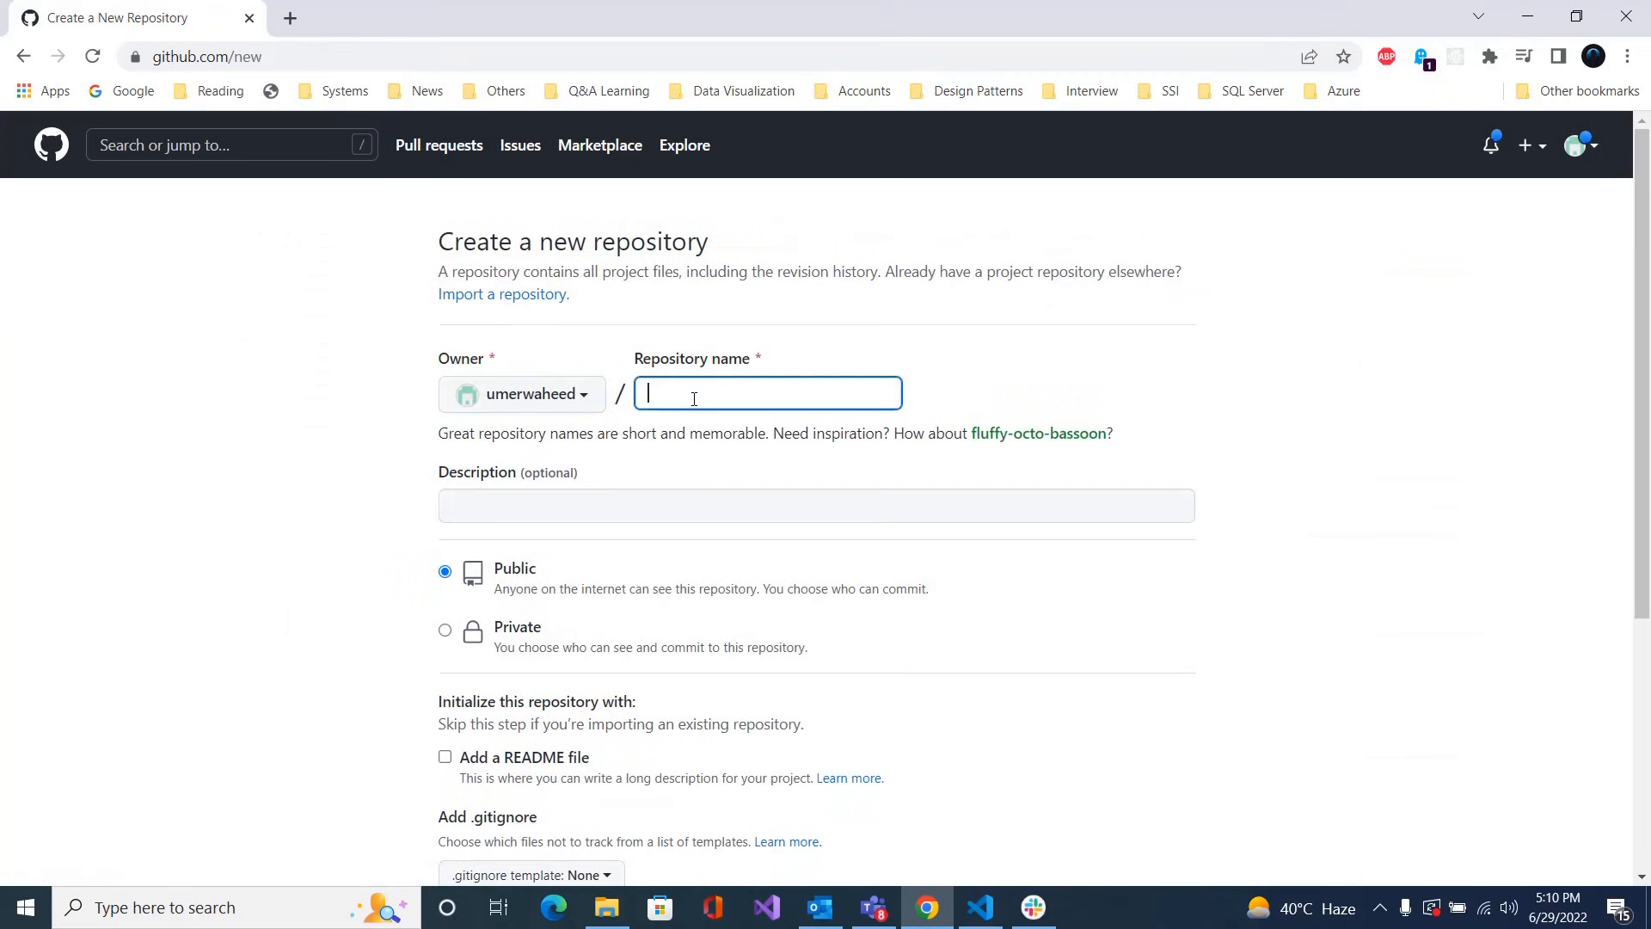
pyautogui.write('Sc')
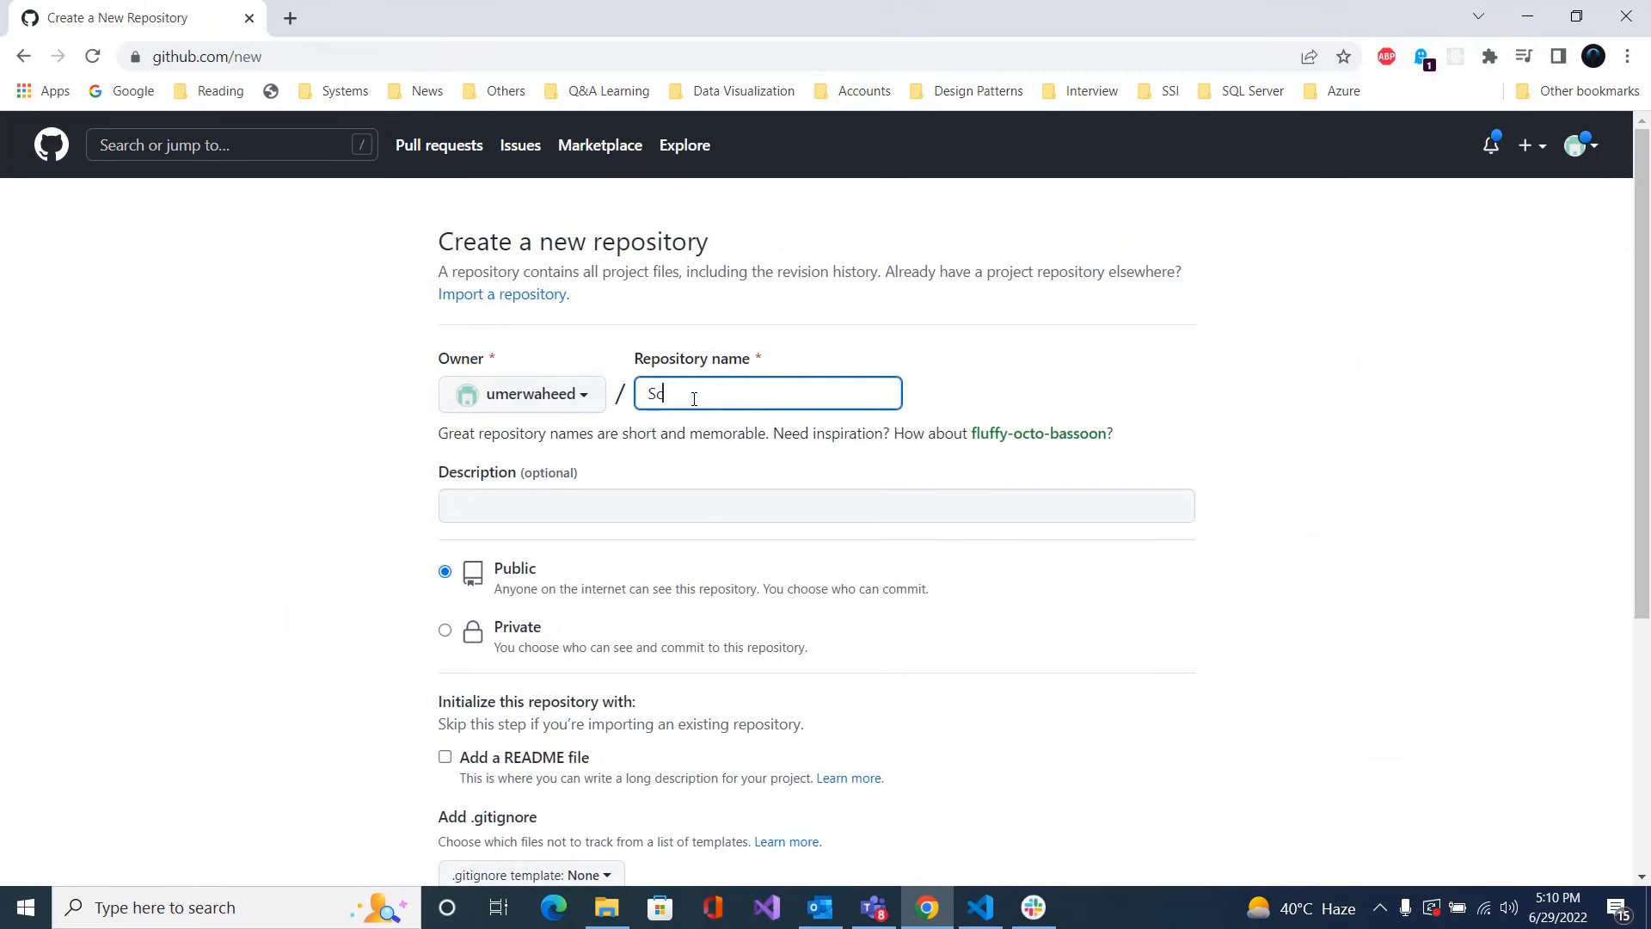
pyautogui.write('hedule')
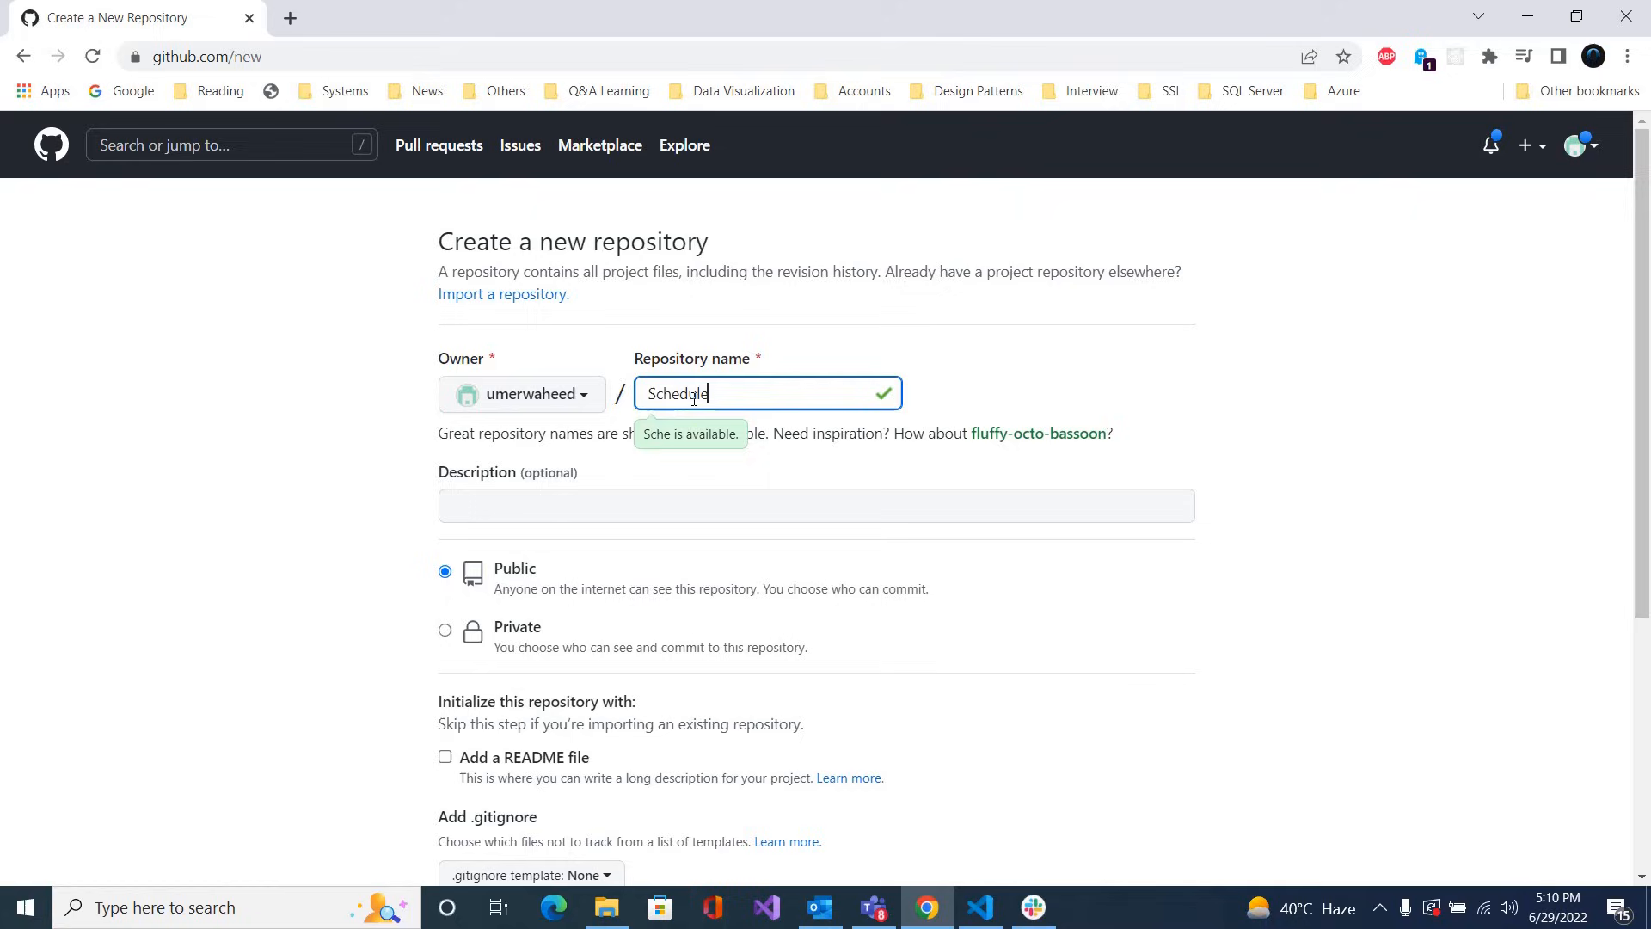
pyautogui.write('Automation')
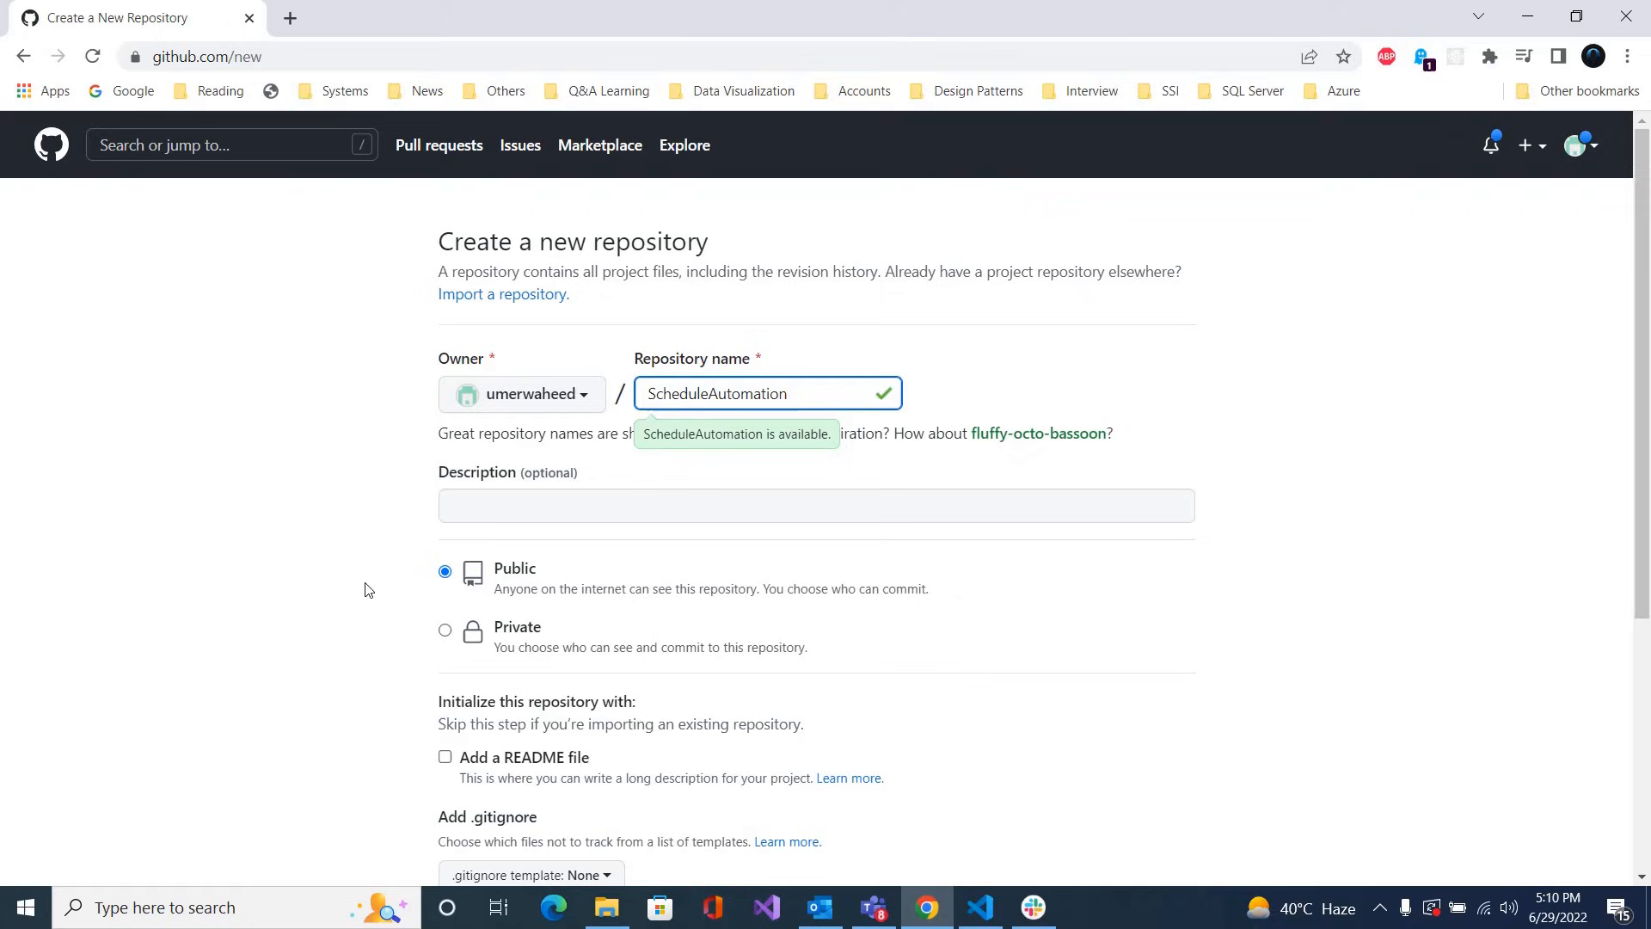
pyautogui.moveTo(568, 623)
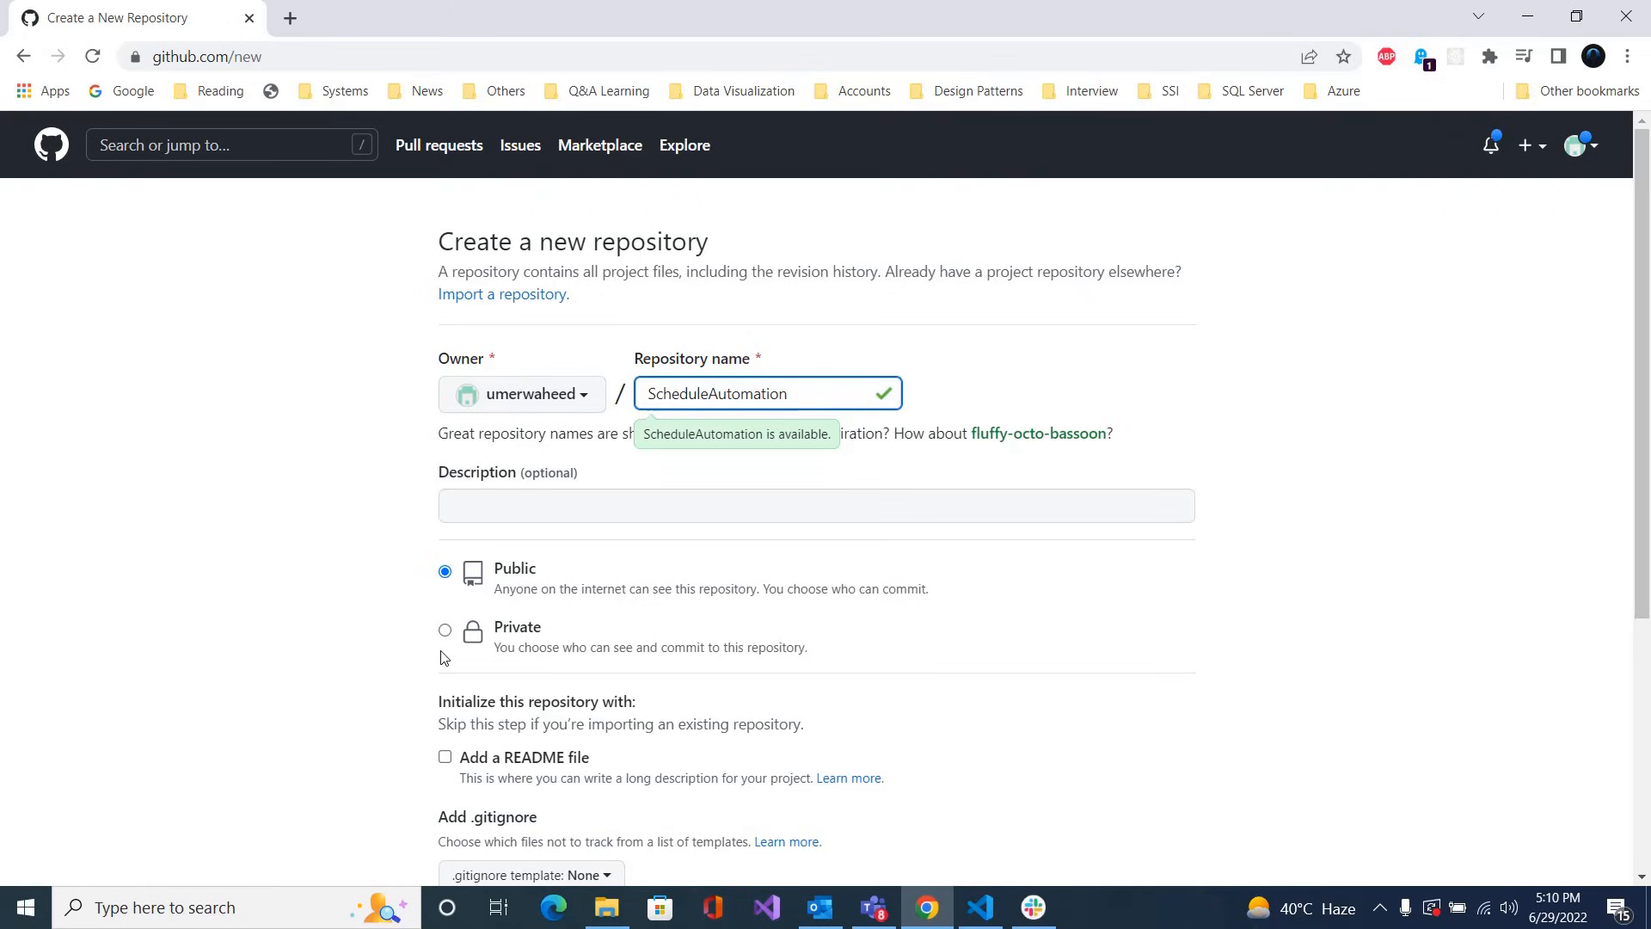
pyautogui.click(444, 630)
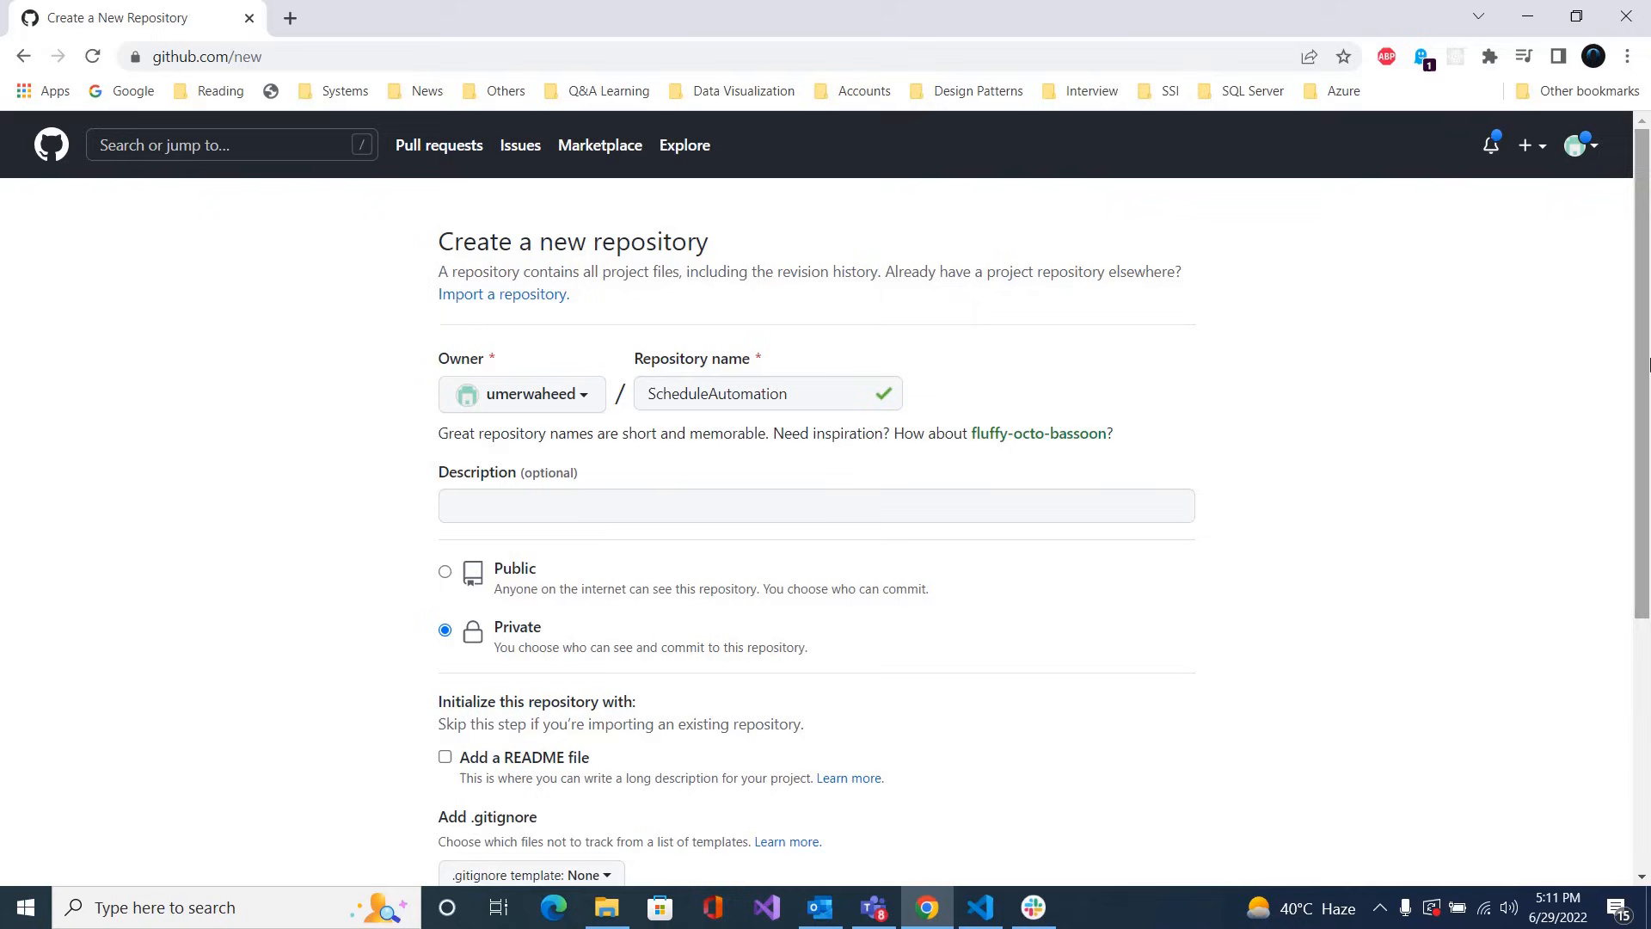
pyautogui.scroll(-3)
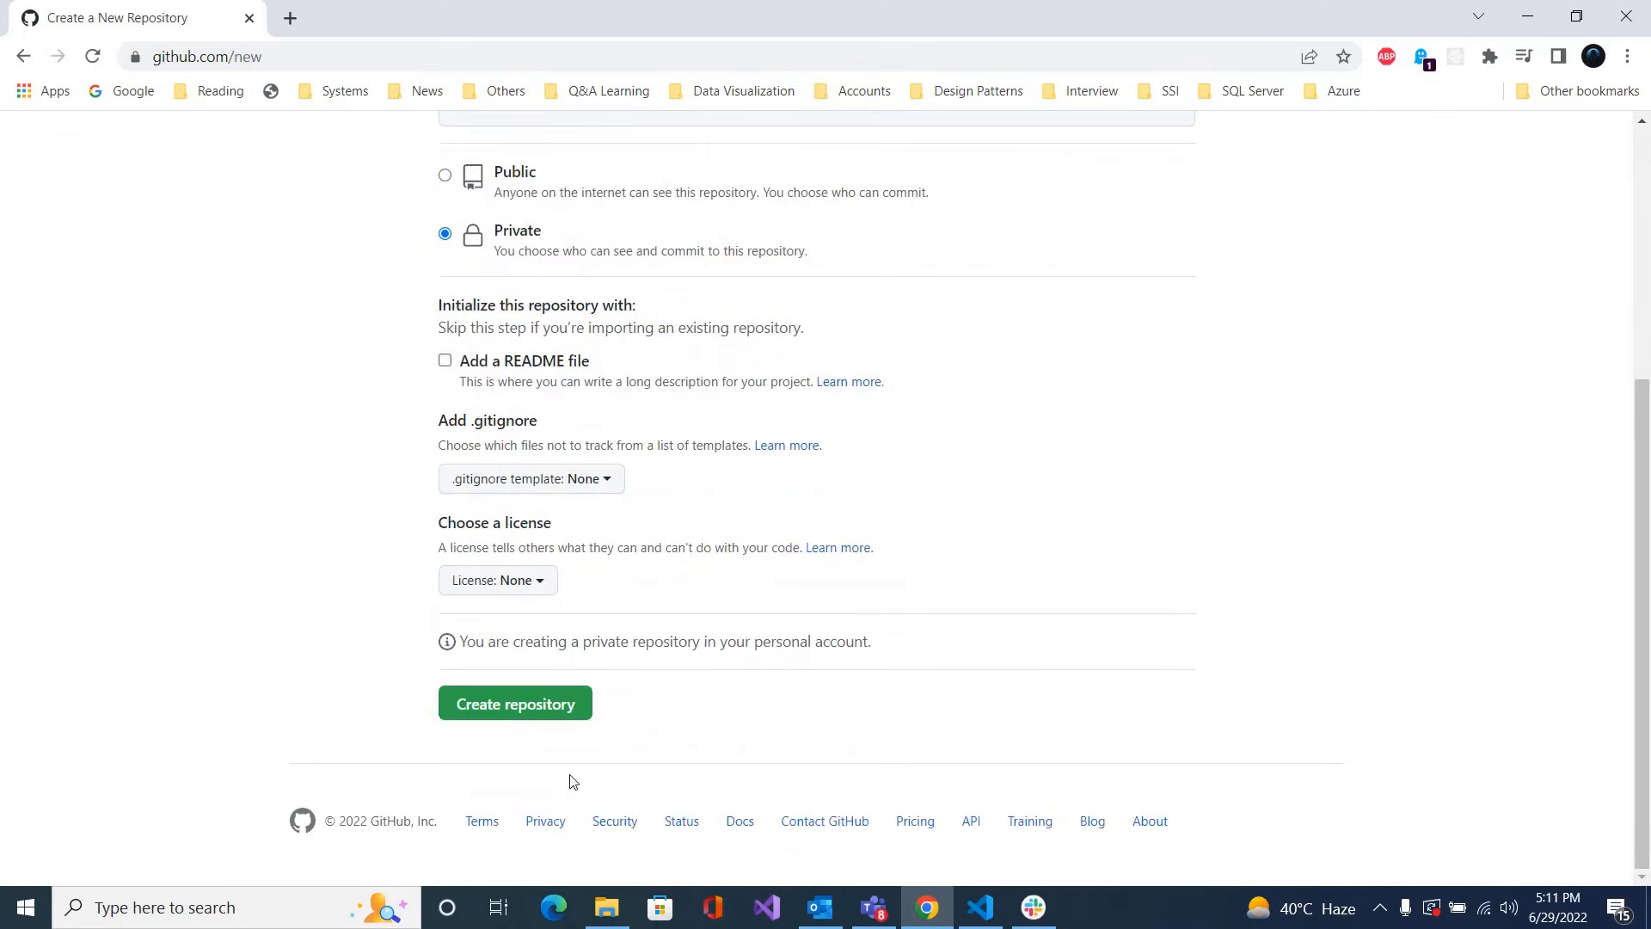
pyautogui.click(515, 703)
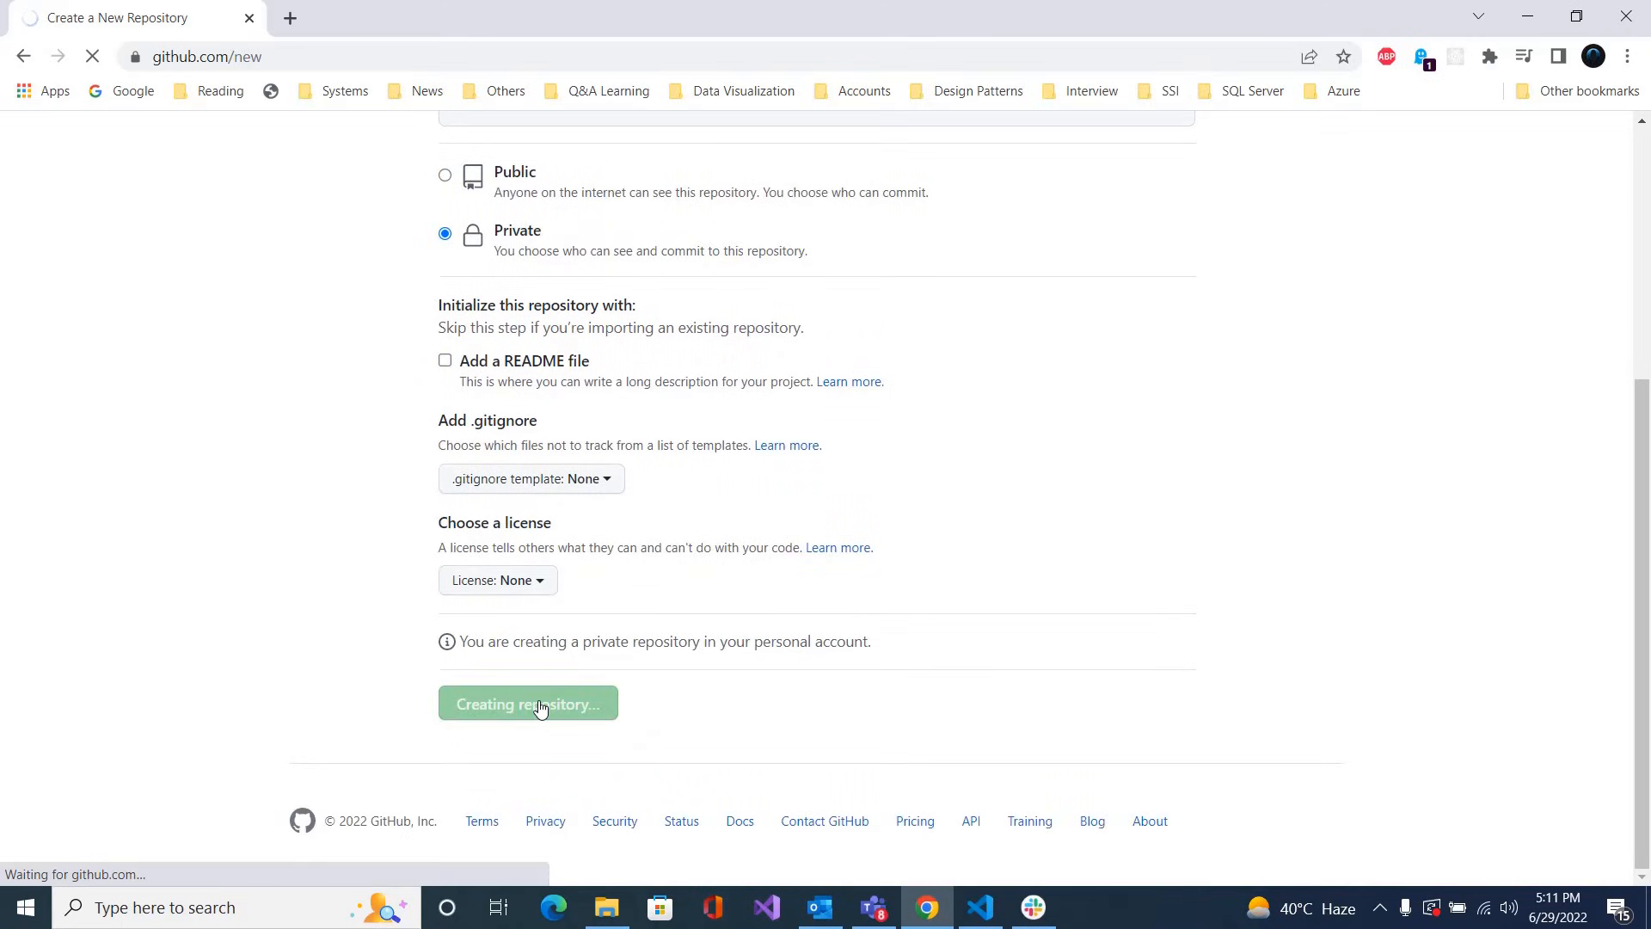
pyautogui.click(527, 703)
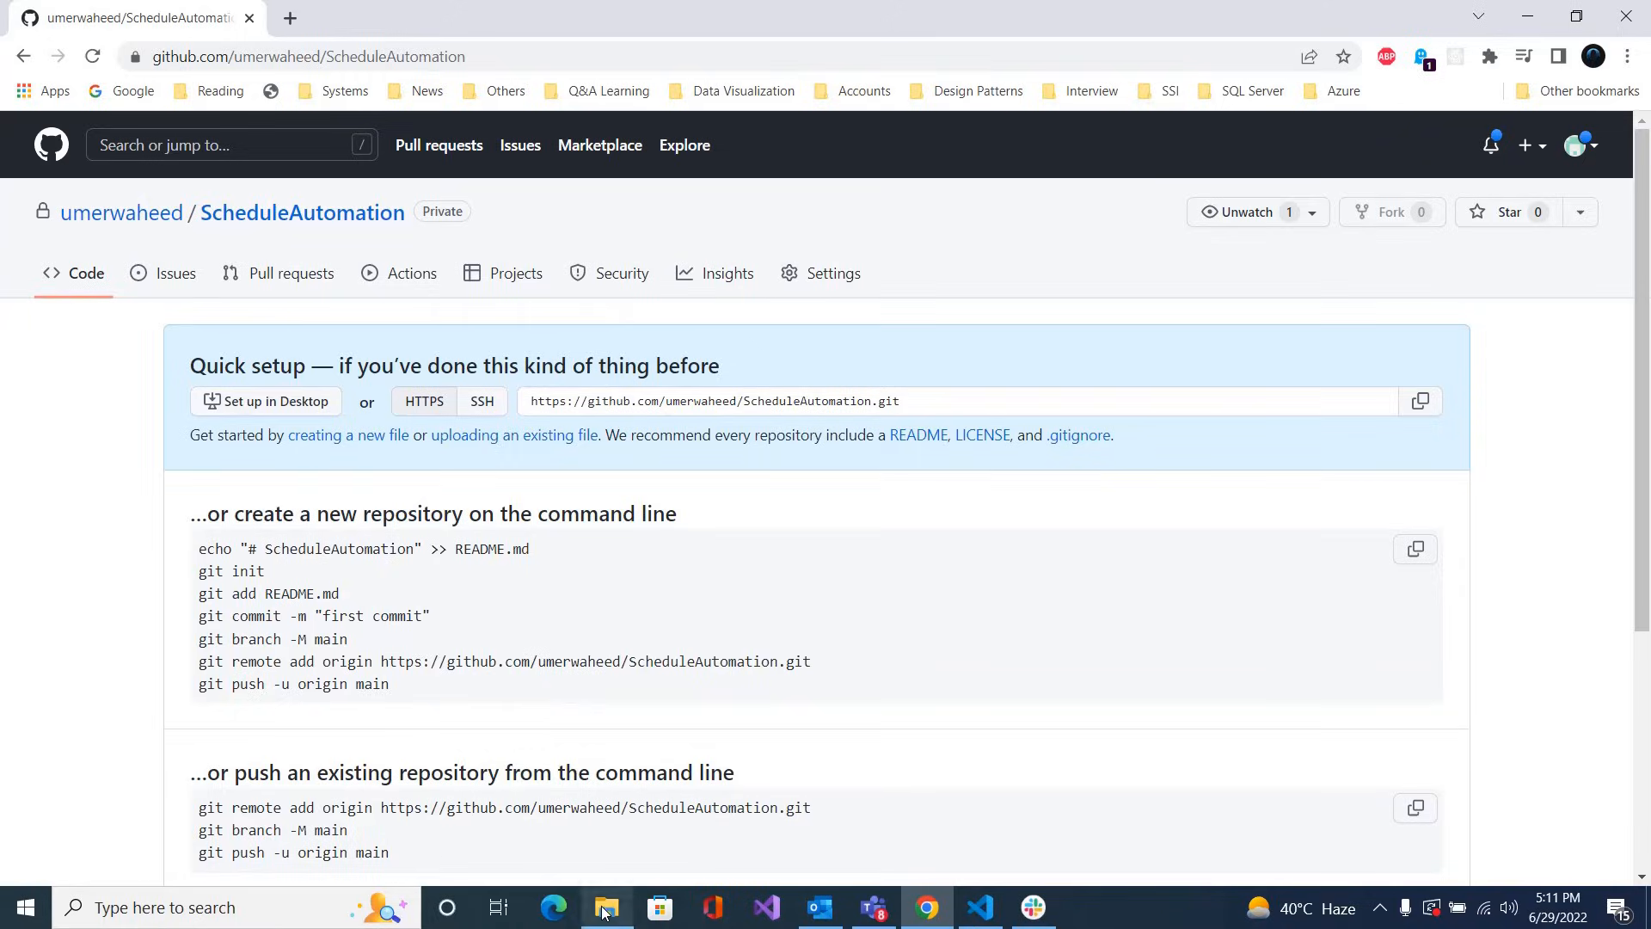
# Launch Git Bash Here from the ScheduleAutomation folder's context menu
pyautogui.click(605, 906)
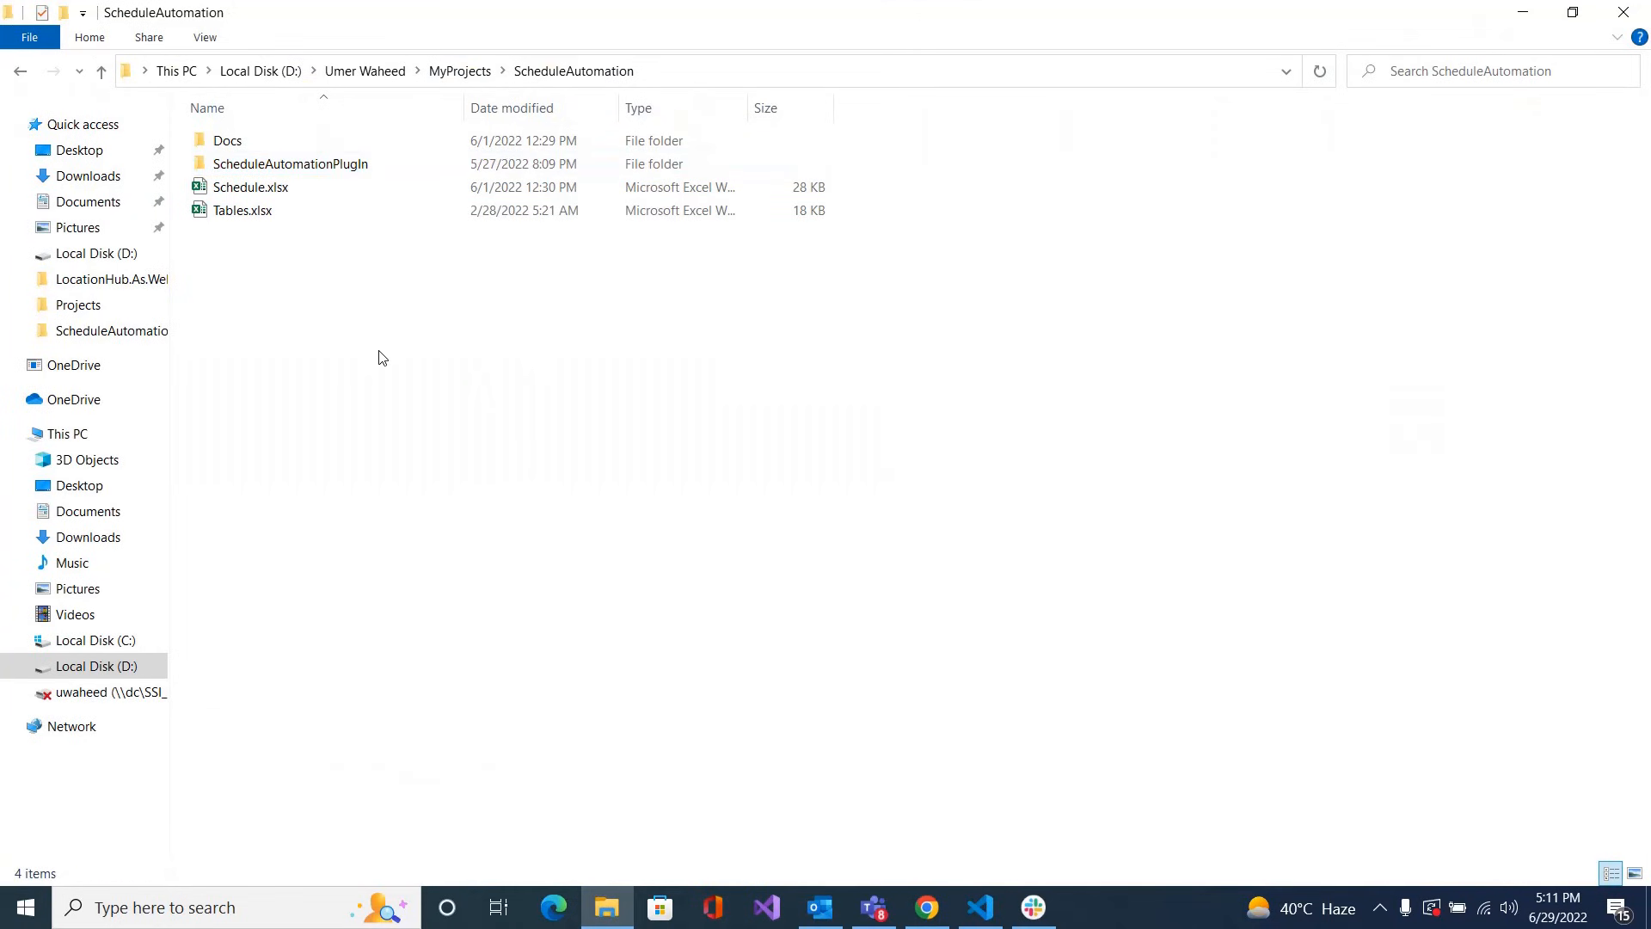
pyautogui.rightClick(381, 357)
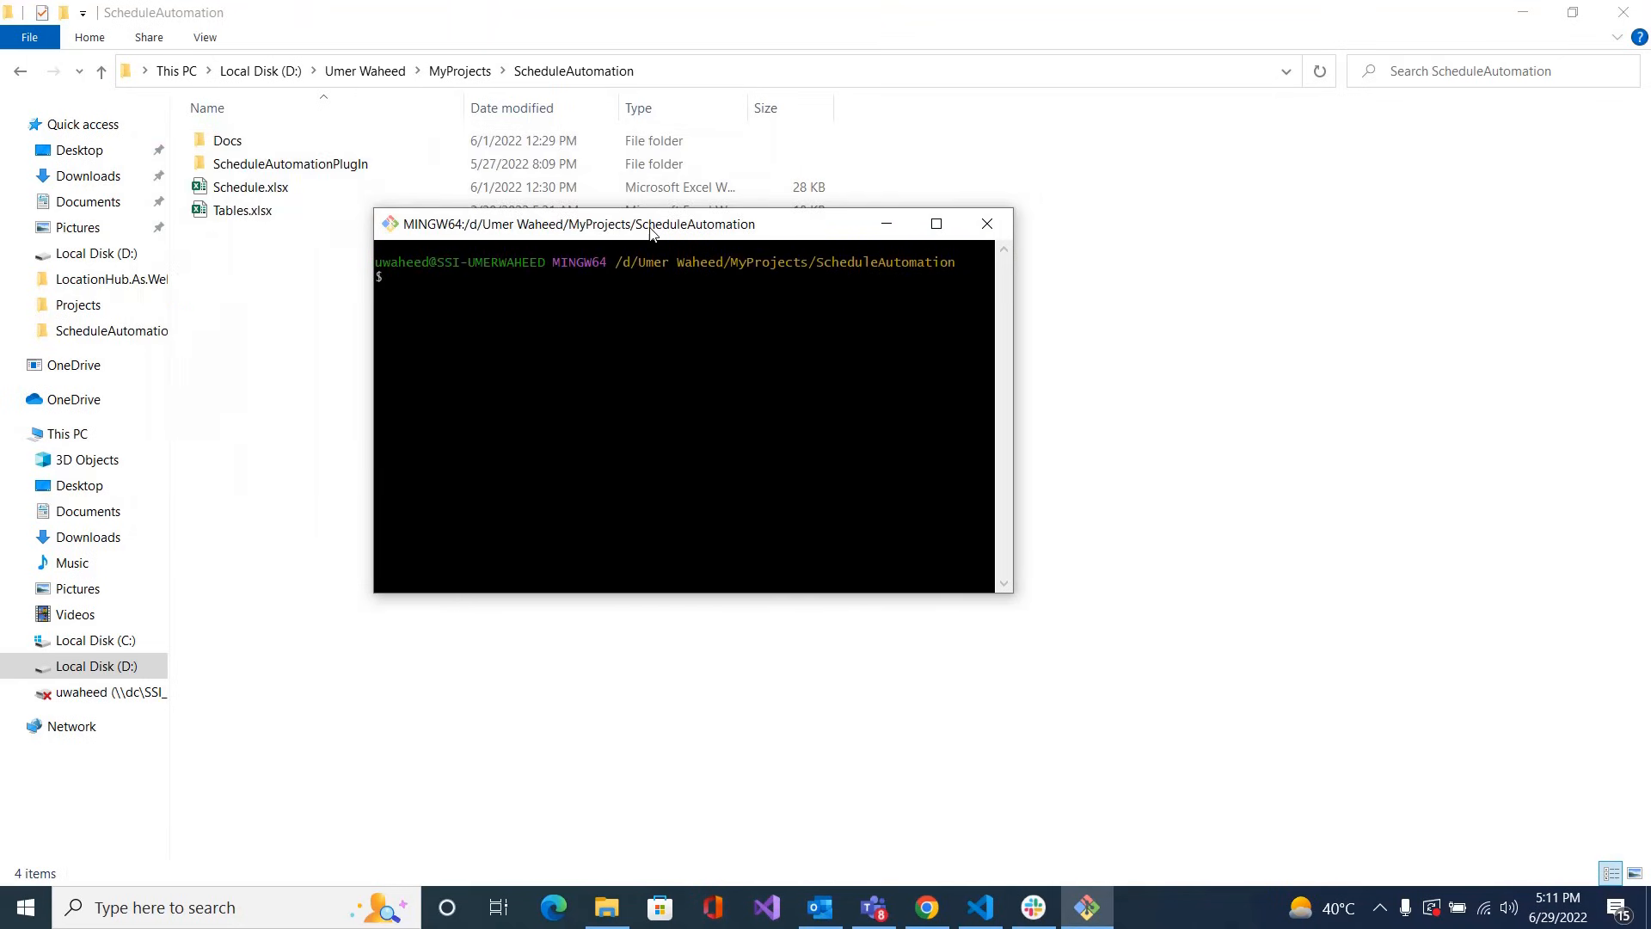
# Run git init, then git status to list the four untracked items
pyautogui.write('git i')
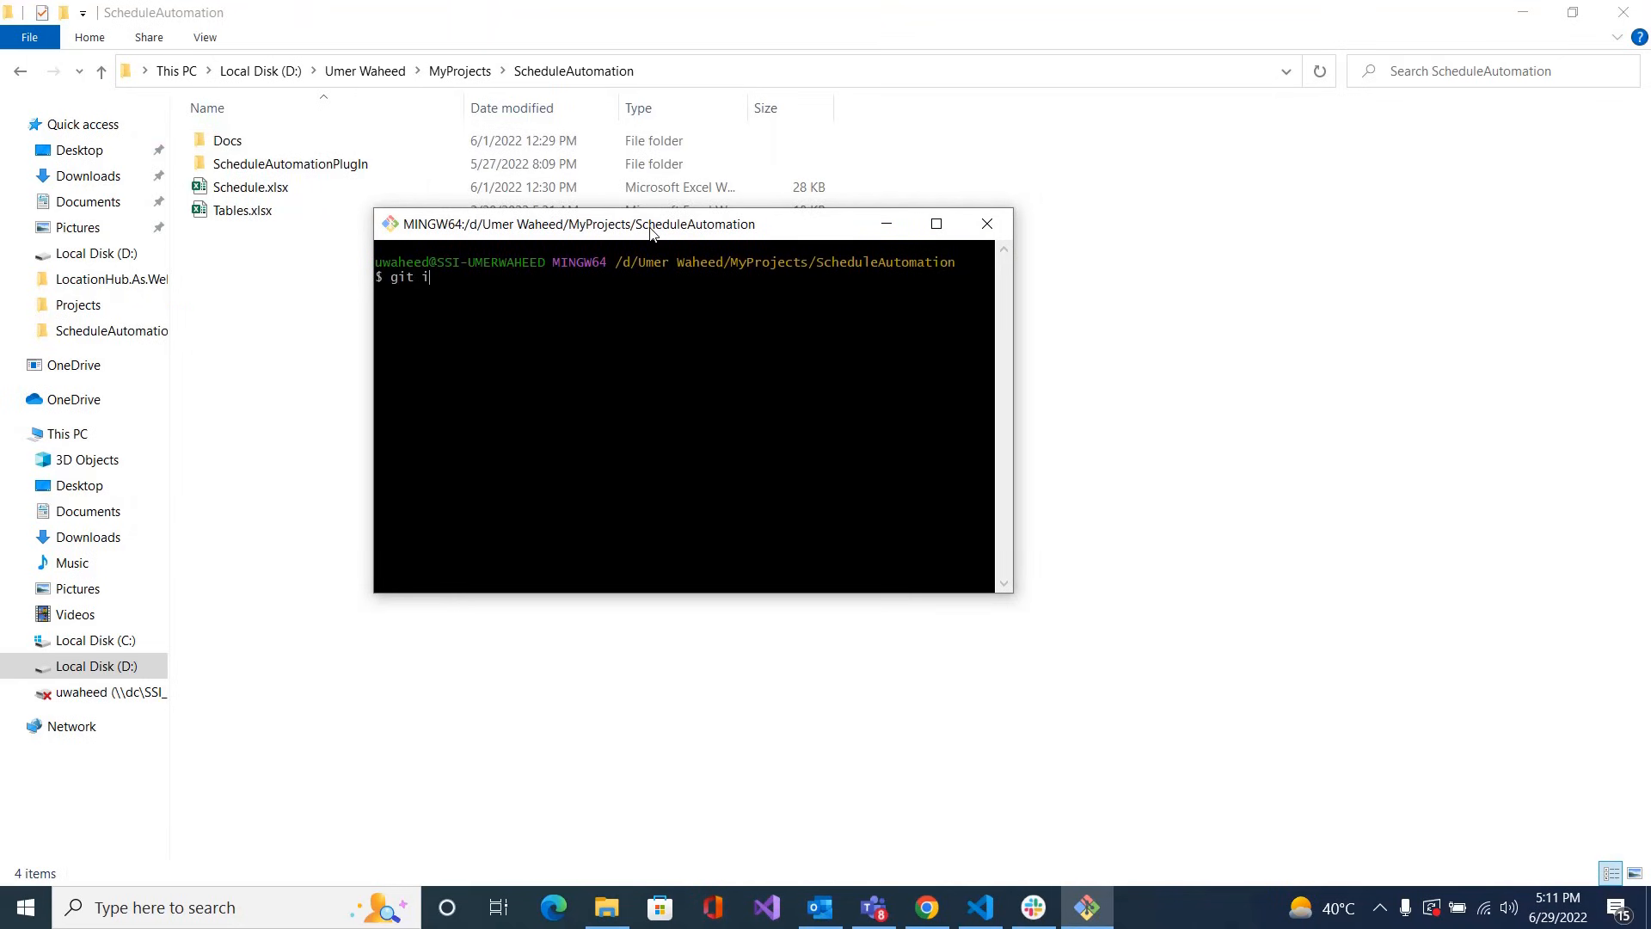
pyautogui.press('Return')
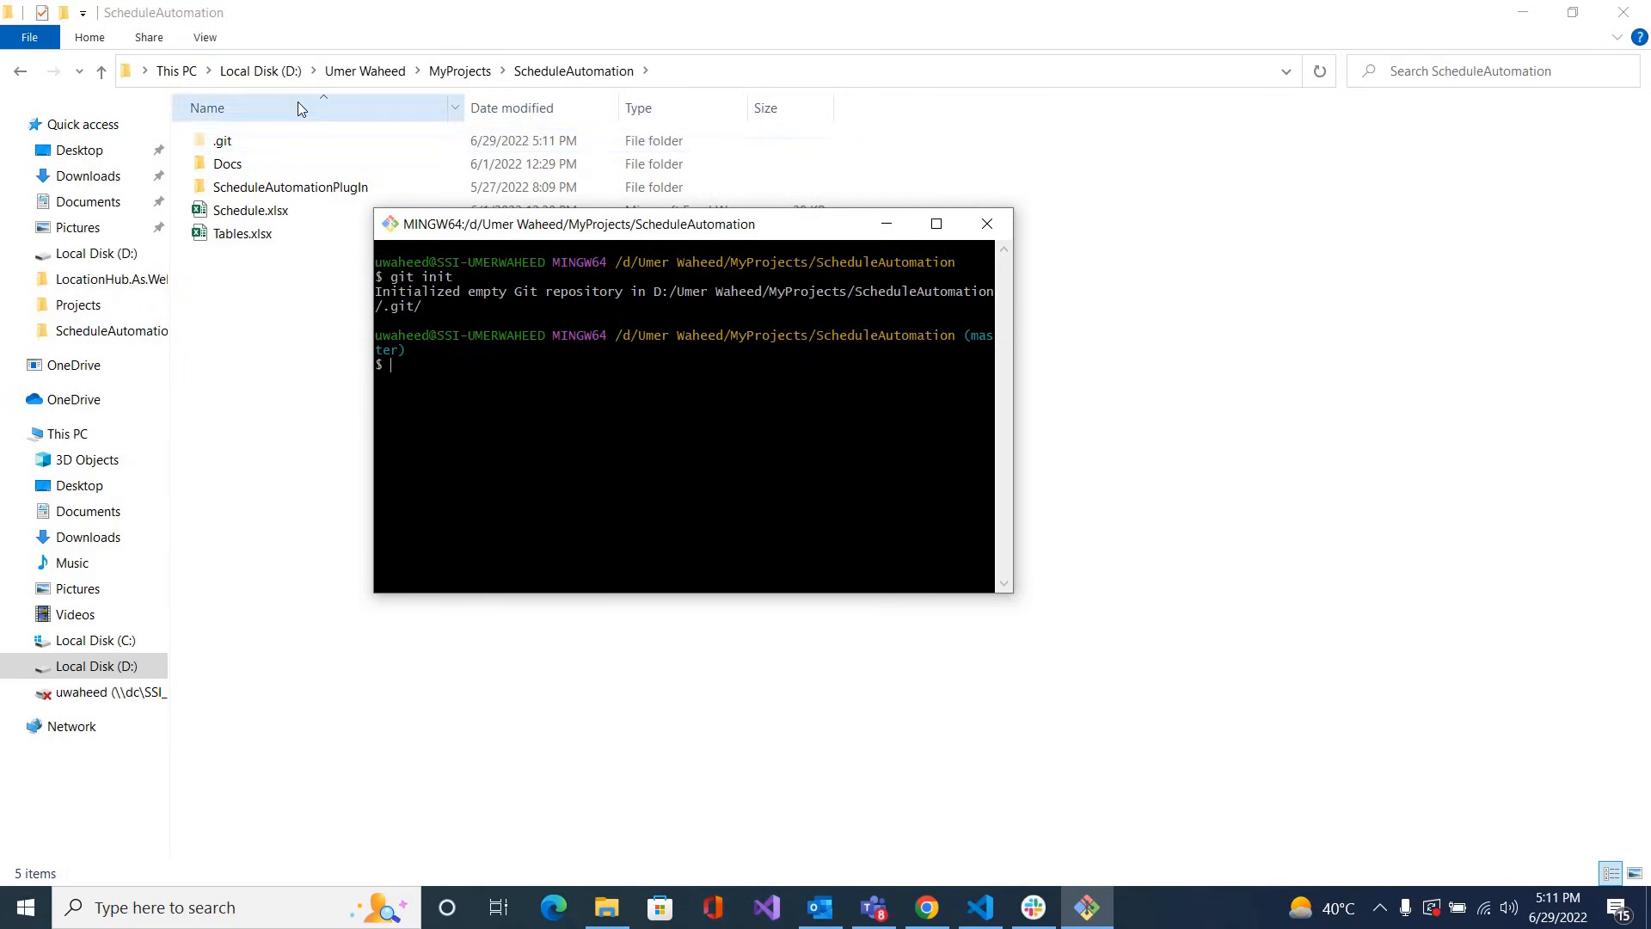
pyautogui.write('git')
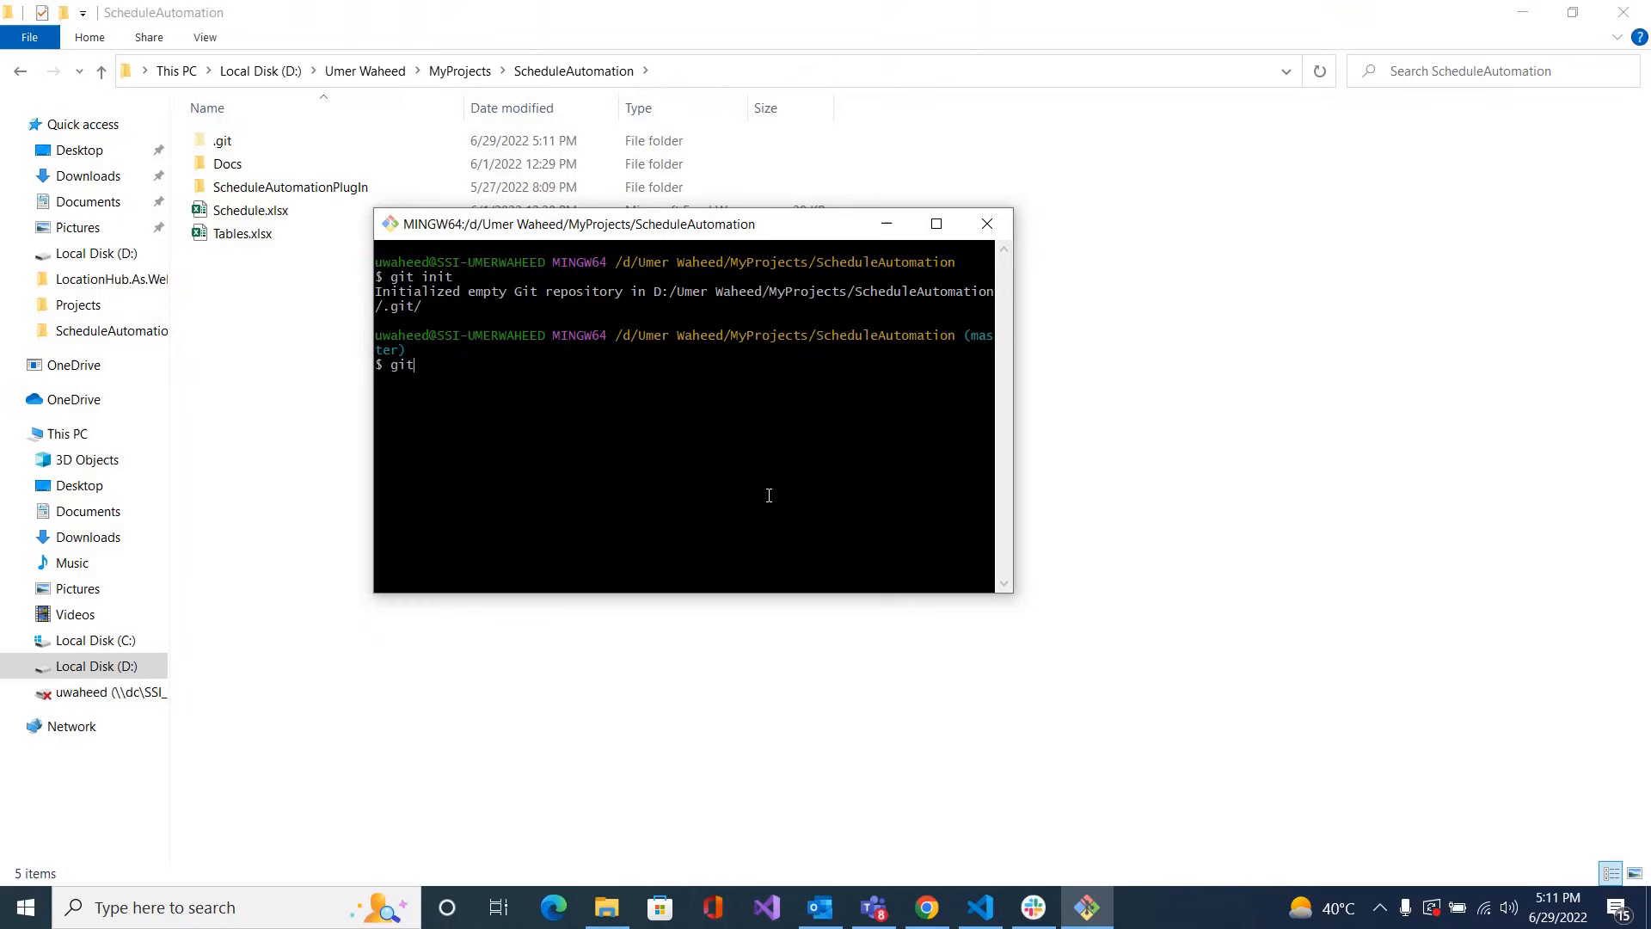
pyautogui.write('status')
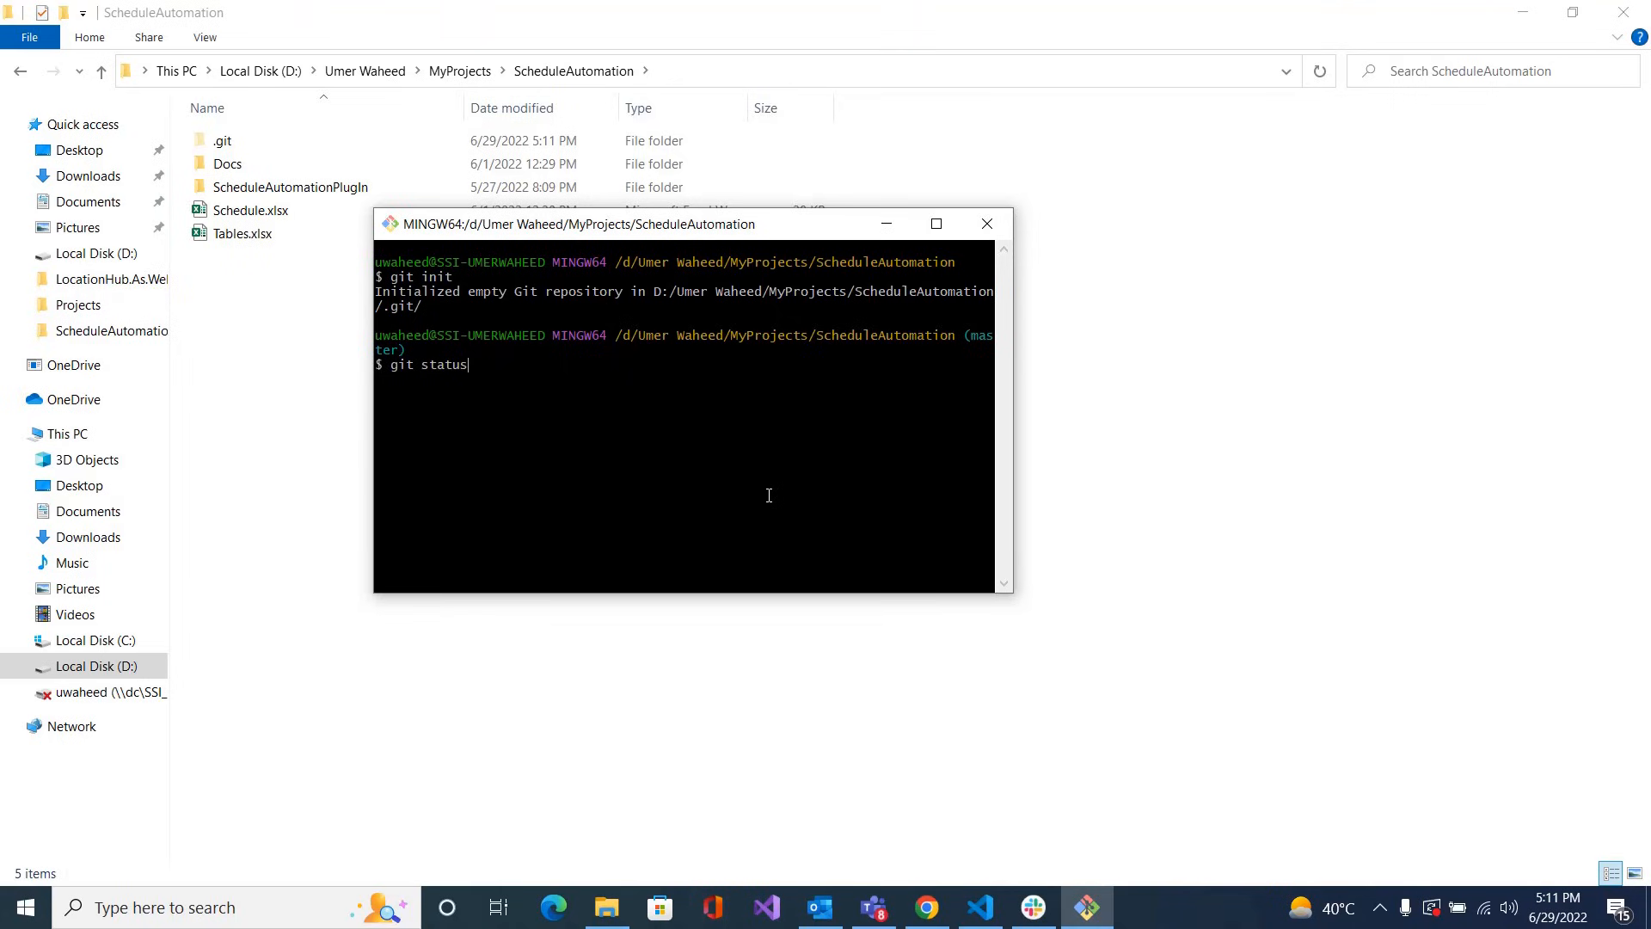
pyautogui.press('Return')
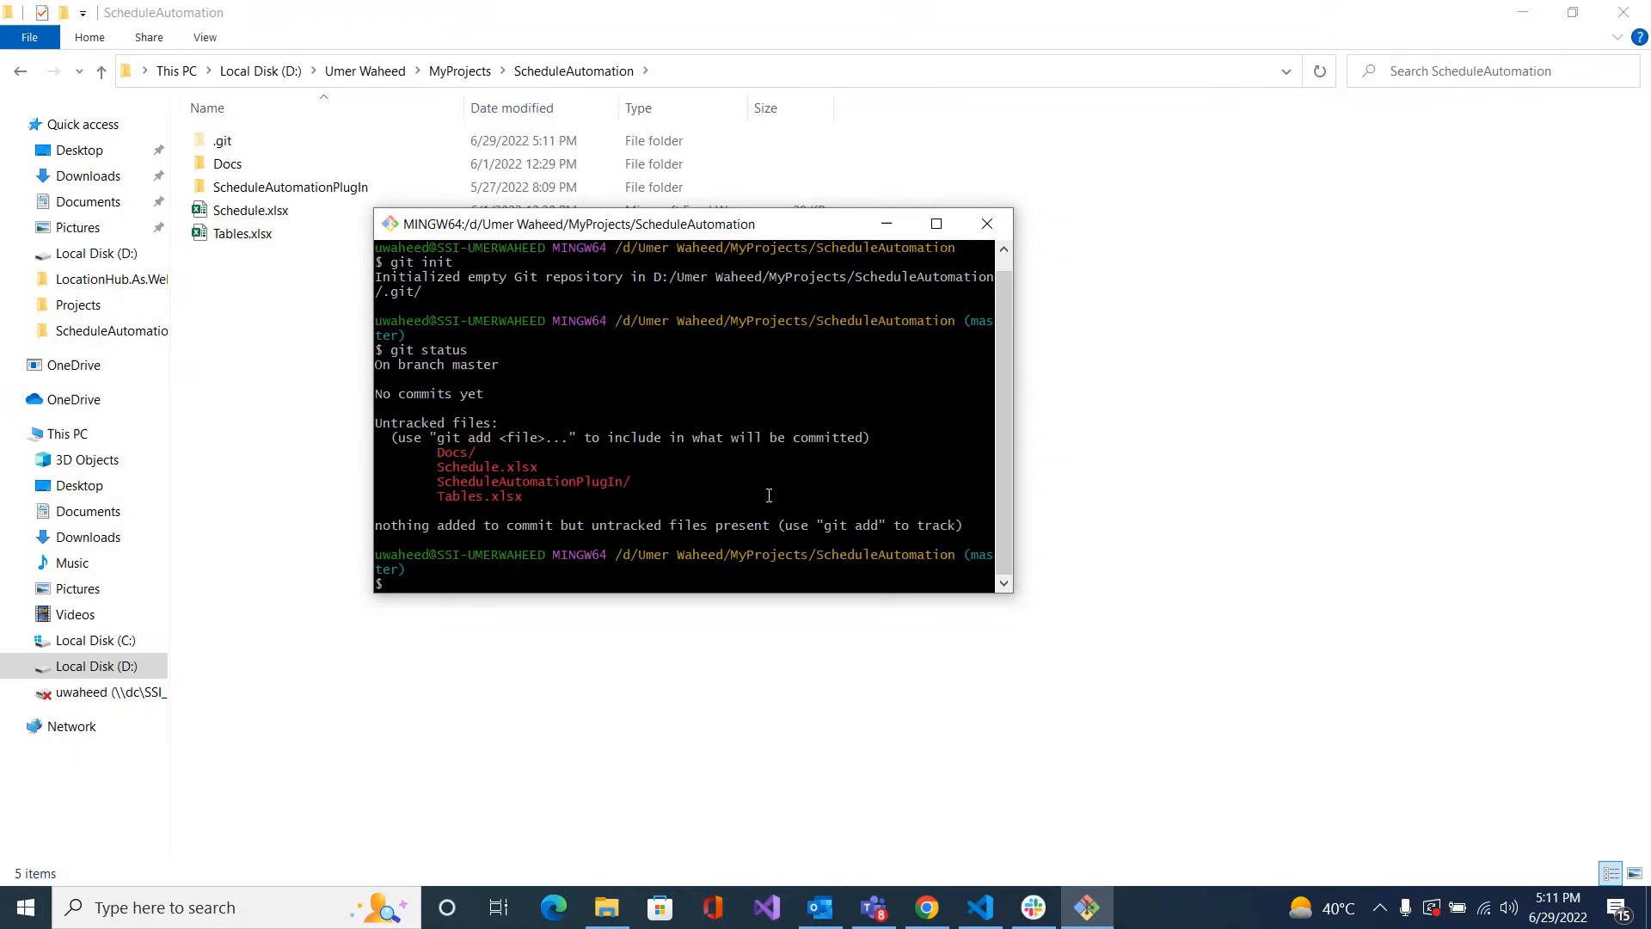
# Stage all project files with git add and confirm them with git status
pyautogui.write('git add')
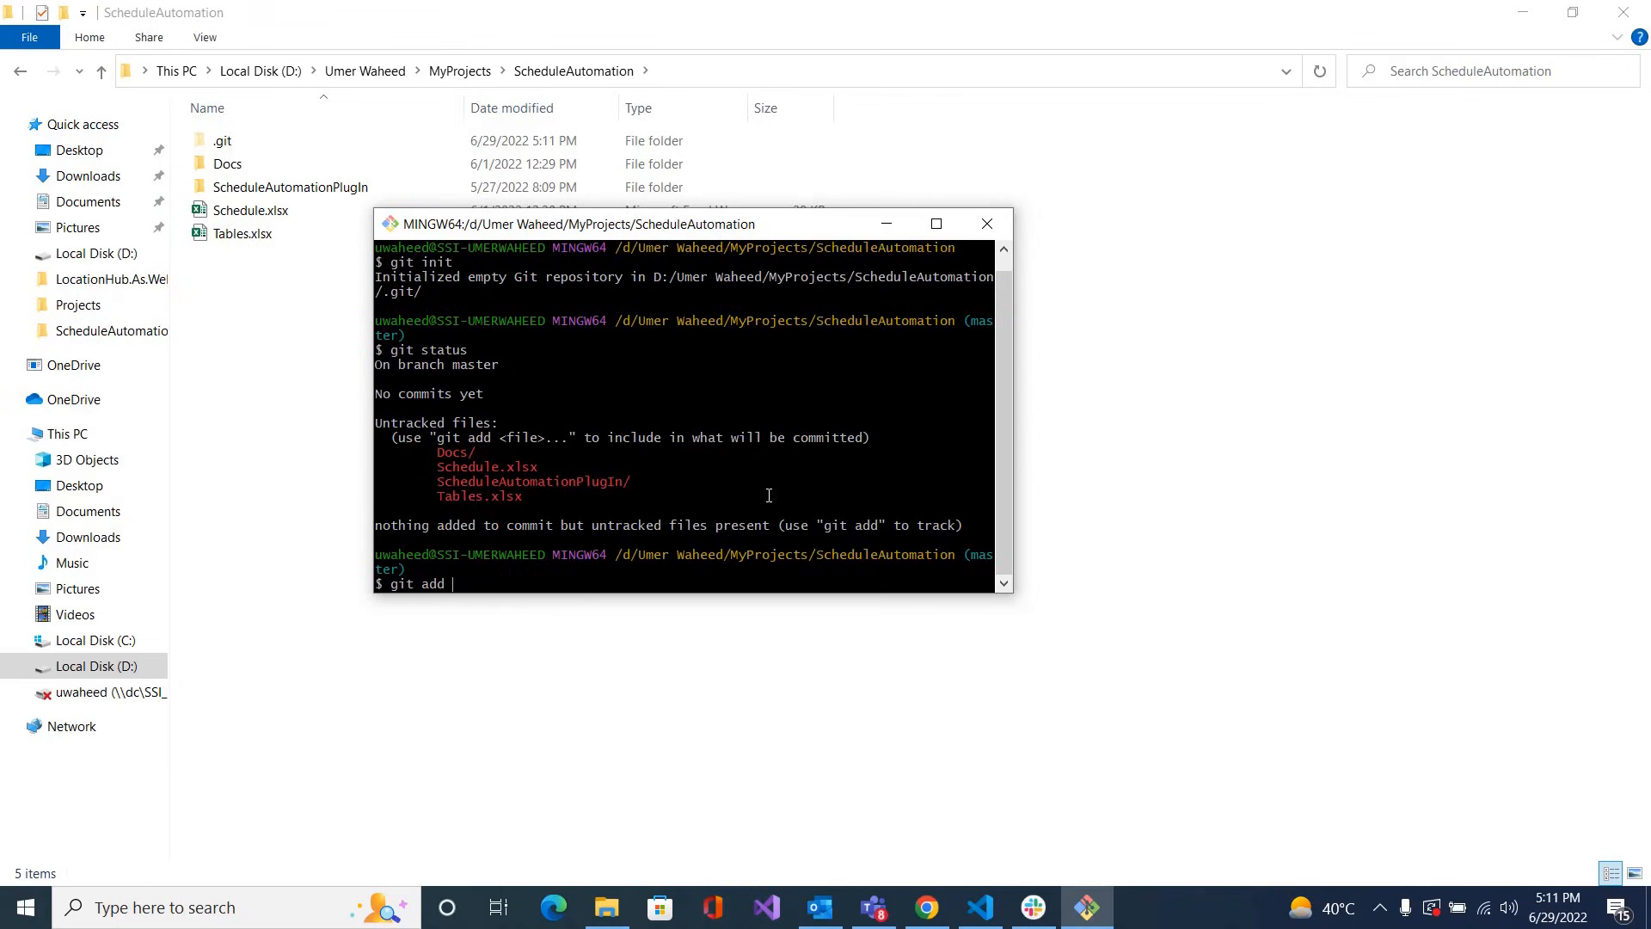
pyautogui.press('Return')
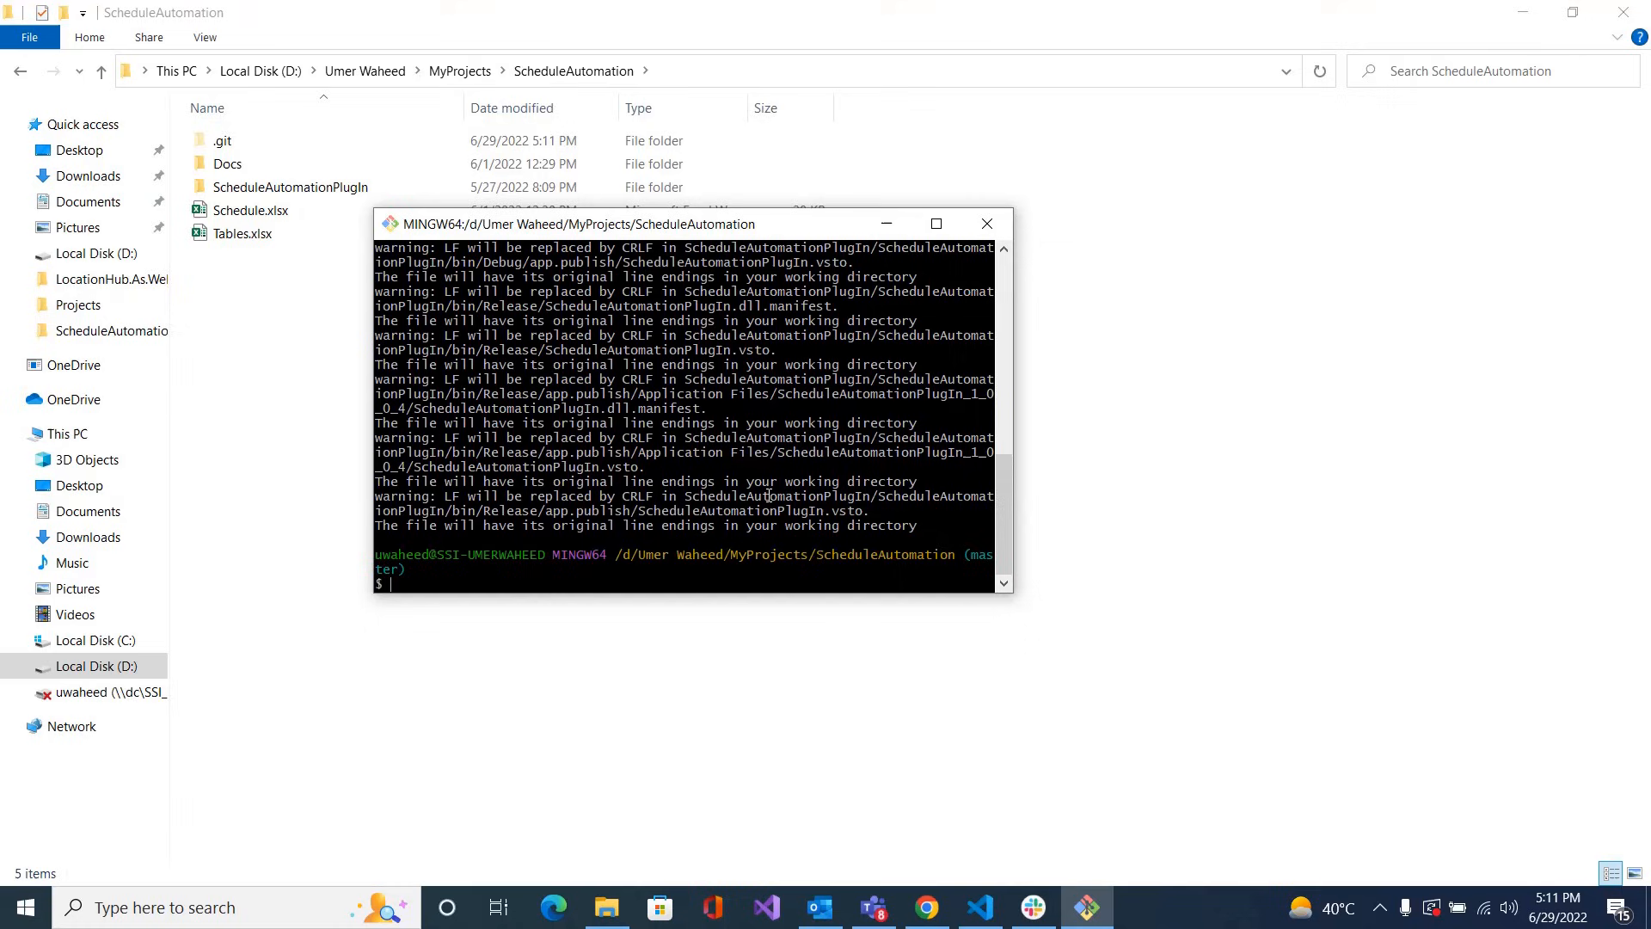
pyautogui.write('git statu')
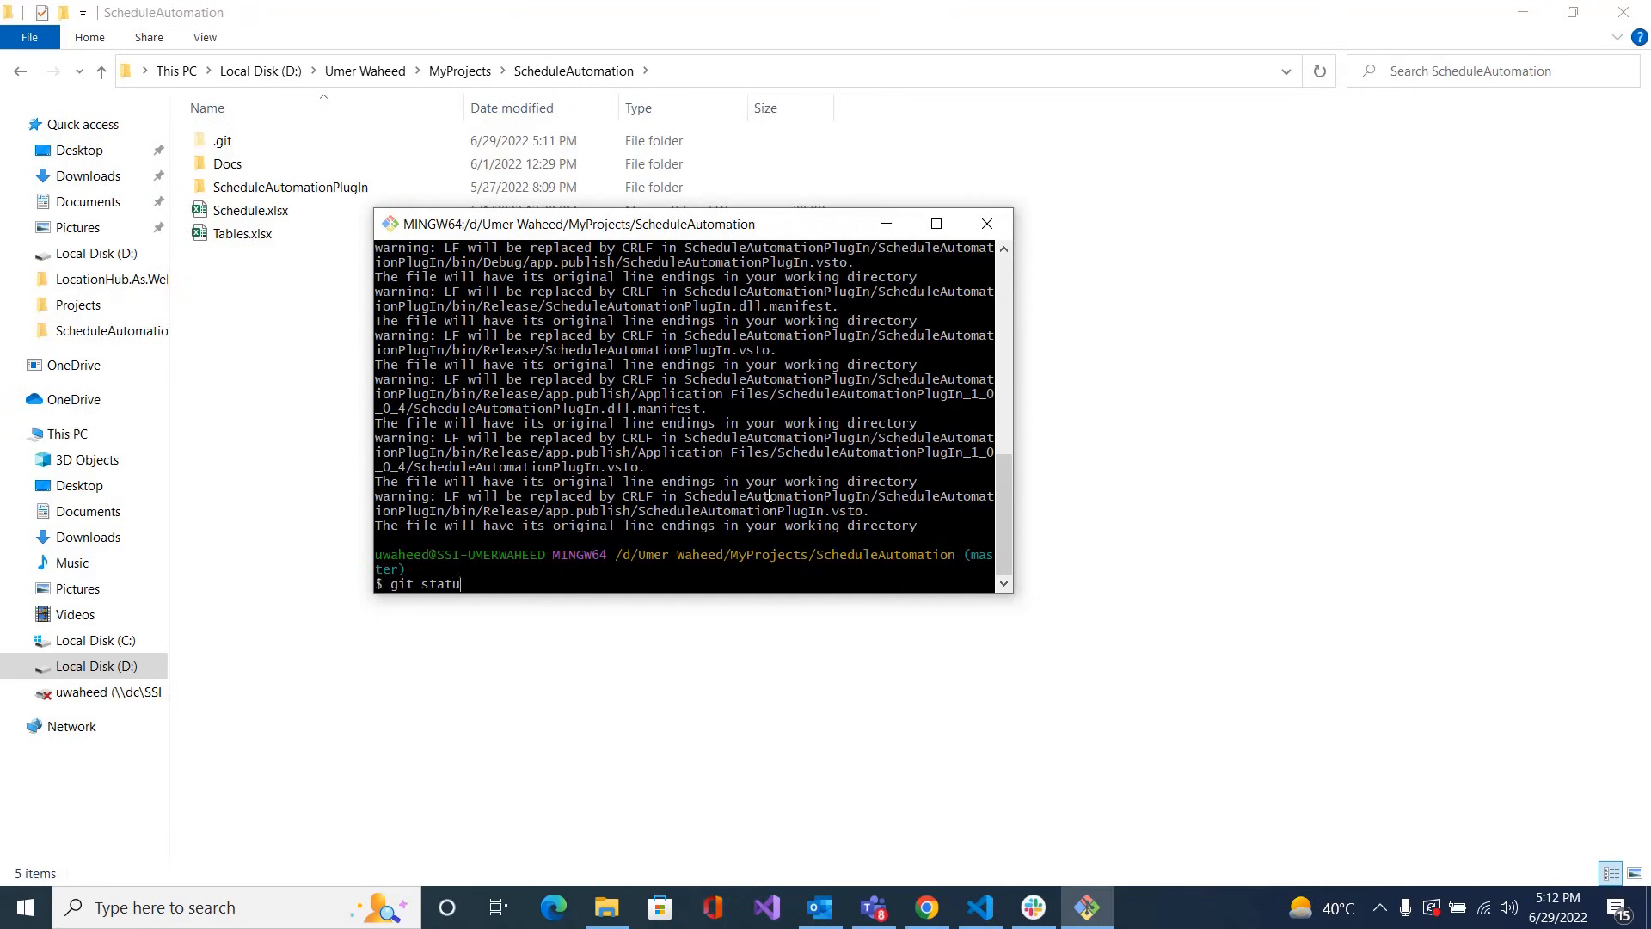
pyautogui.press('Return')
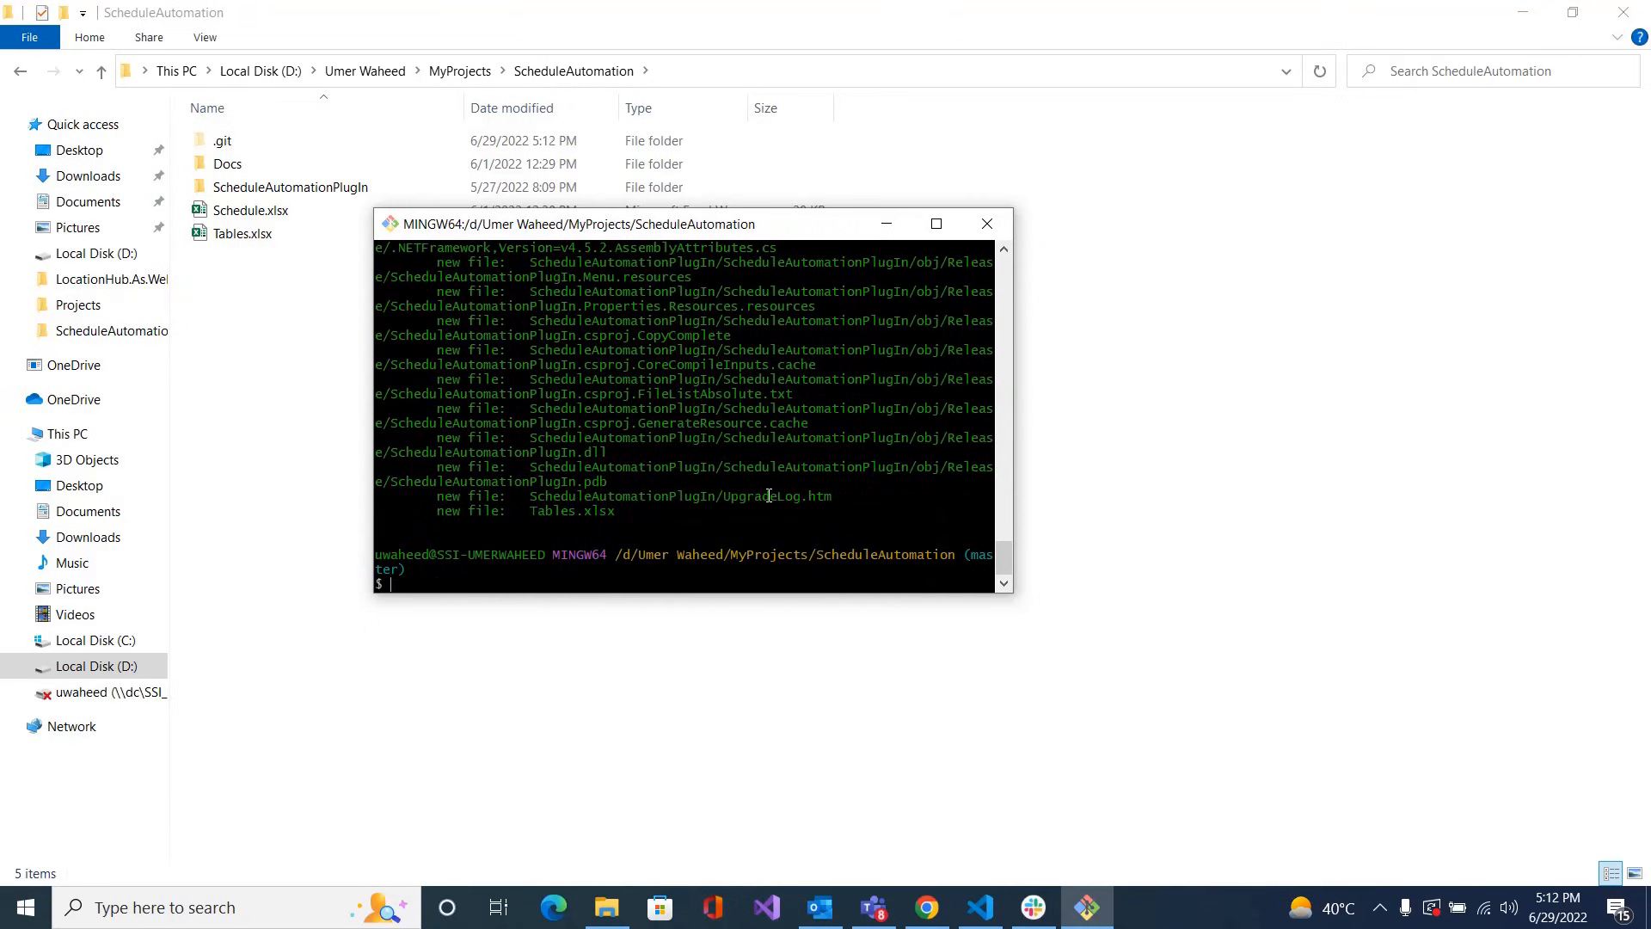
# Commit the staged files with the message "Project added"
pyautogui.write('git commit -m "')
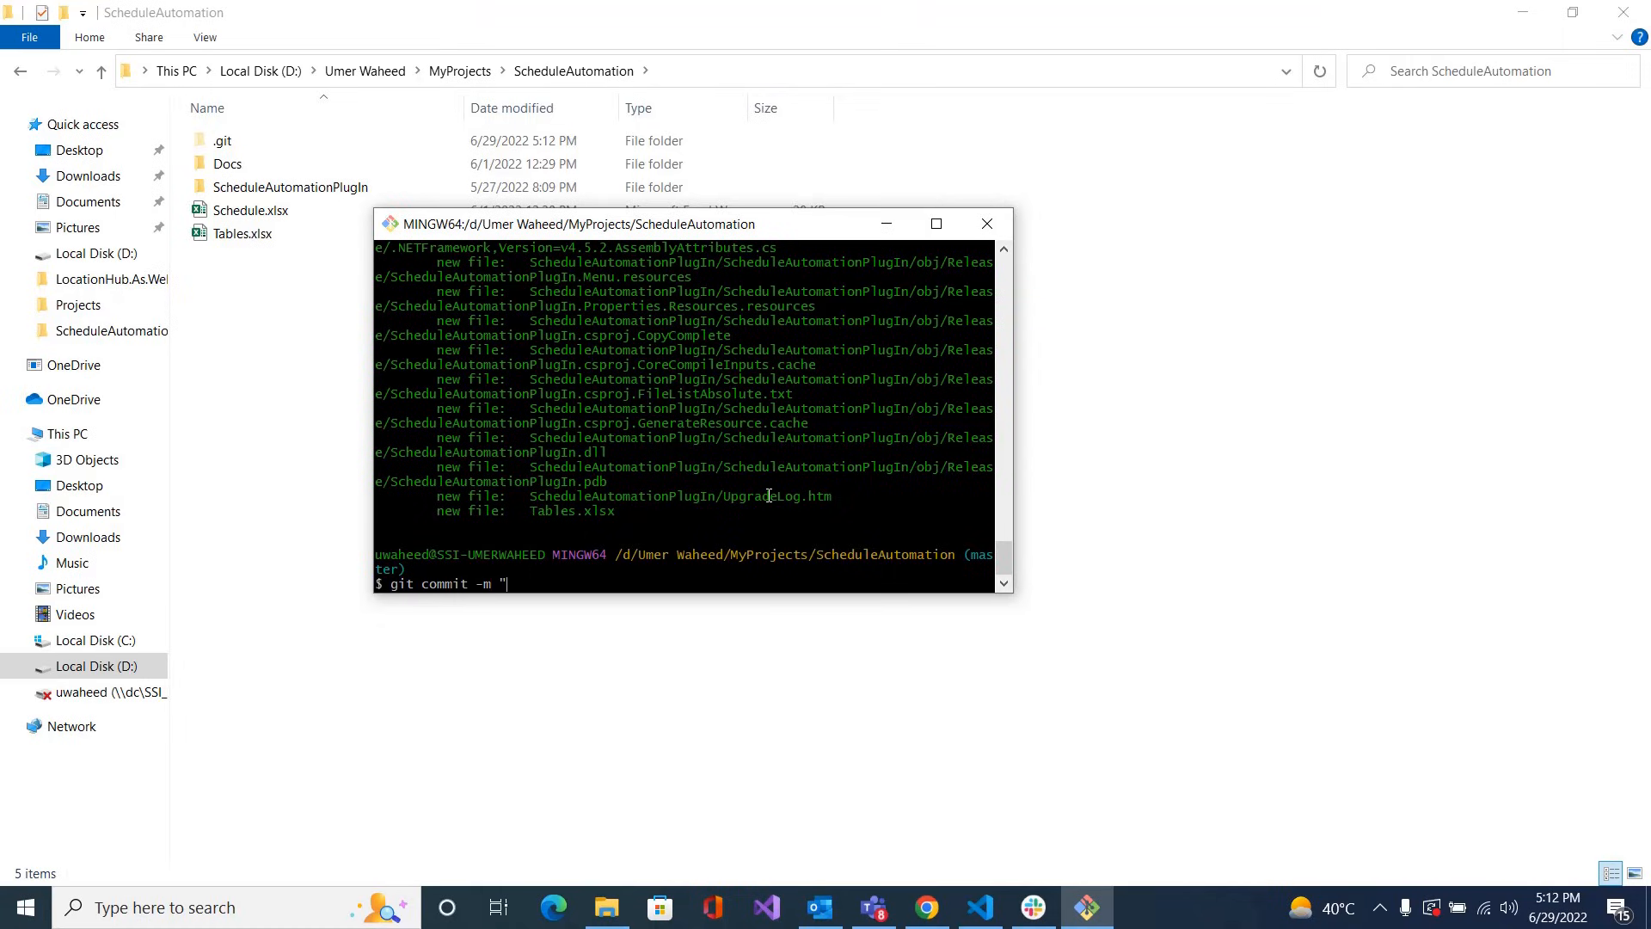
pyautogui.write('Project')
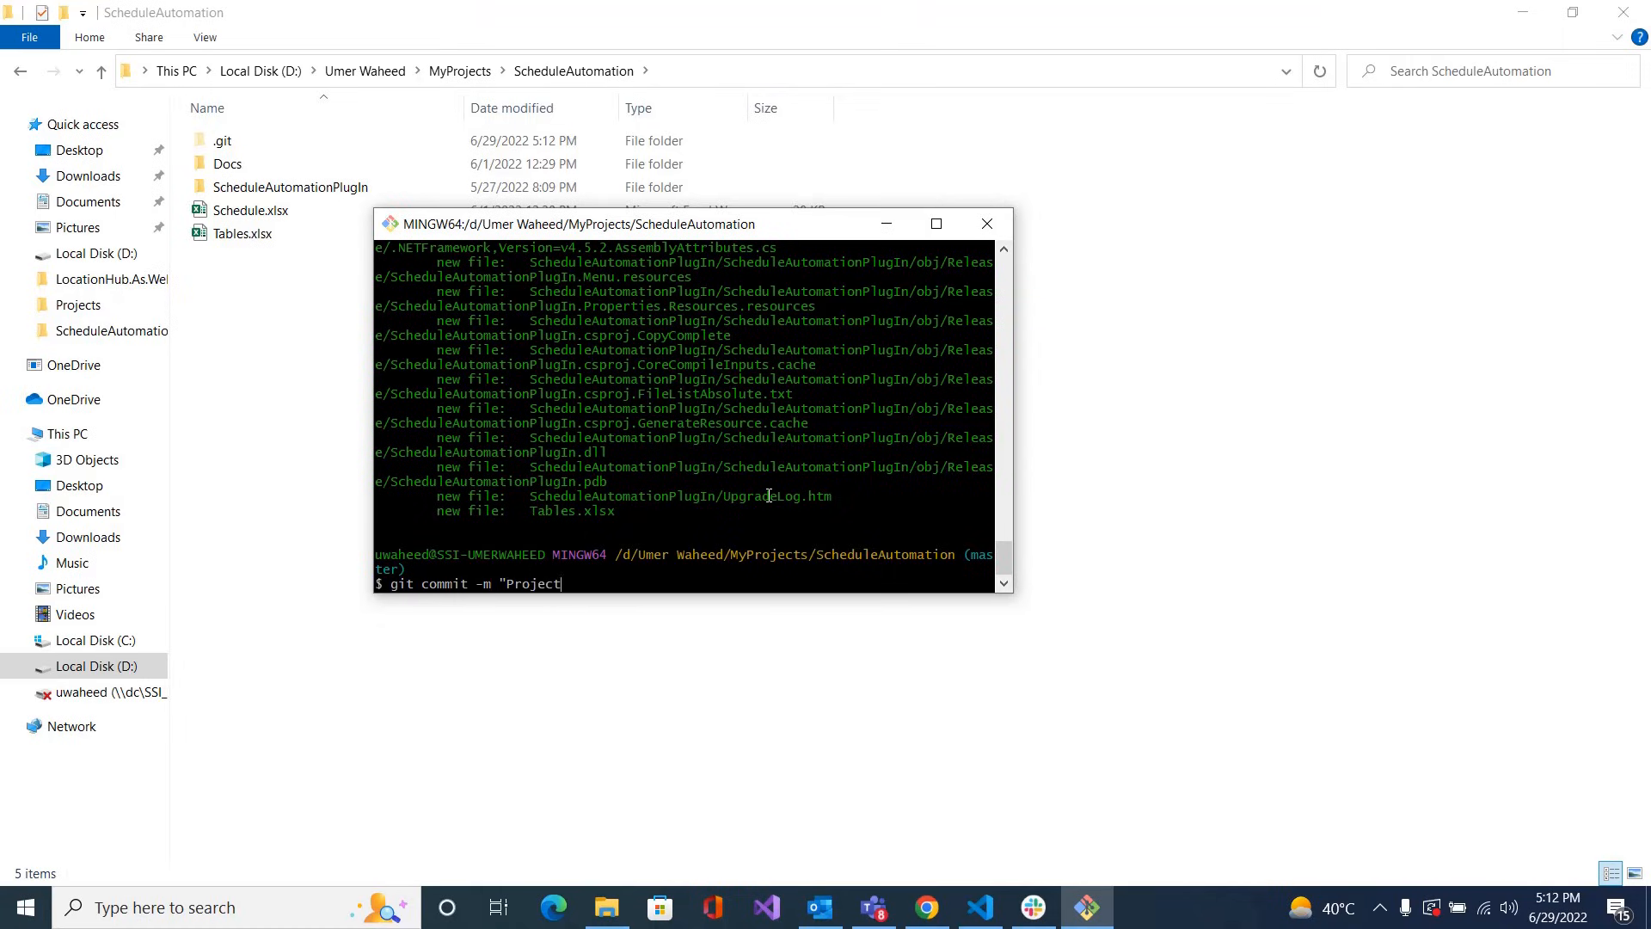
pyautogui.write('added"')
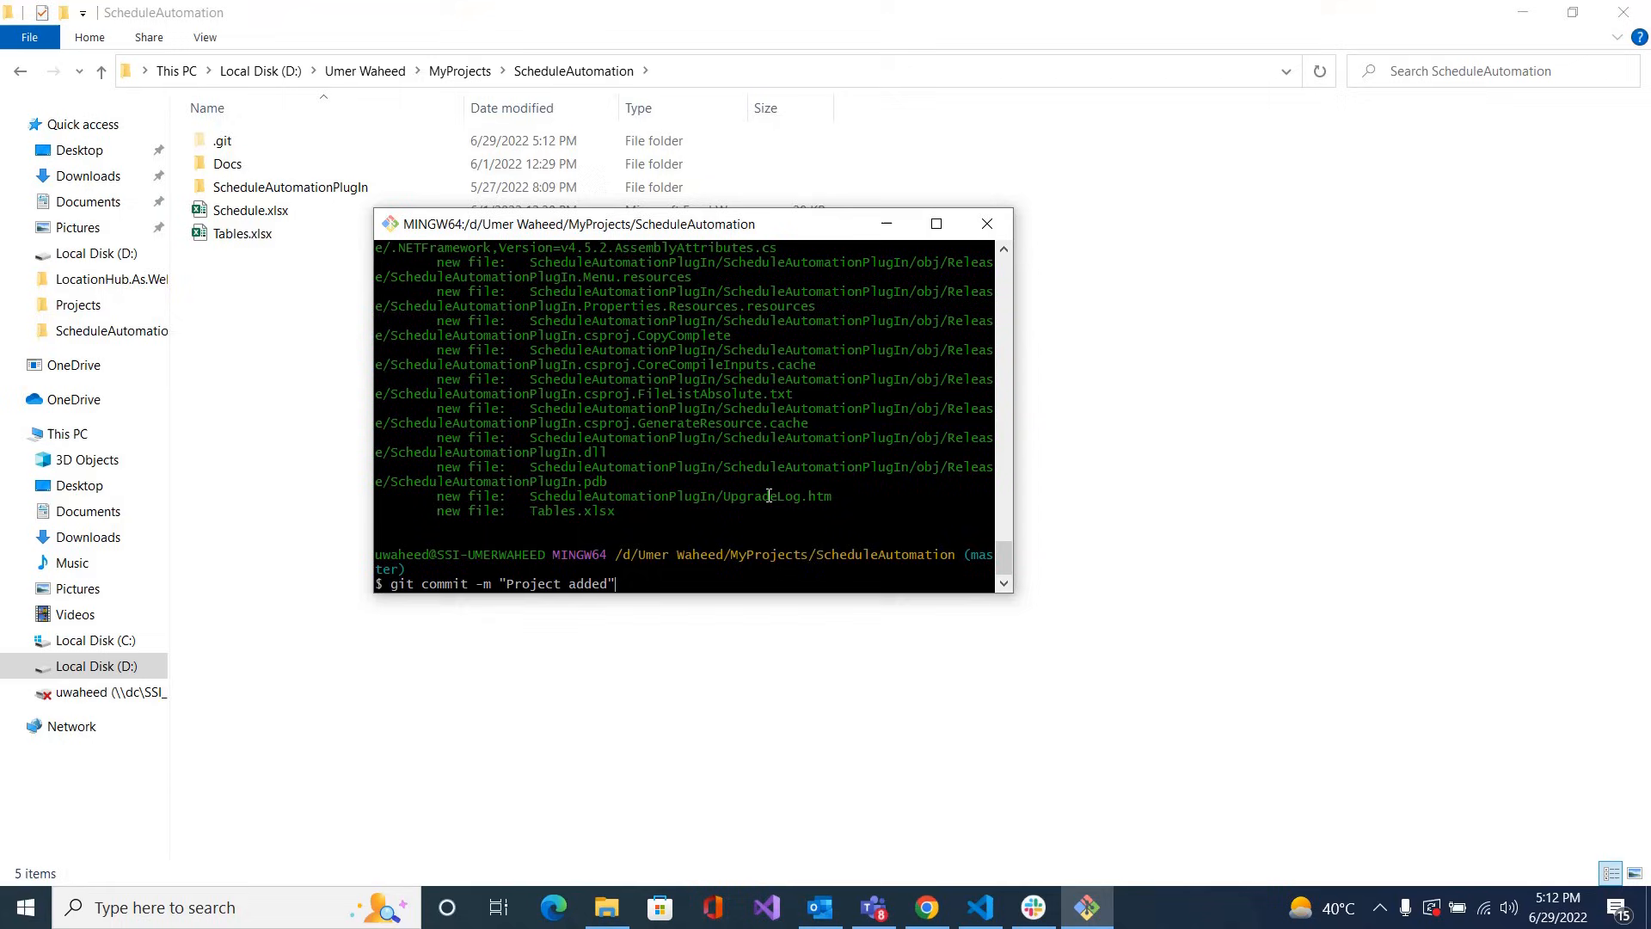
pyautogui.press('Return')
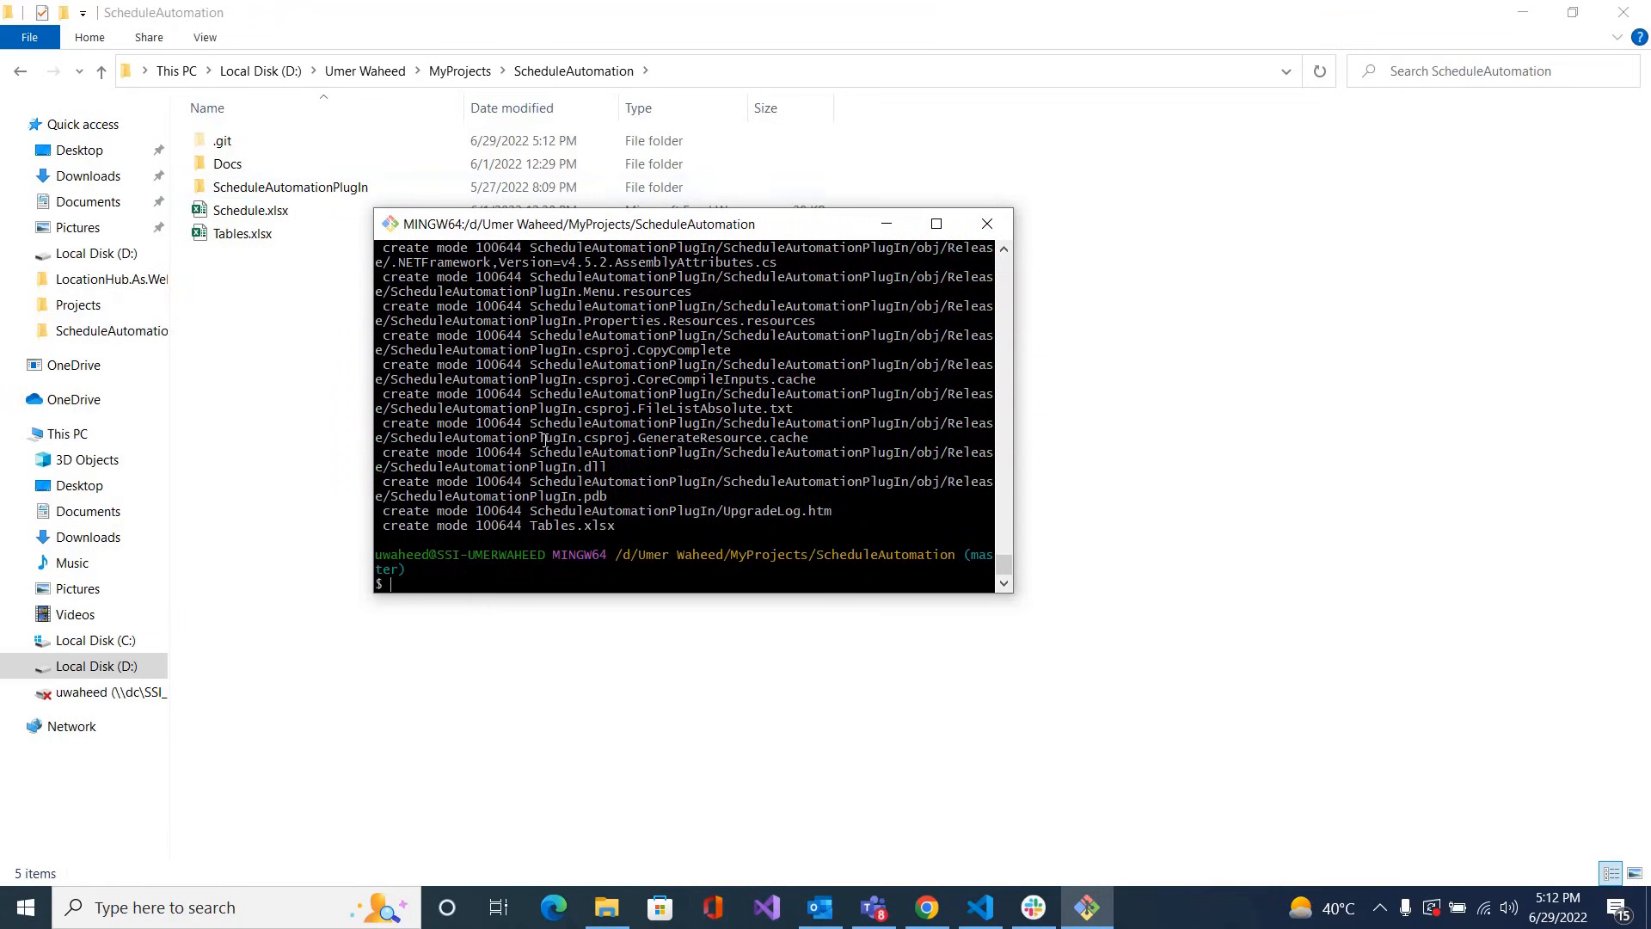
pyautogui.moveTo(616, 621)
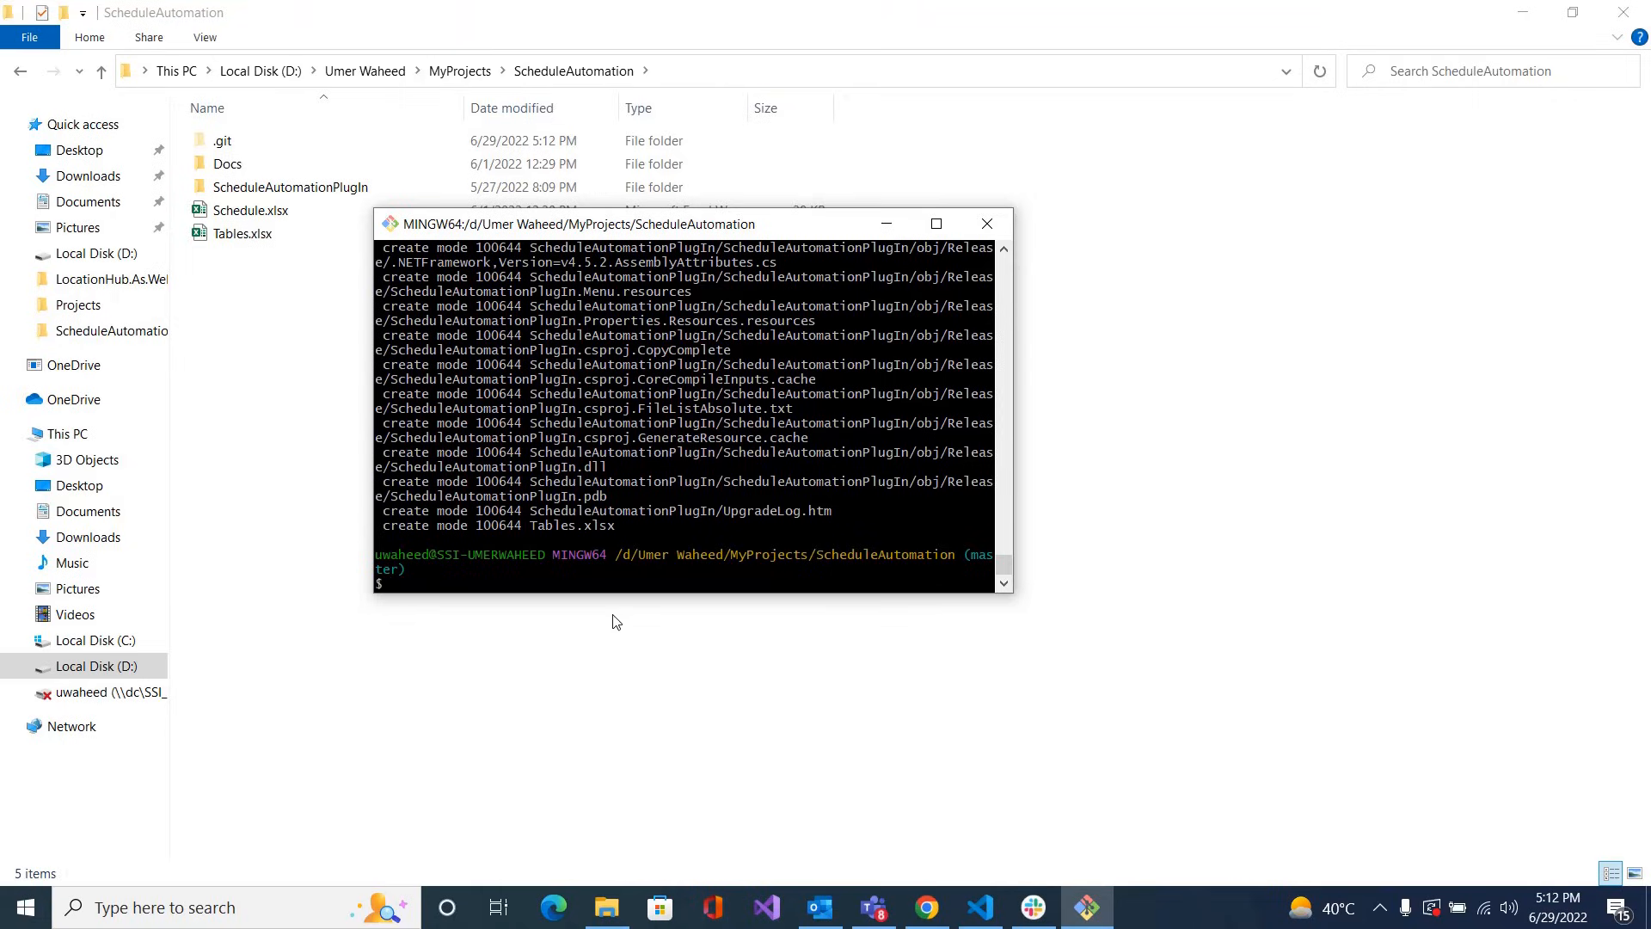
pyautogui.moveTo(924, 907)
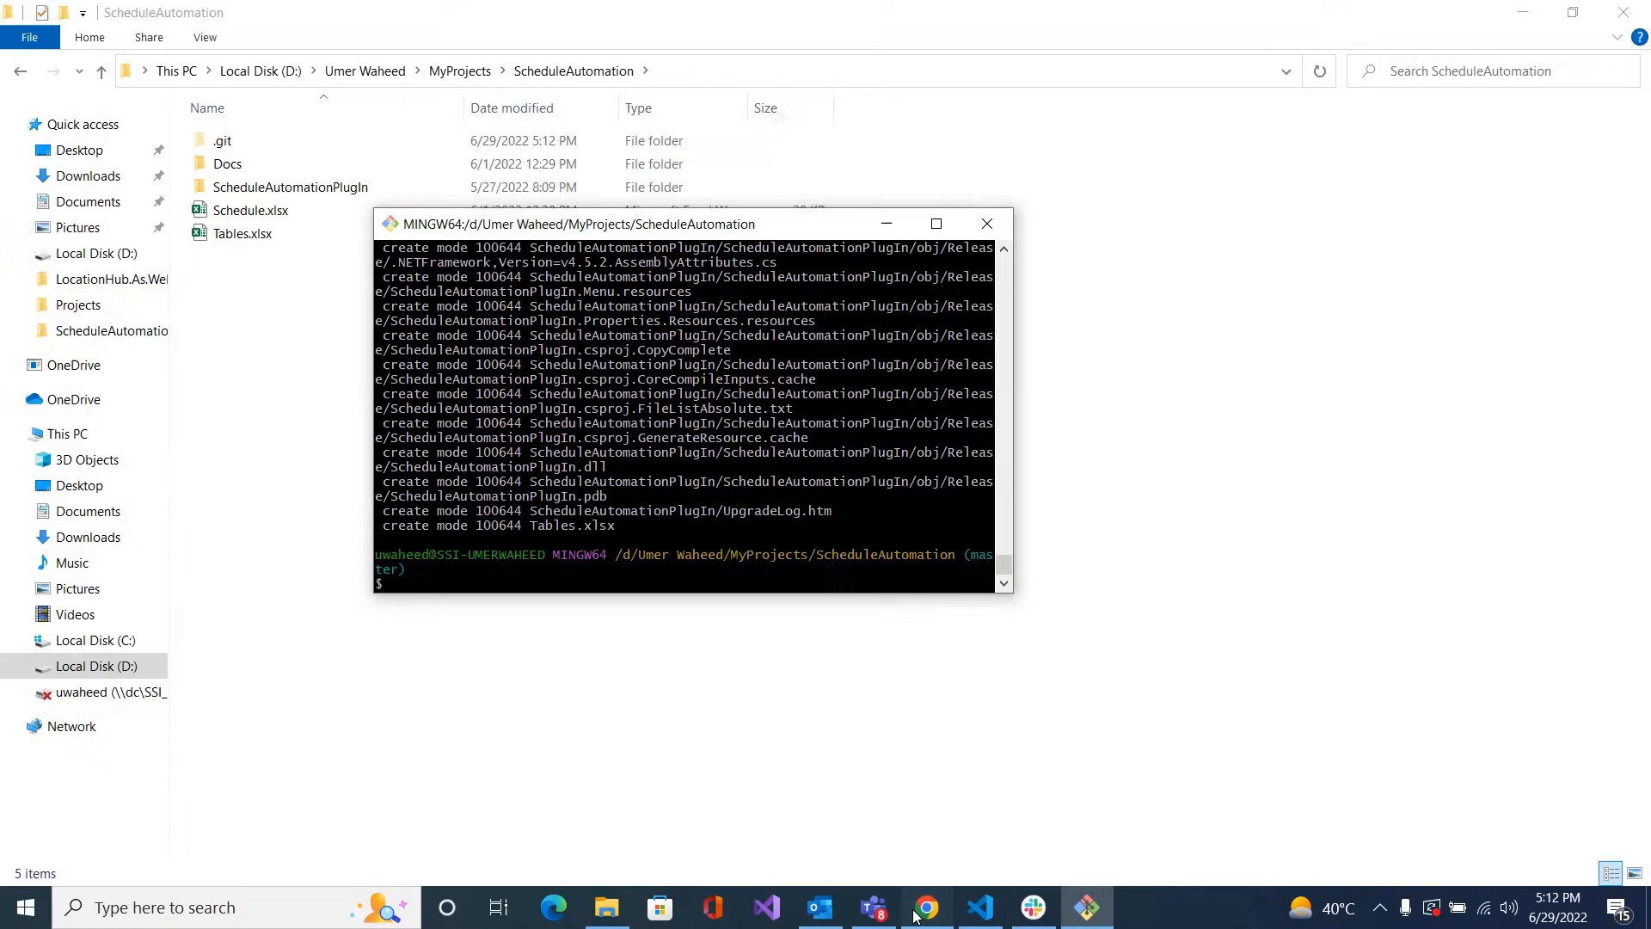
pyautogui.click(924, 906)
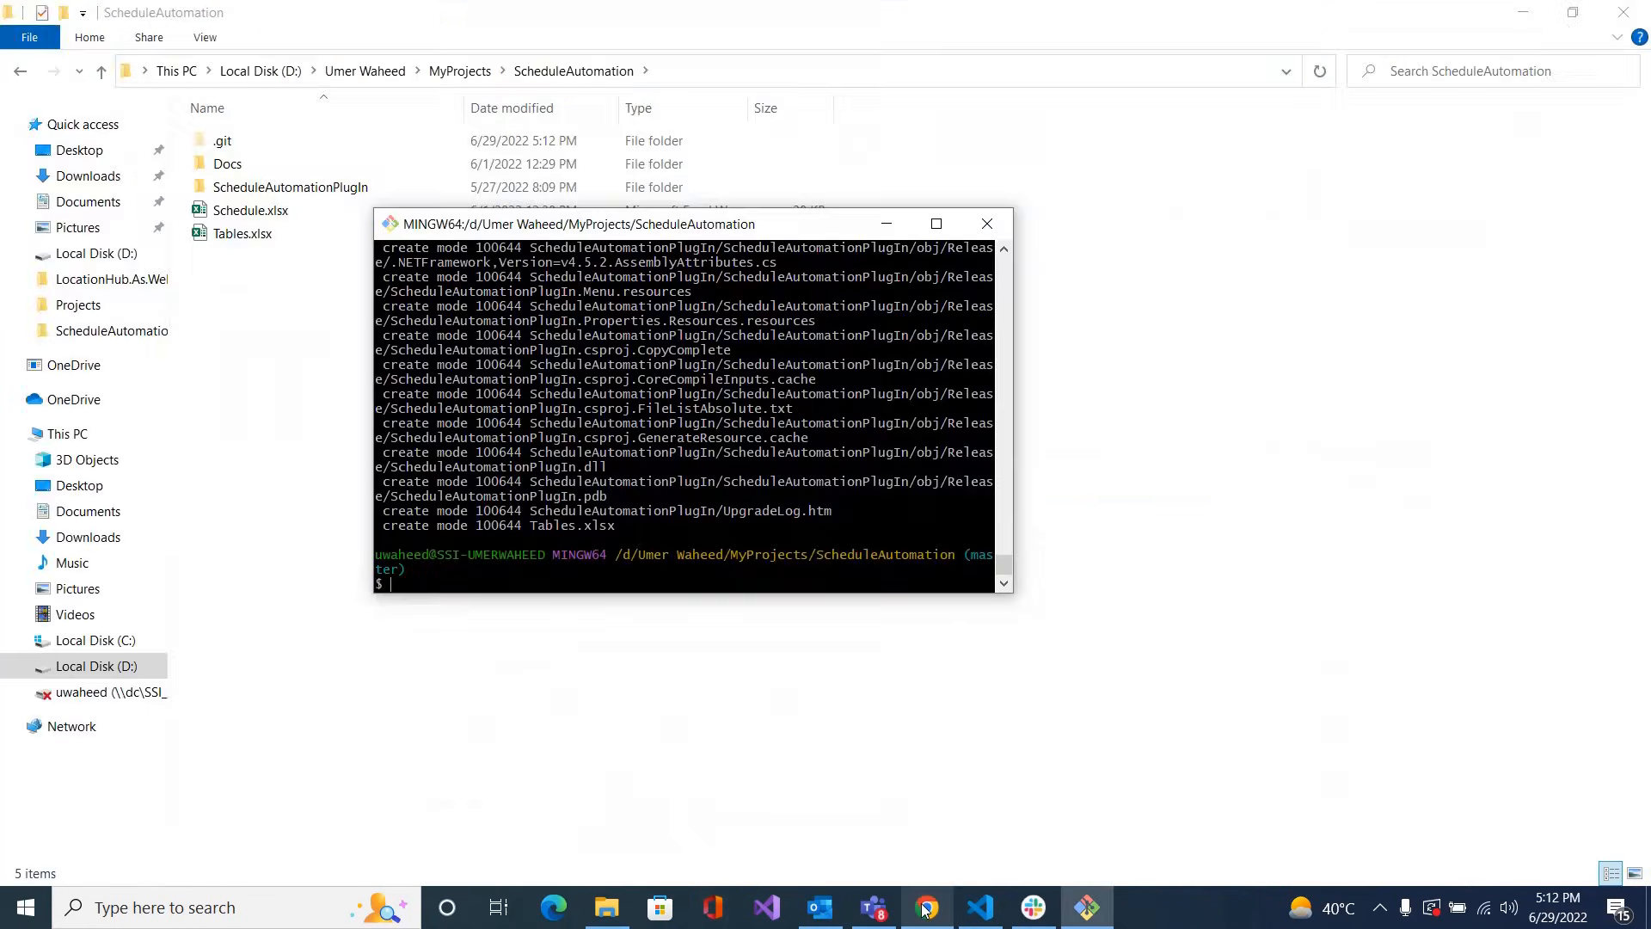
pyautogui.write('git')
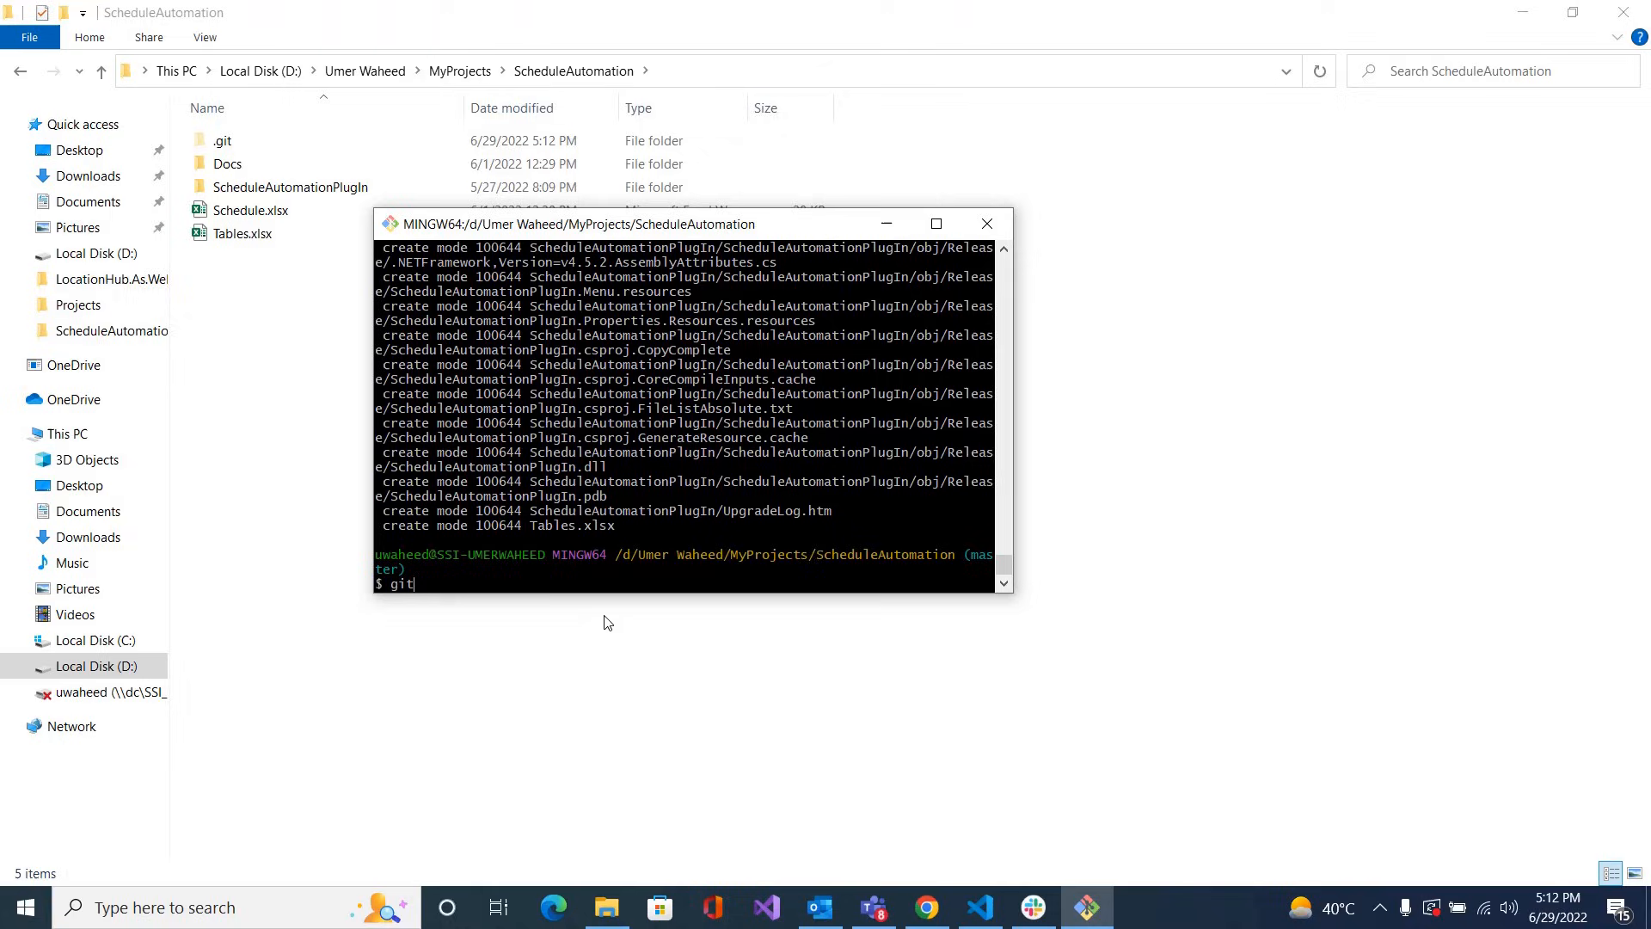
pyautogui.write('remote a')
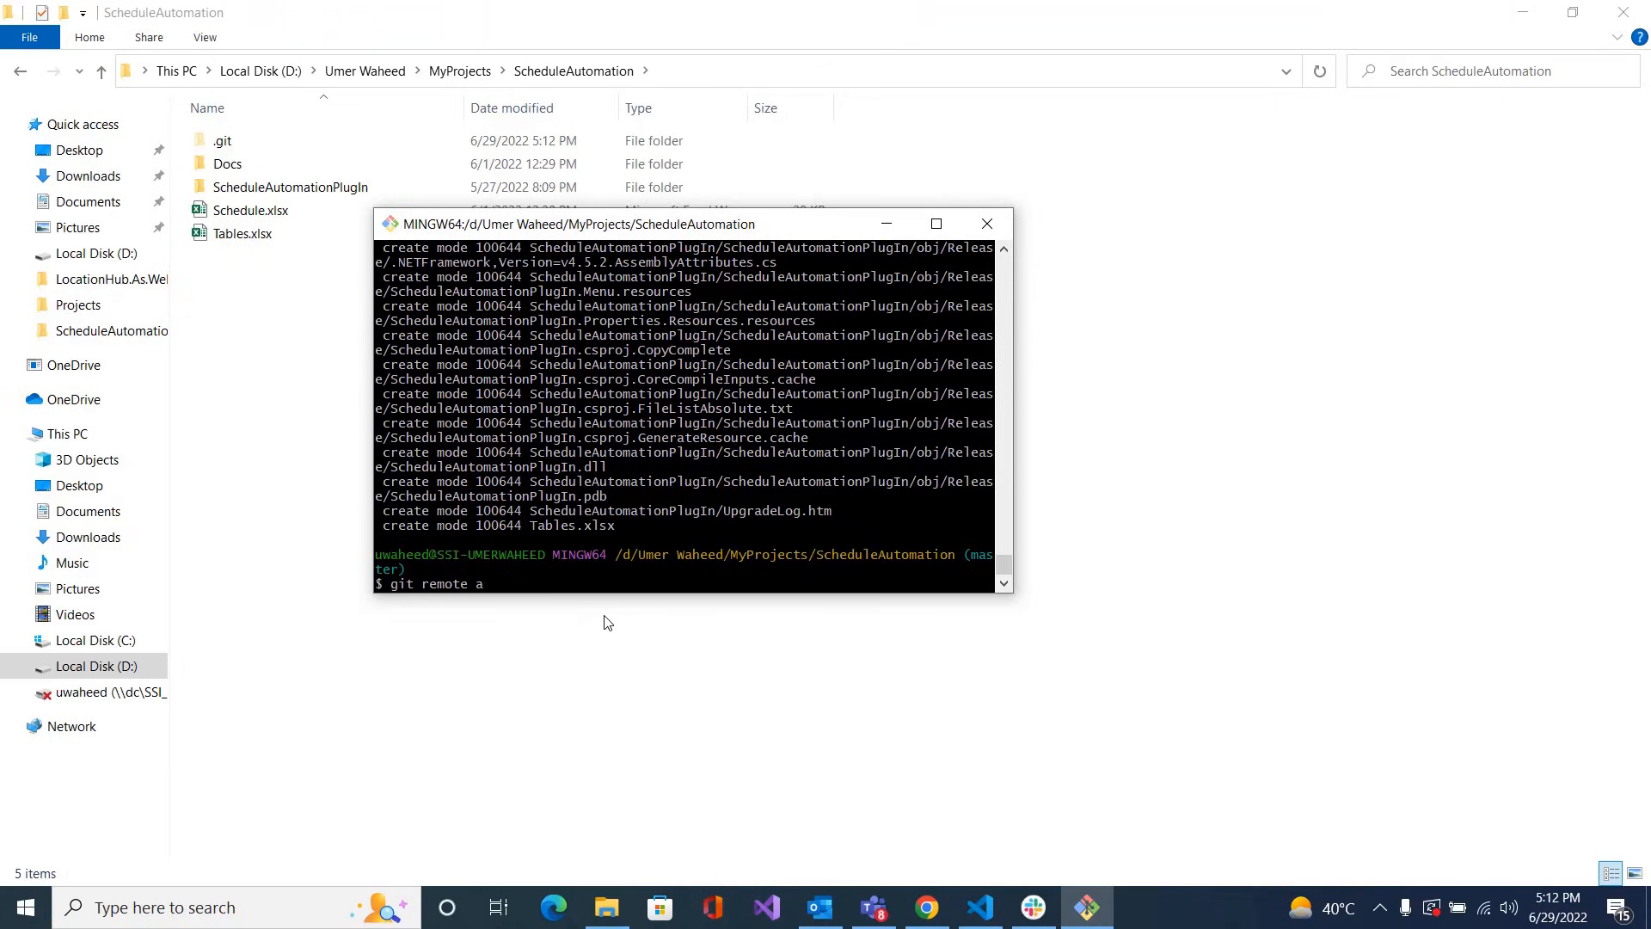
pyautogui.write('rigin add')
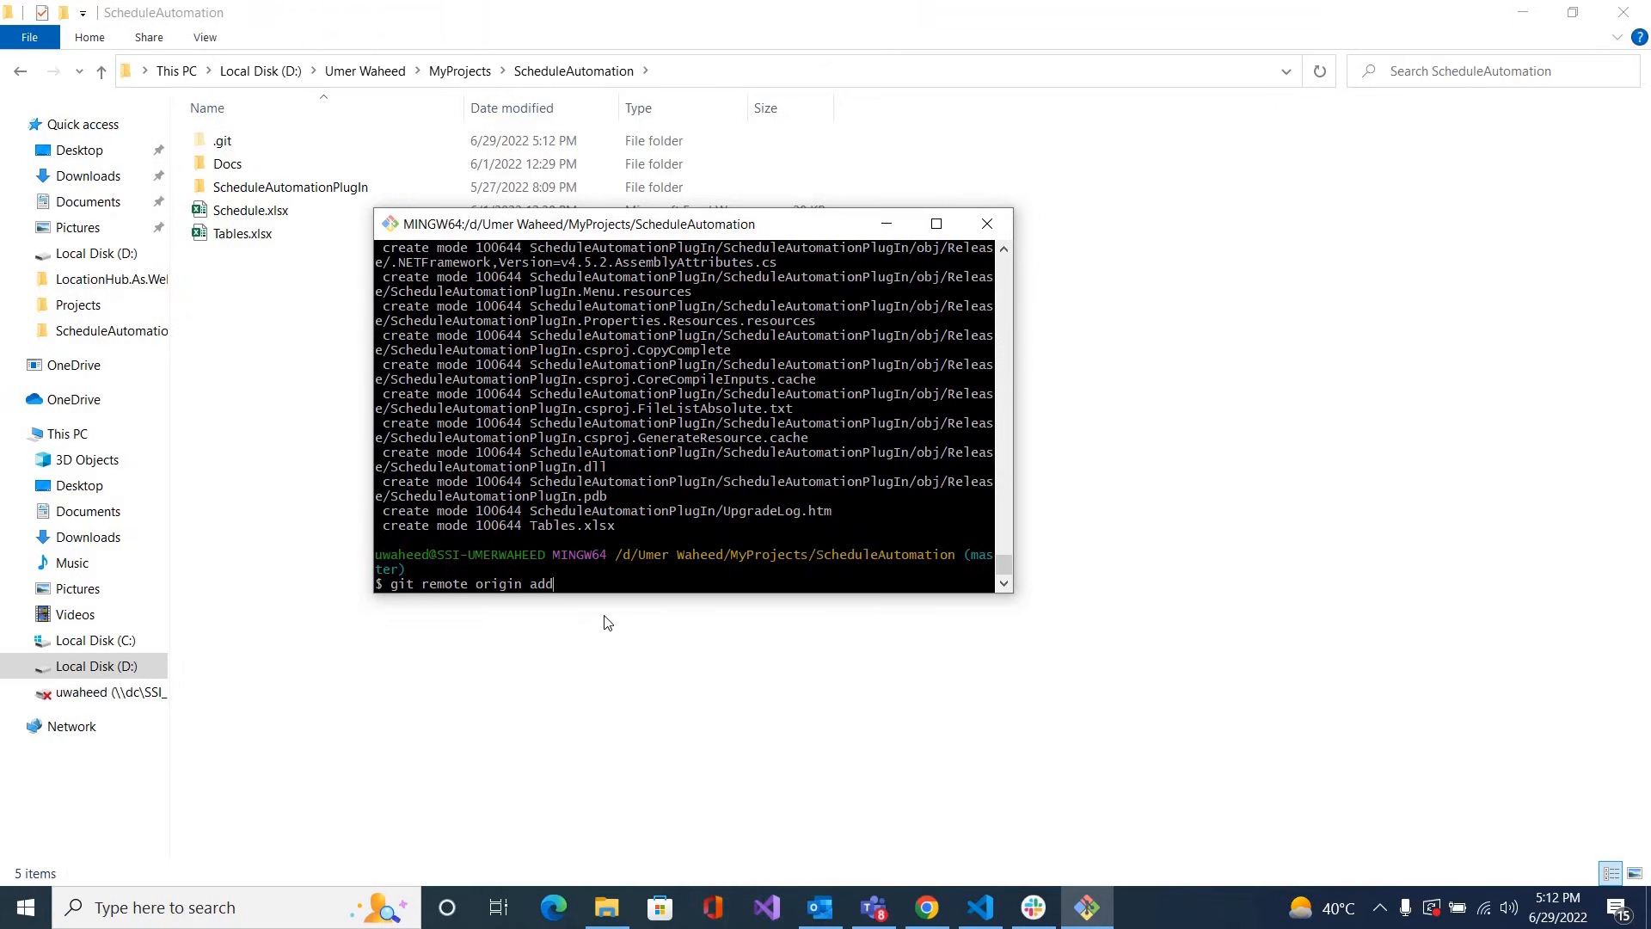
pyautogui.rightClick(606, 585)
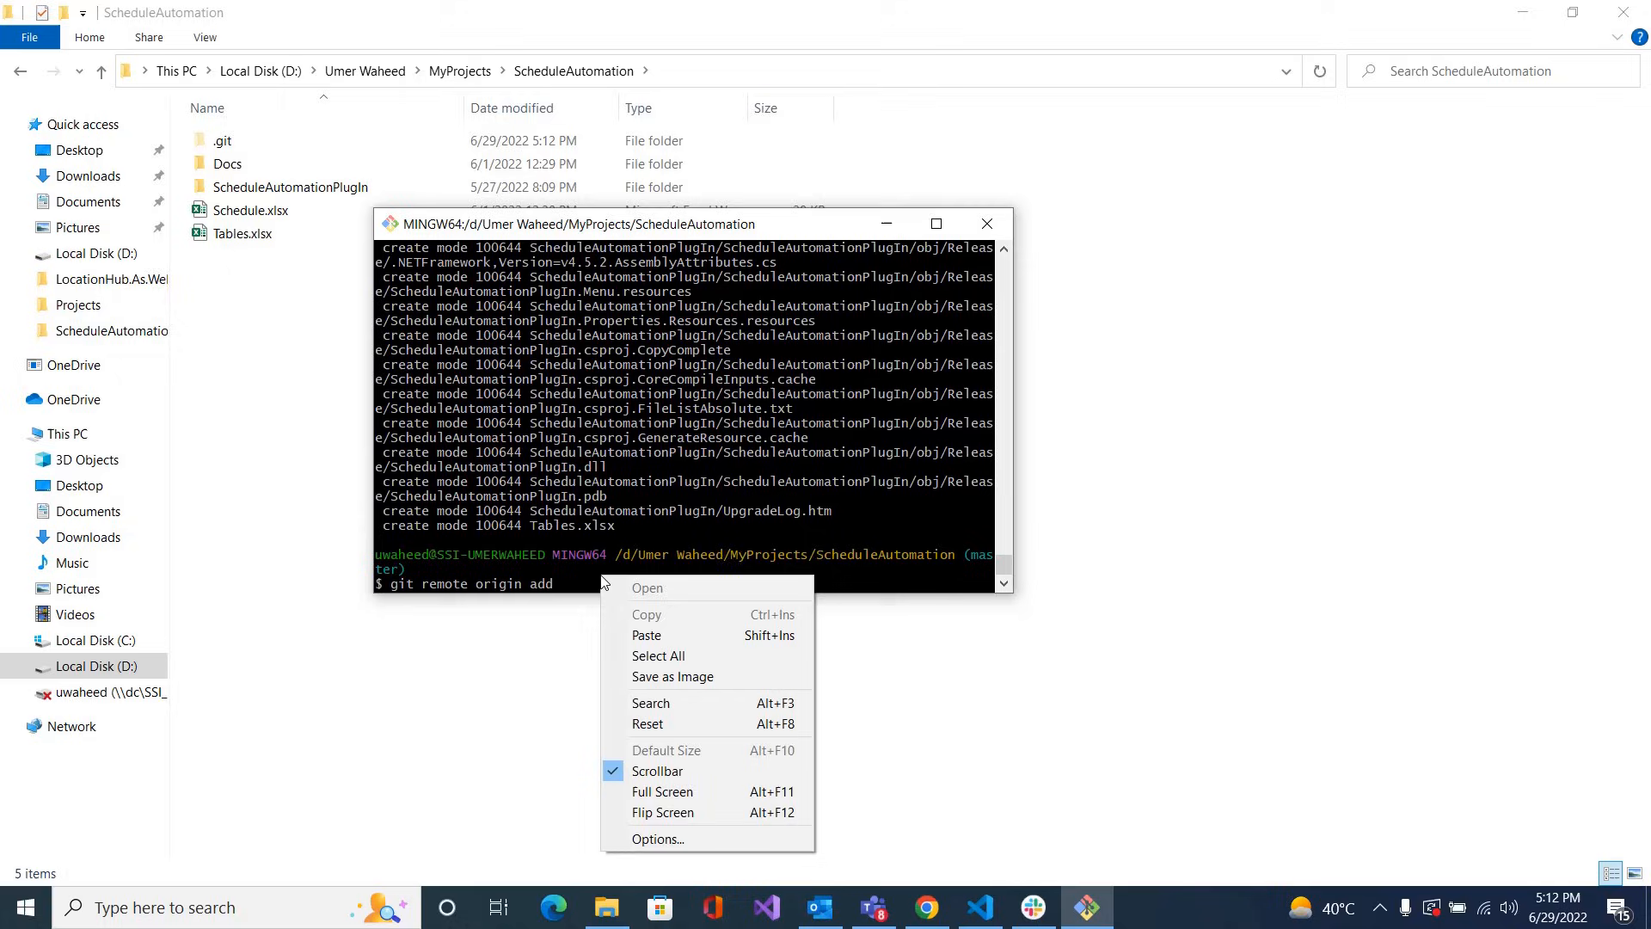
pyautogui.click(647, 635)
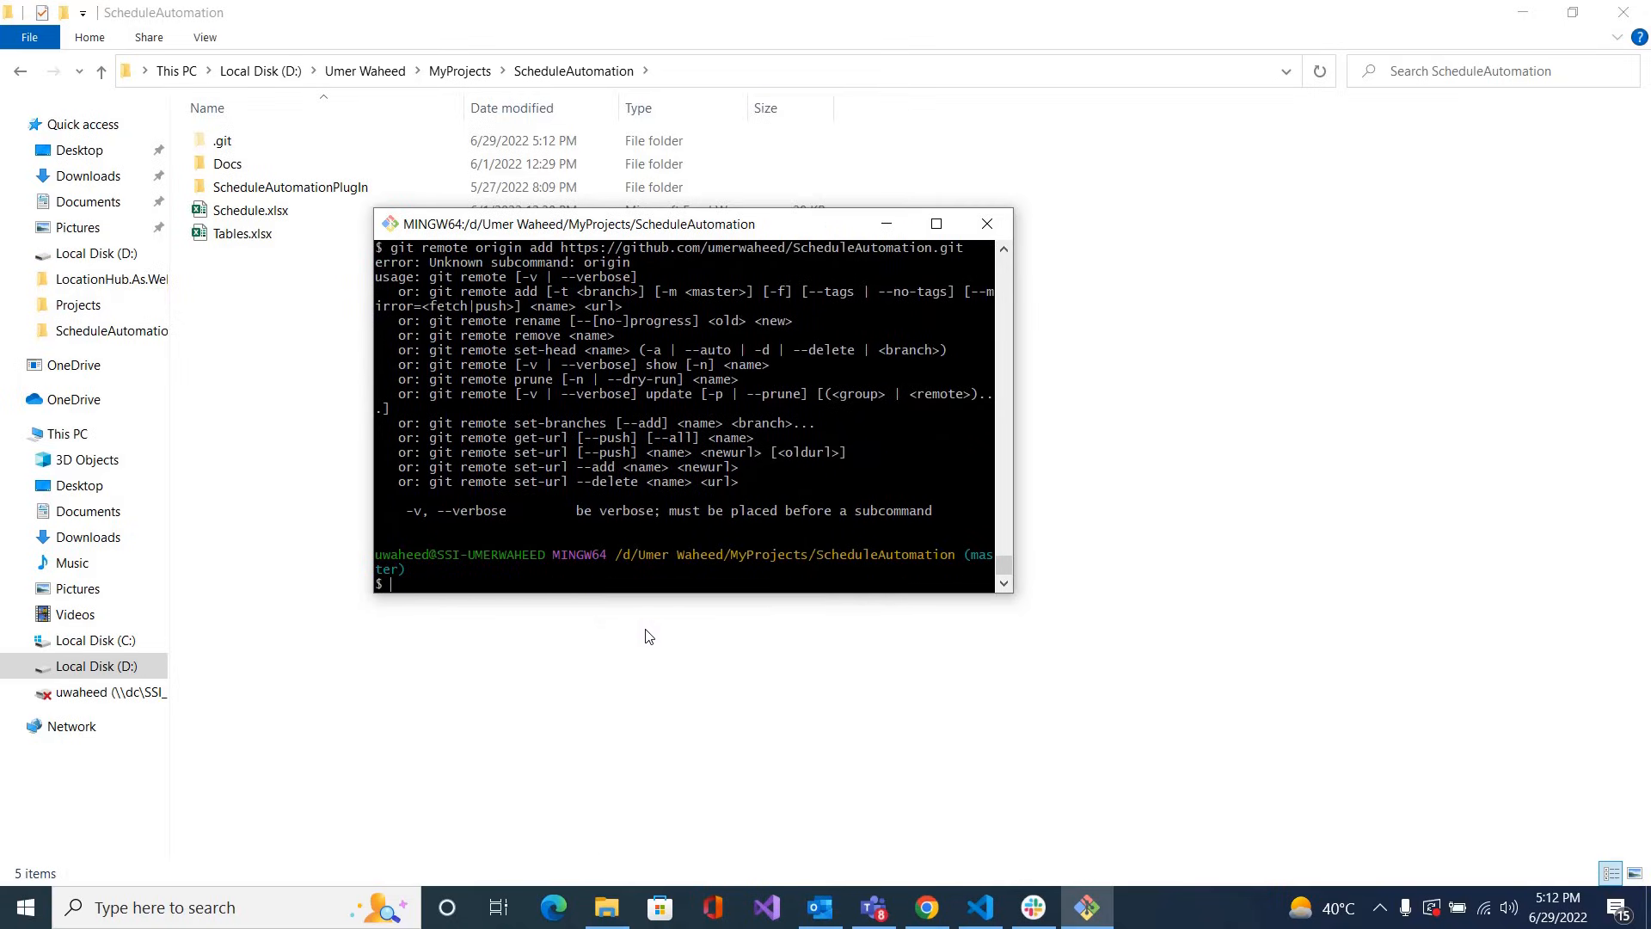
pyautogui.write('git remote origin add https://github.com/umerwaheed/ScheduleAutomation.git')
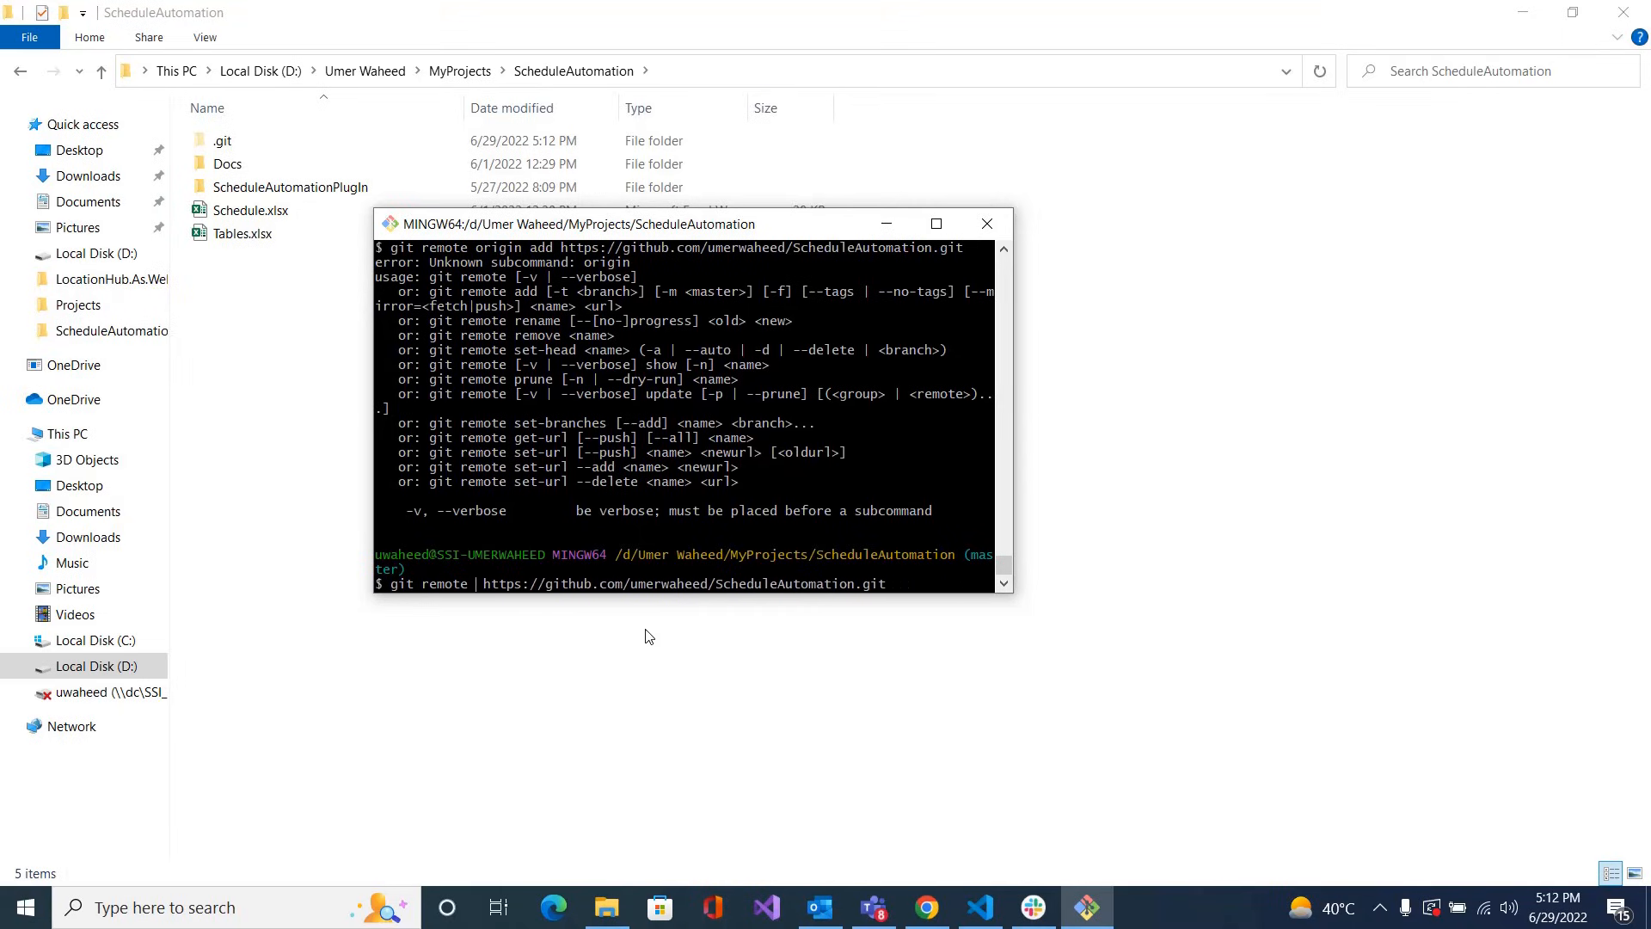
pyautogui.write('add origin')
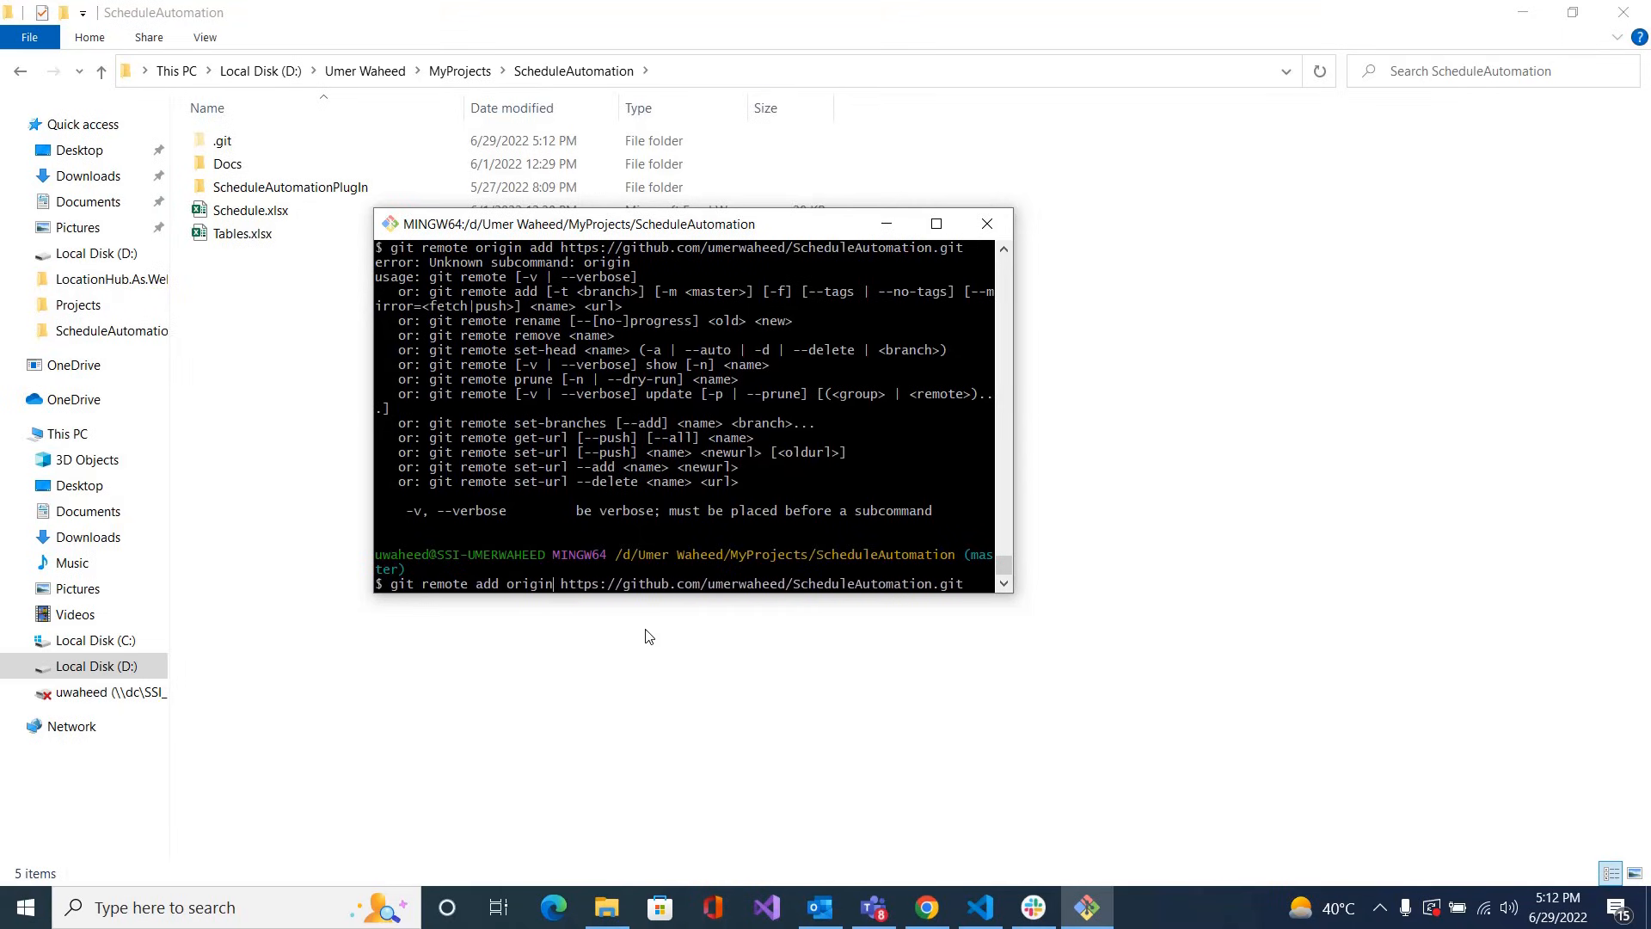
pyautogui.press('Return')
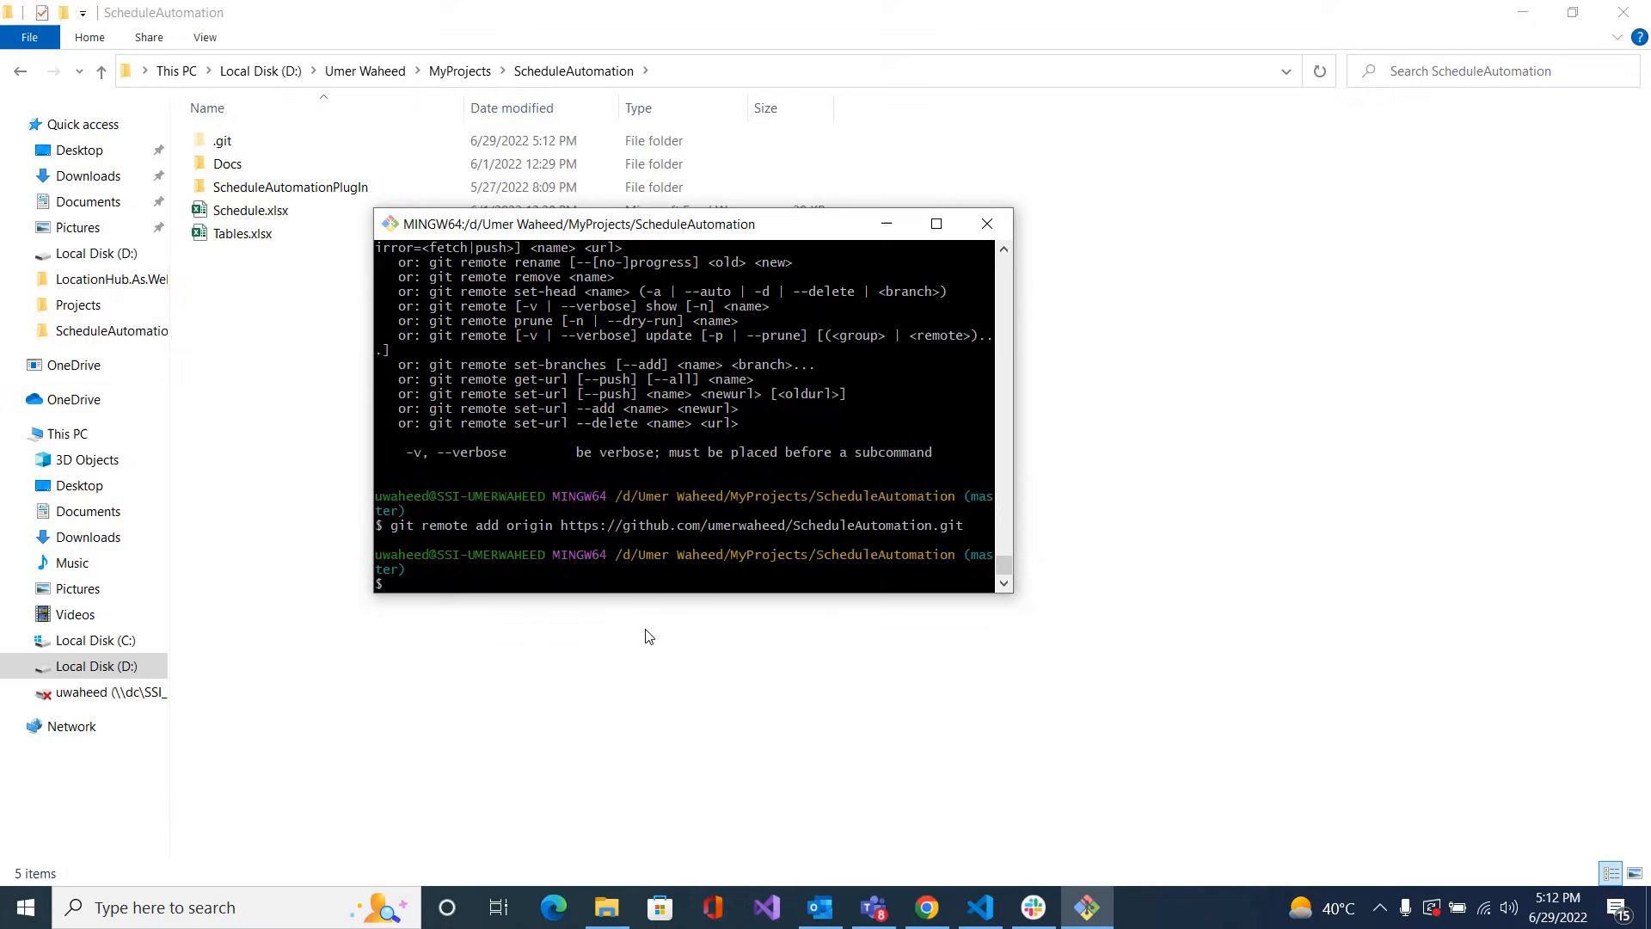
# Run git push origin master
pyautogui.write('git push')
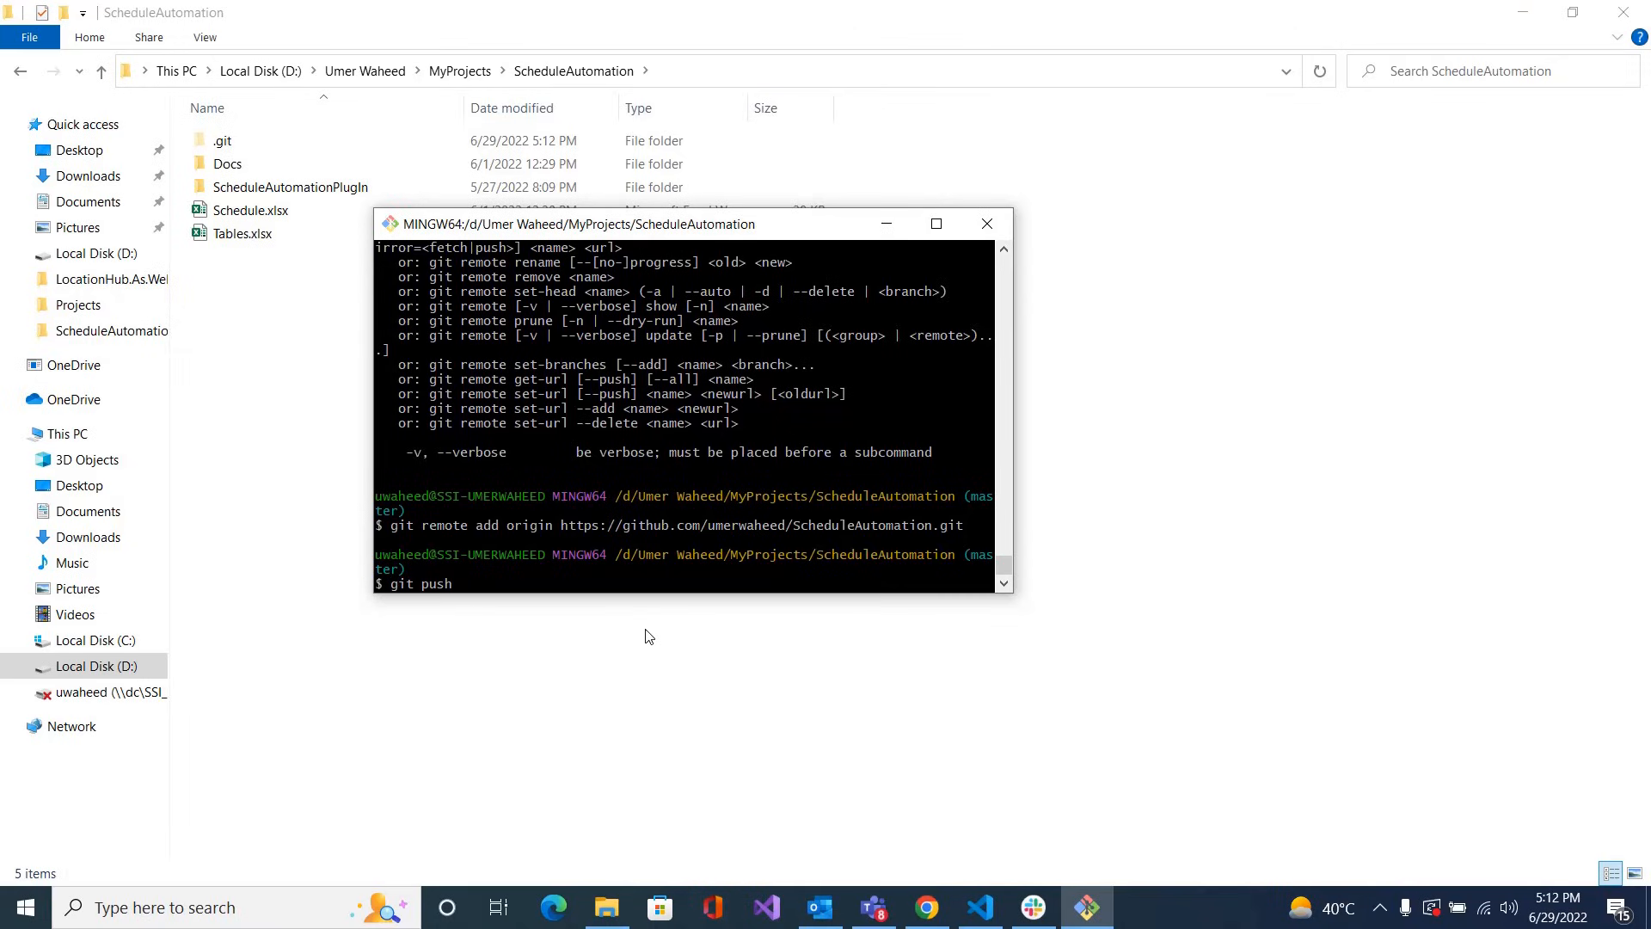
pyautogui.write('origin mast')
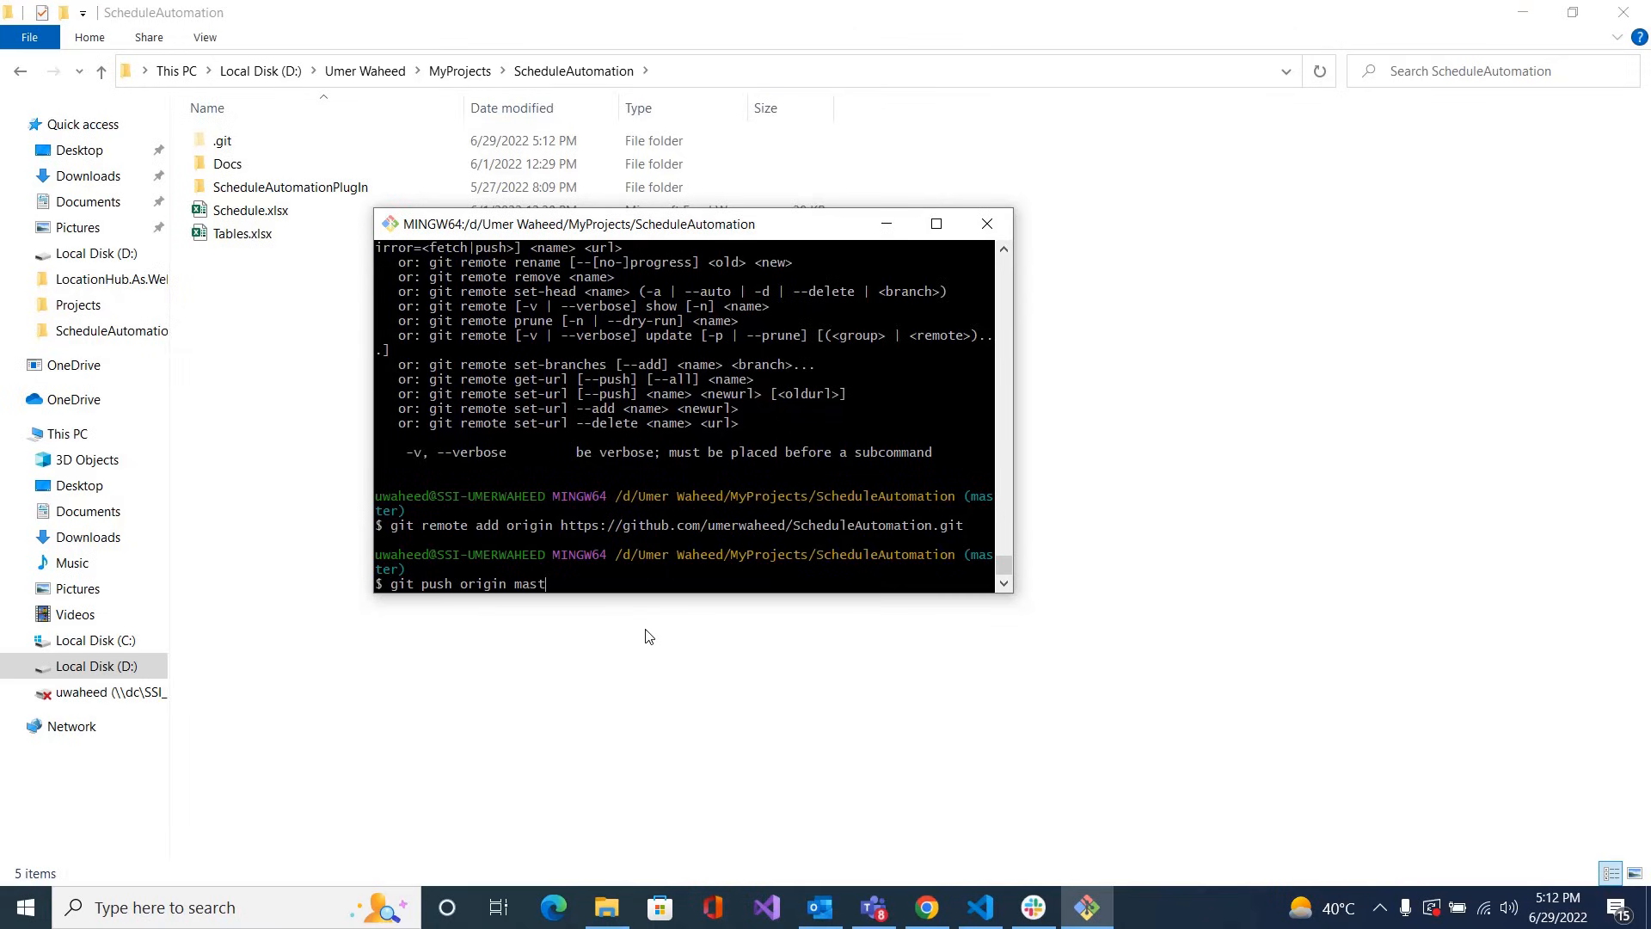
pyautogui.write('er')
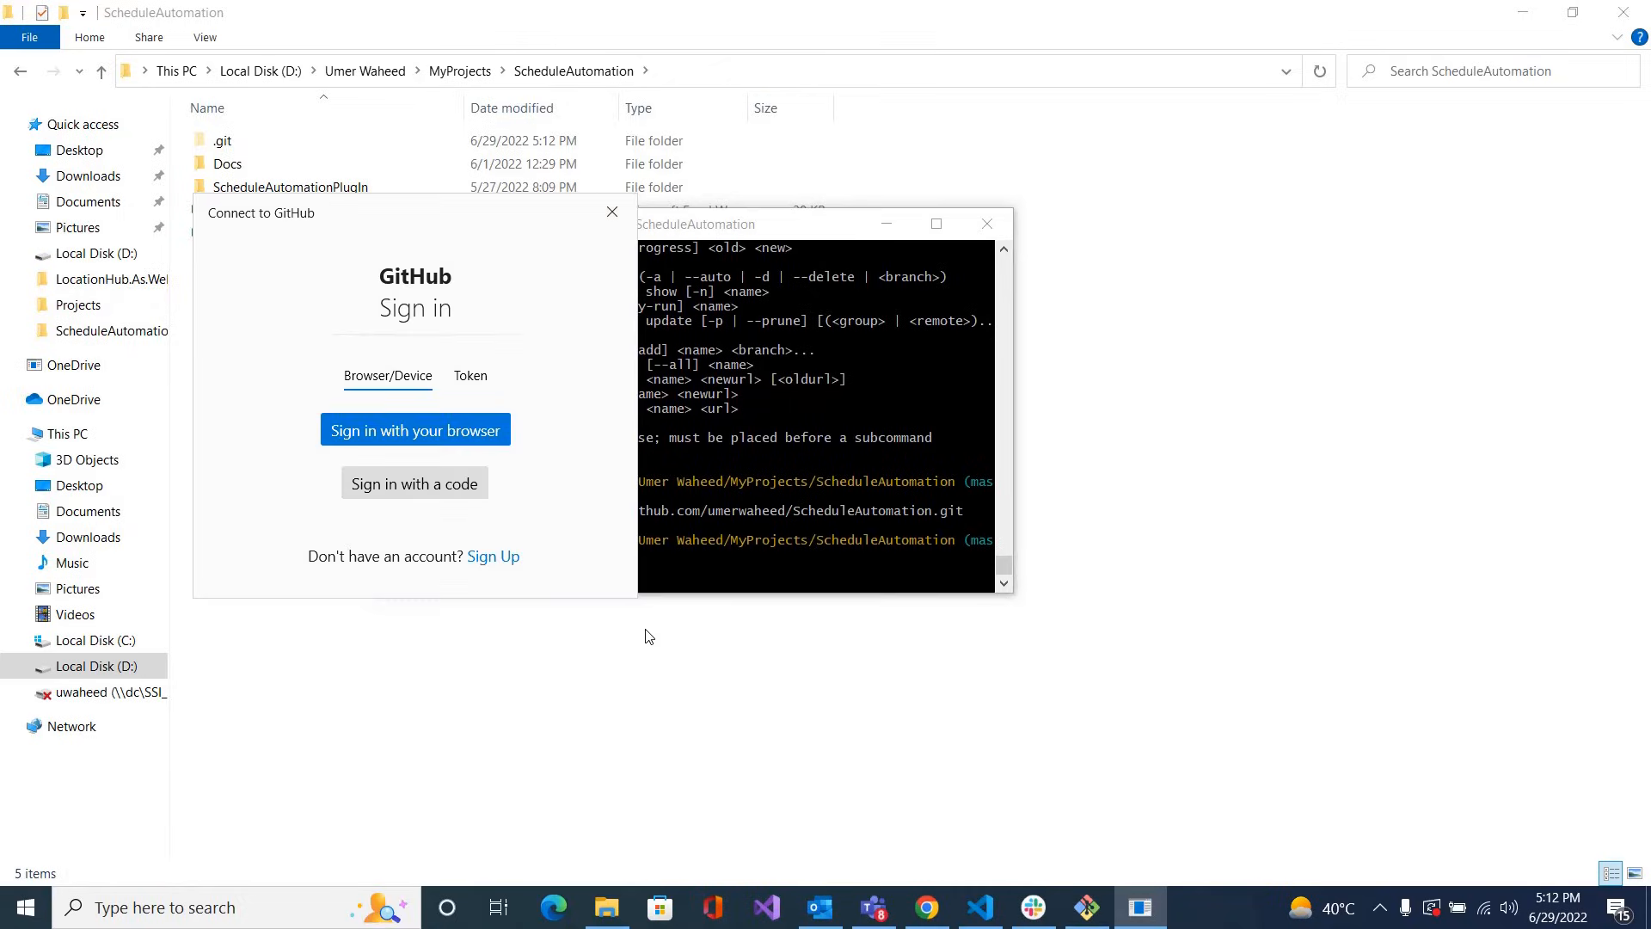
pyautogui.moveTo(661, 418)
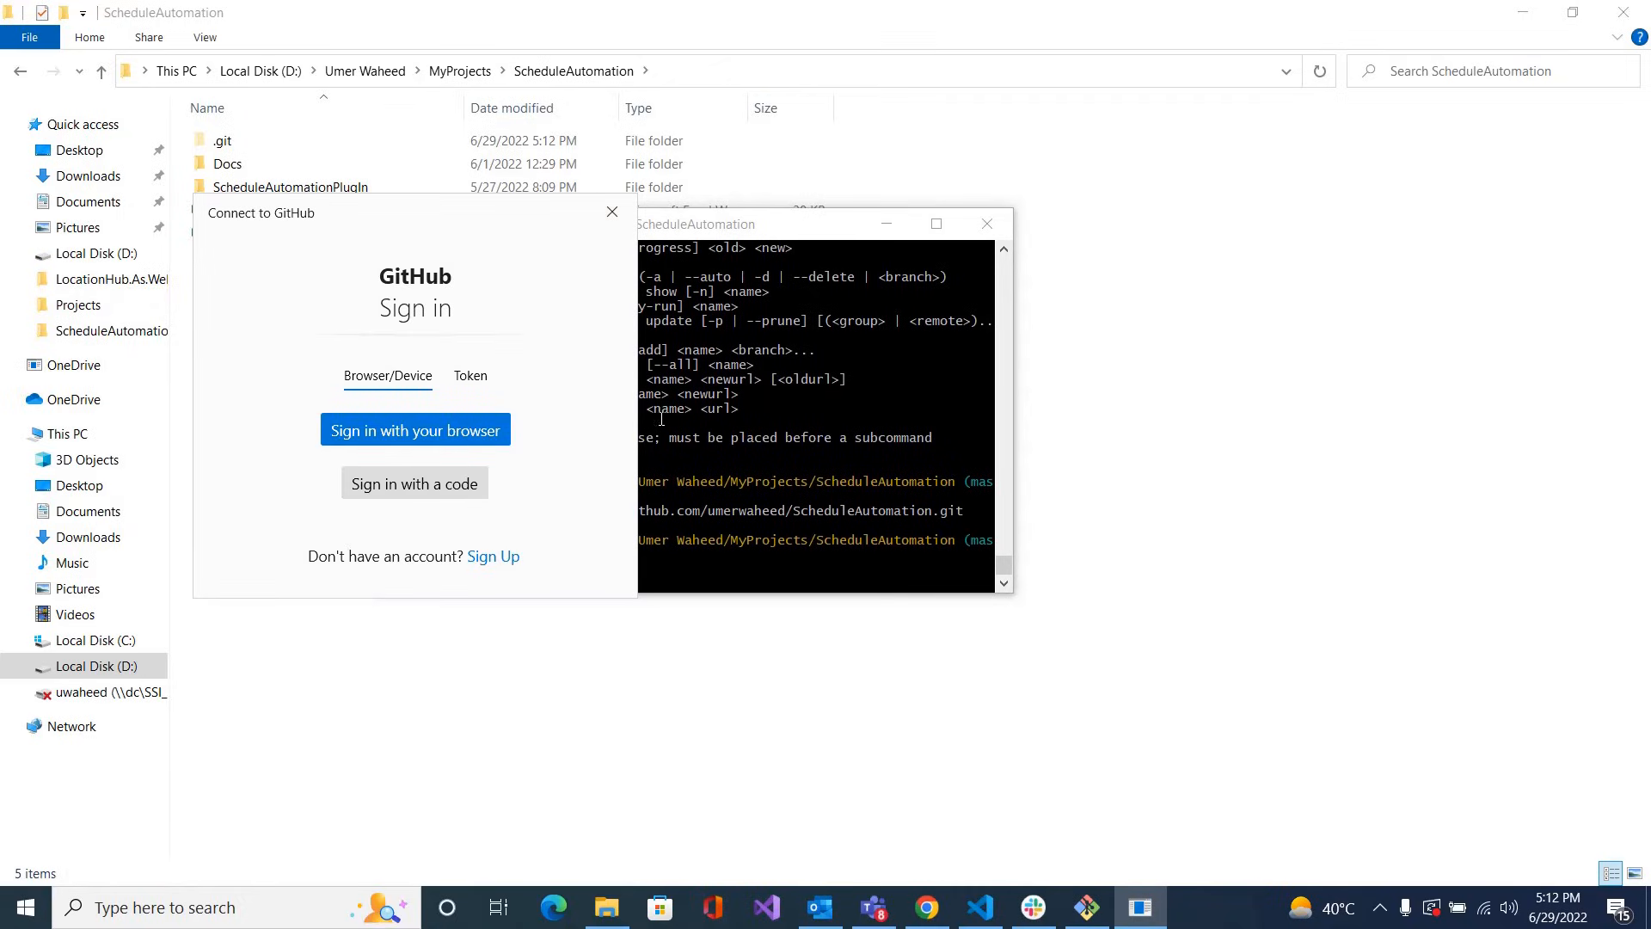
pyautogui.moveTo(506, 418)
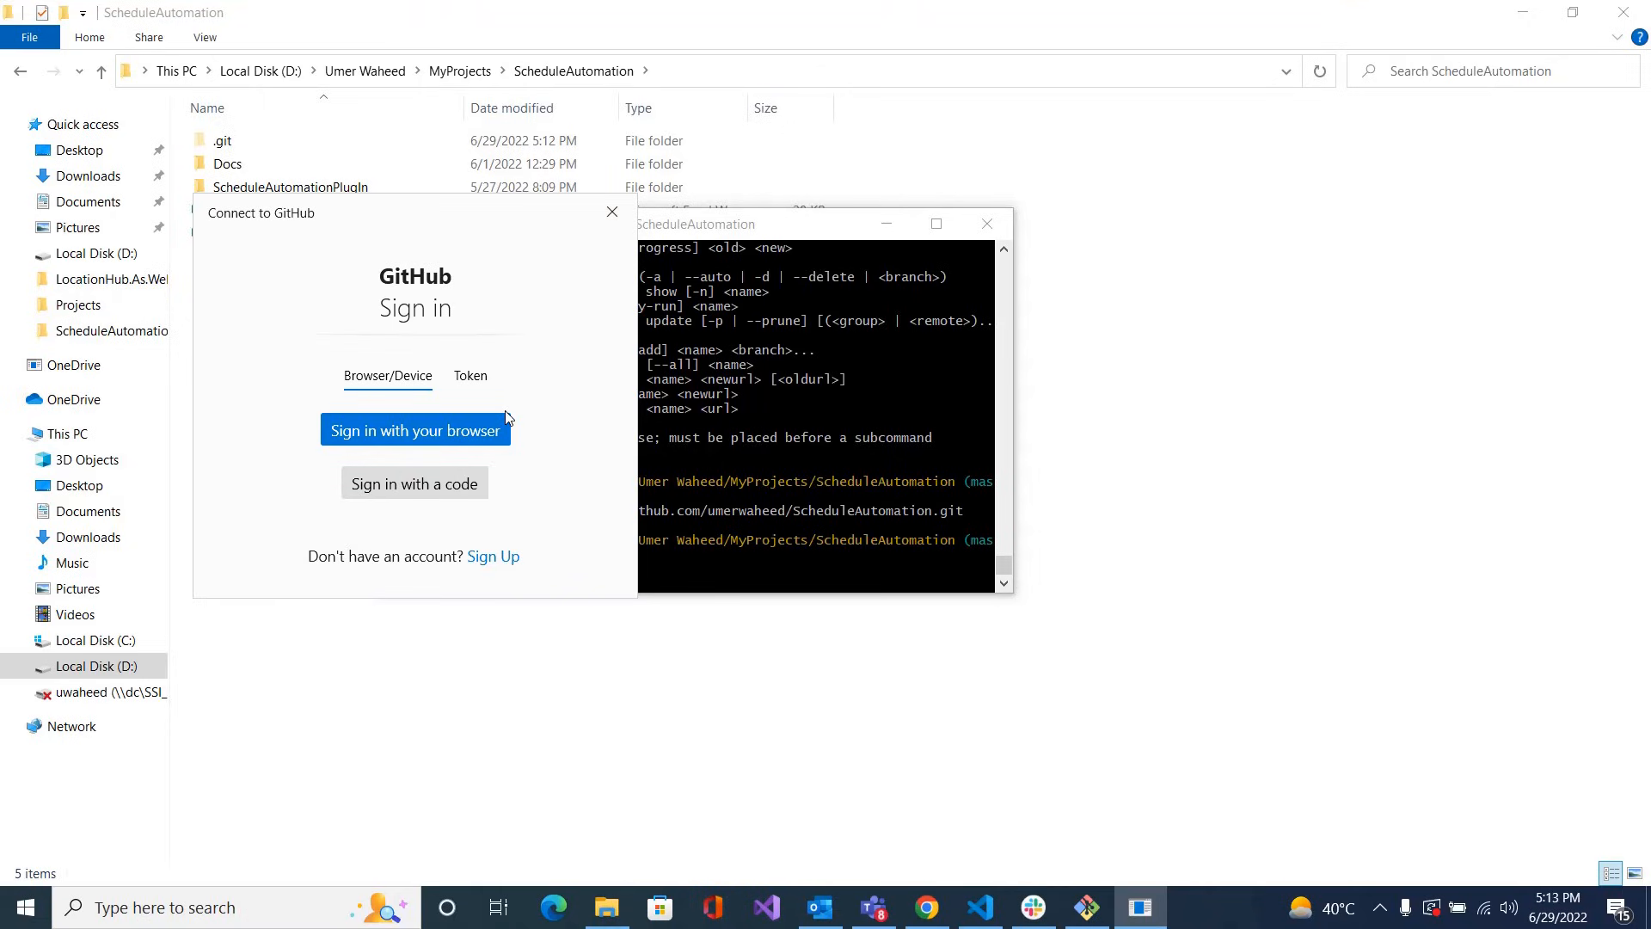
pyautogui.moveTo(430, 495)
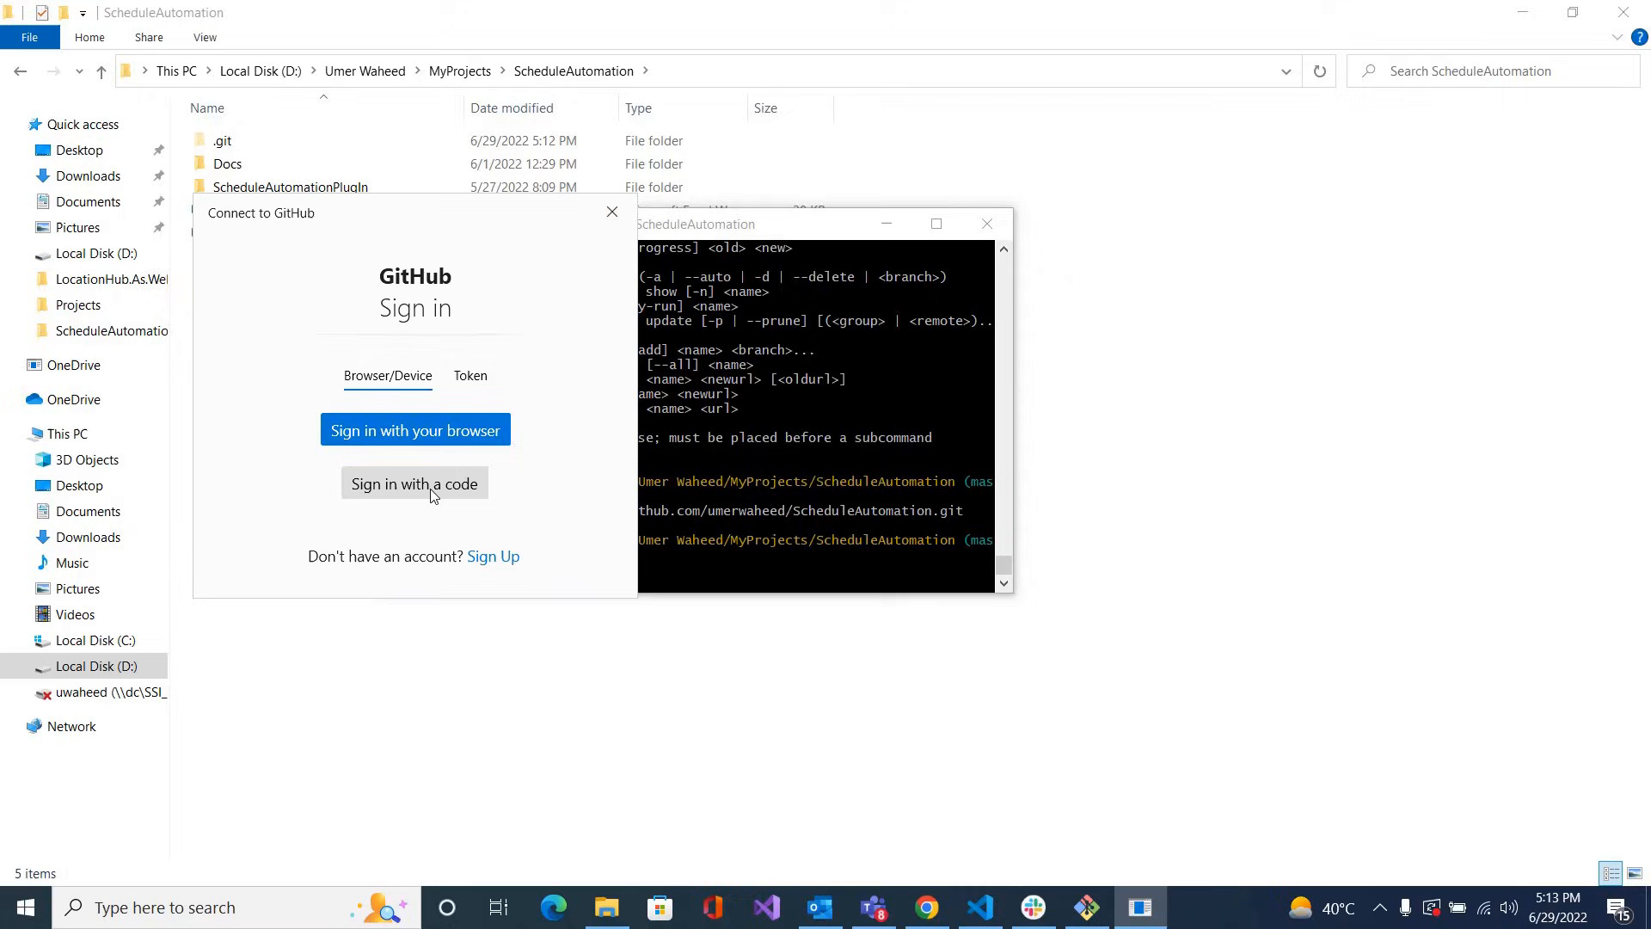
# Authorize Git in the Connect to GitHub dialog so master finishes pushing
pyautogui.click(611, 212)
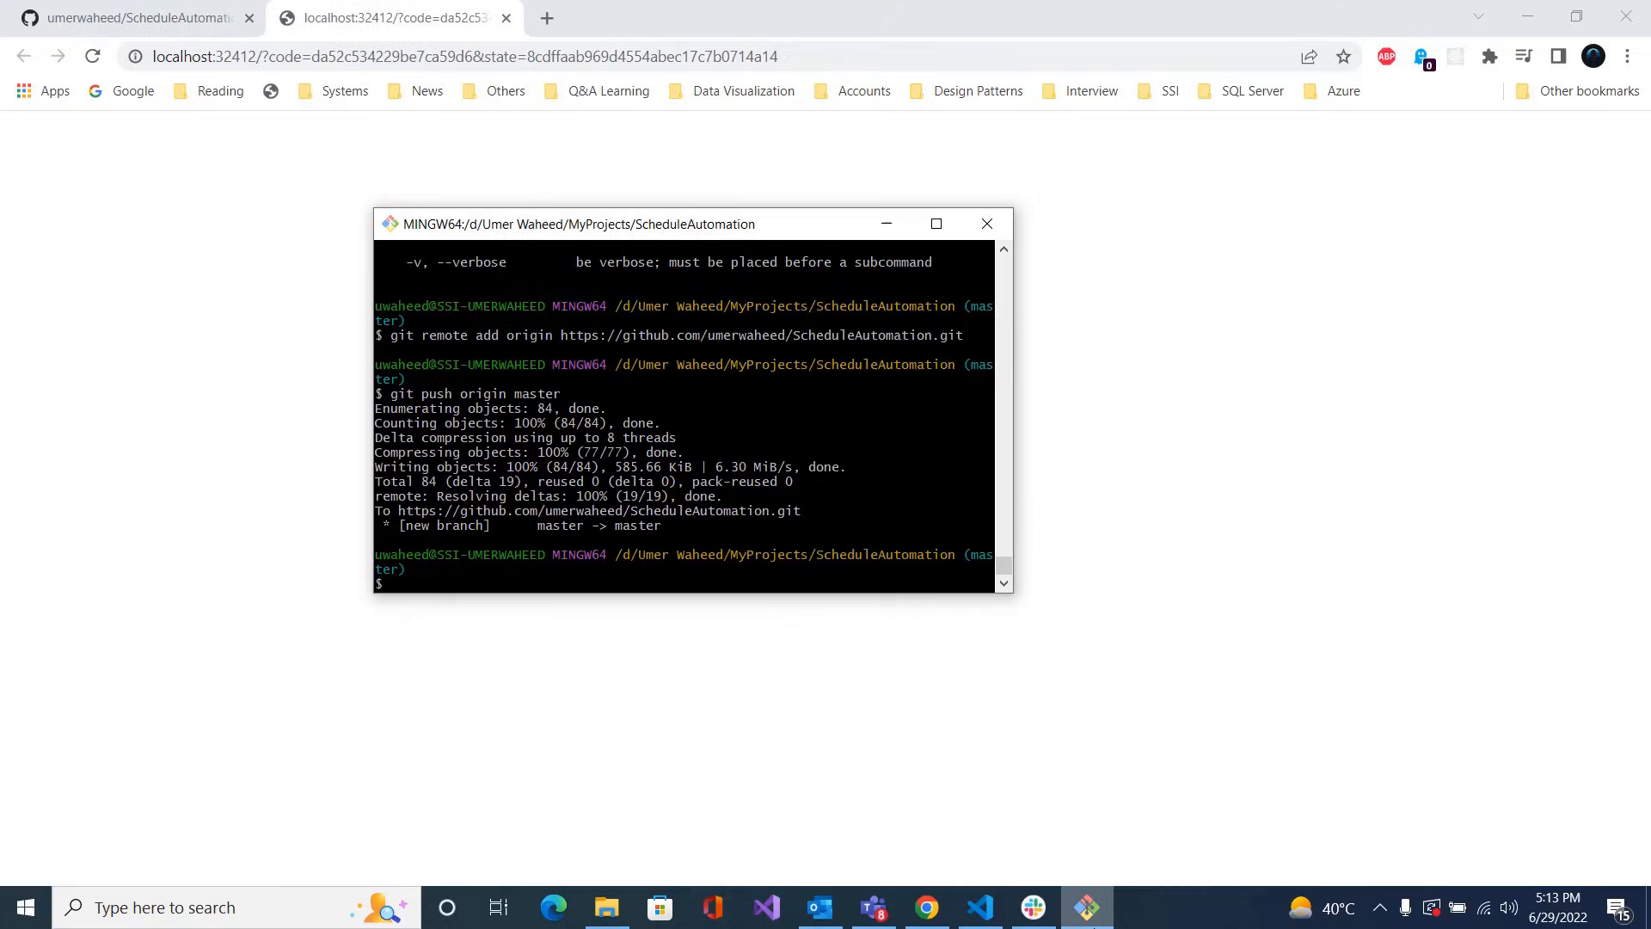
# Check the pushed files on GitHub, then create an empty Test.txt in the project folder
pyautogui.click(126, 18)
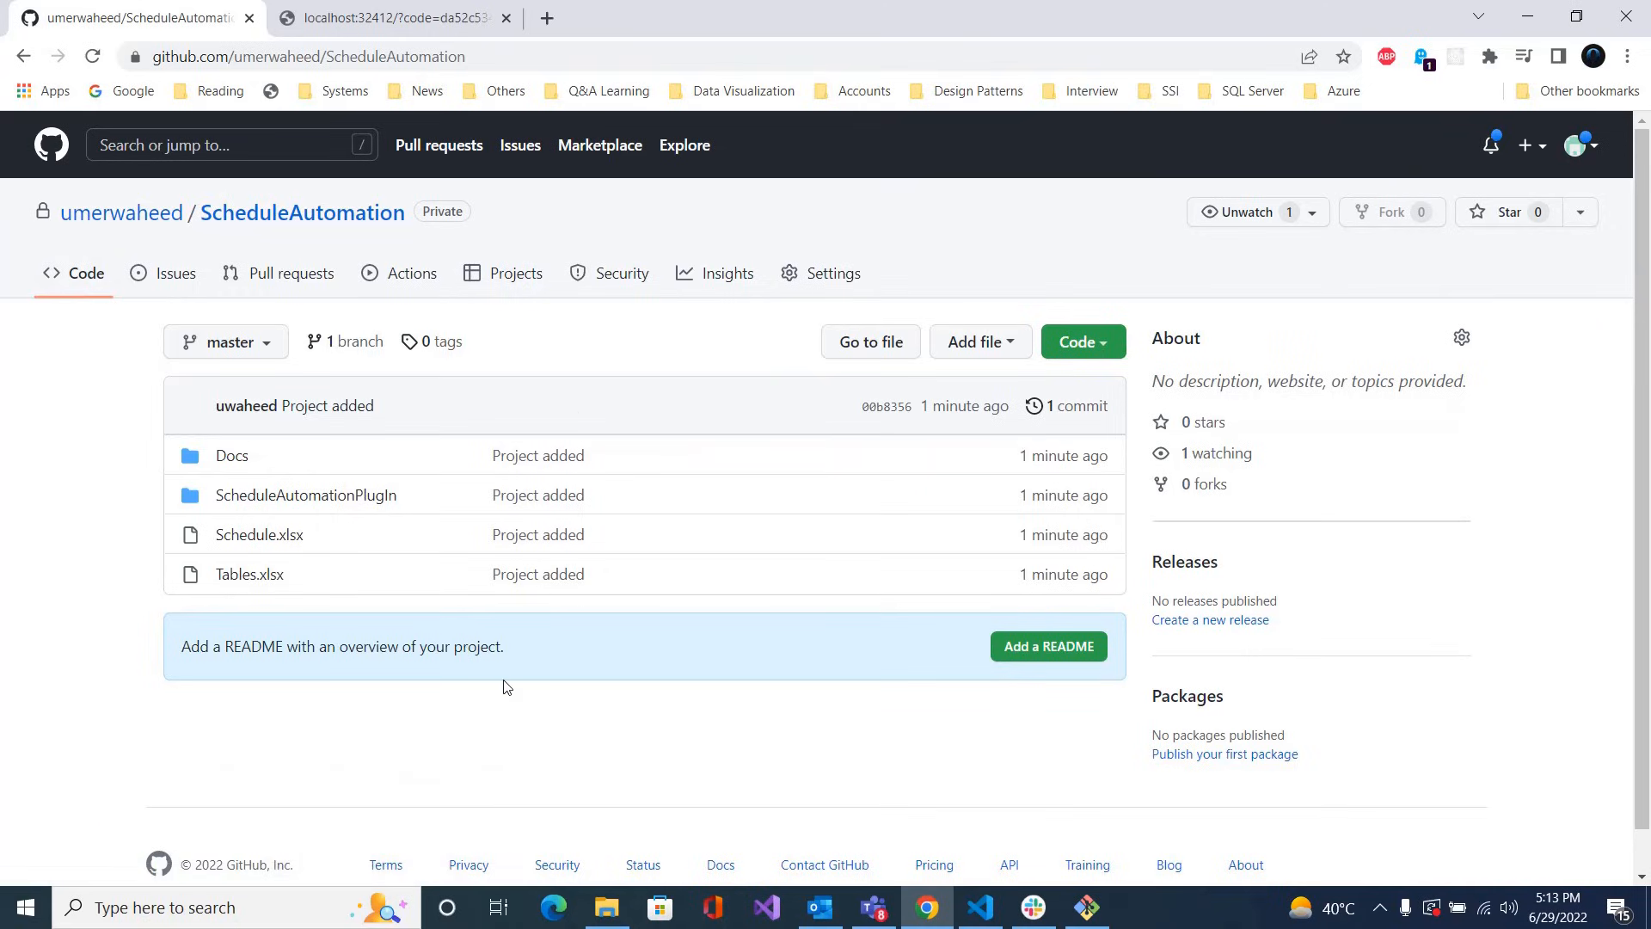
pyautogui.moveTo(590, 839)
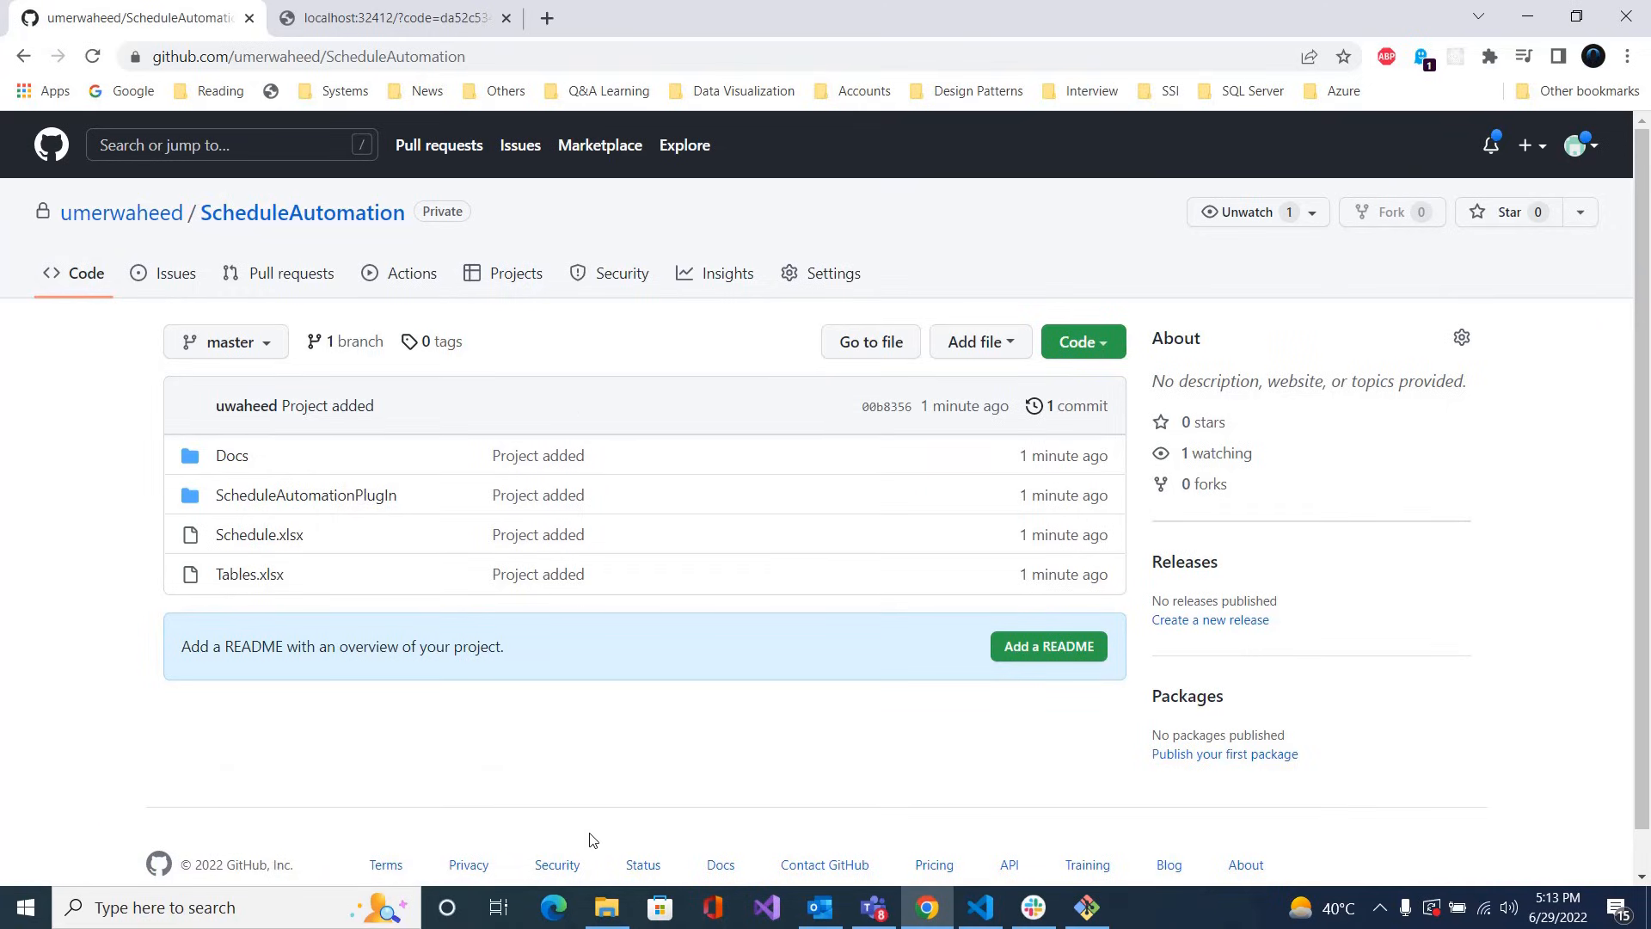
pyautogui.click(605, 907)
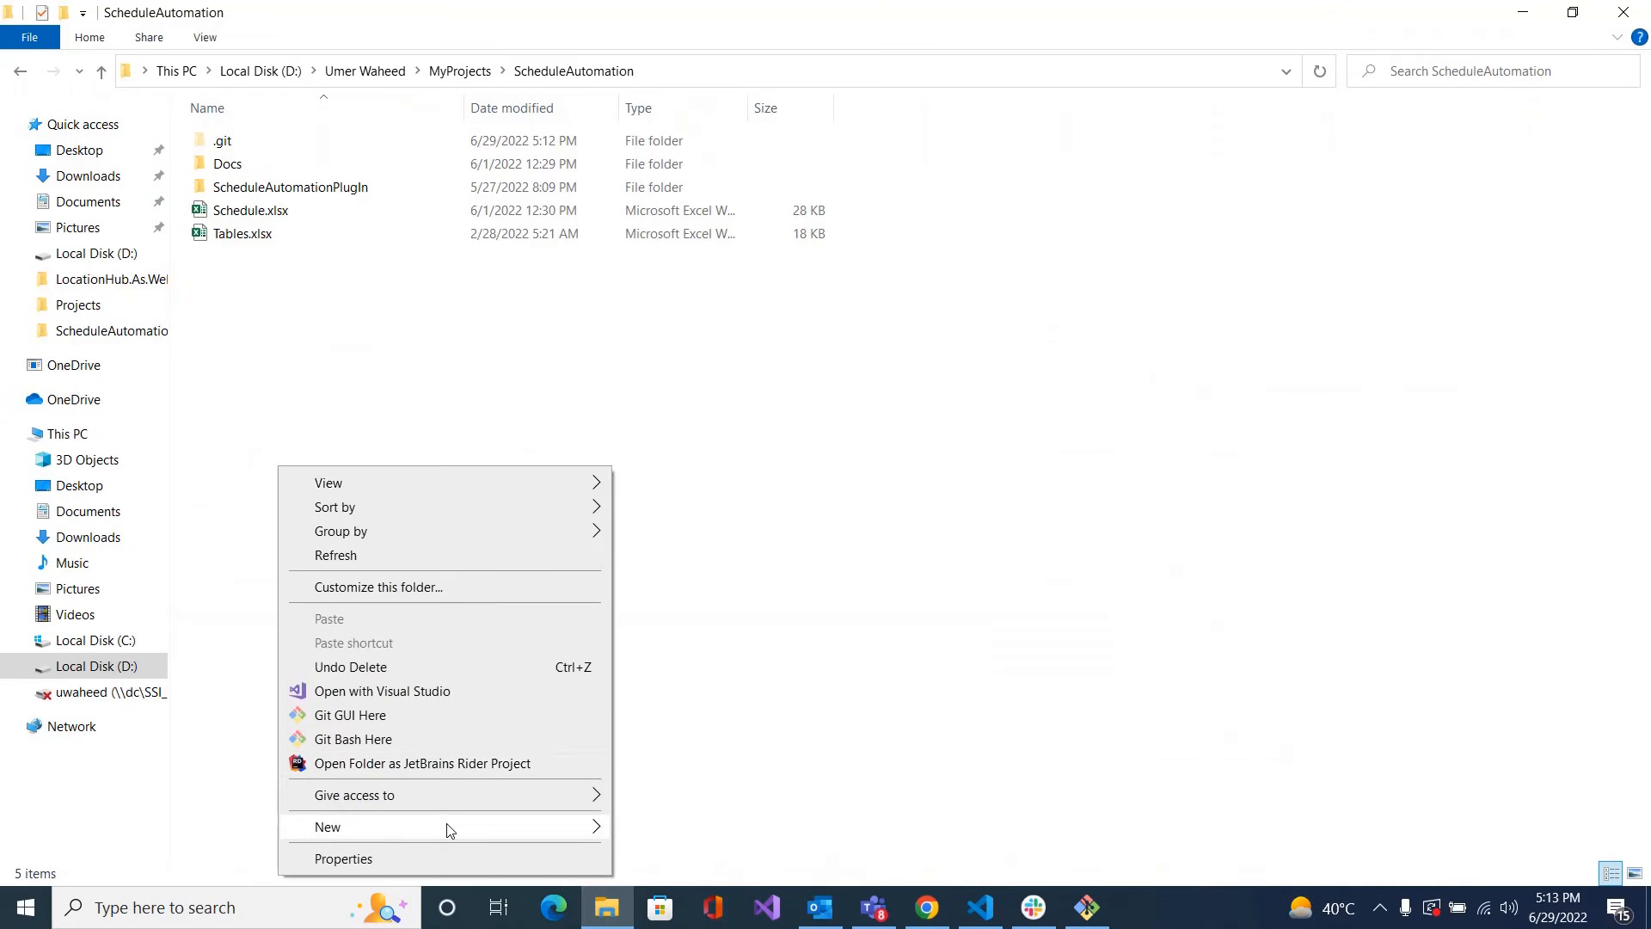
pyautogui.click(328, 826)
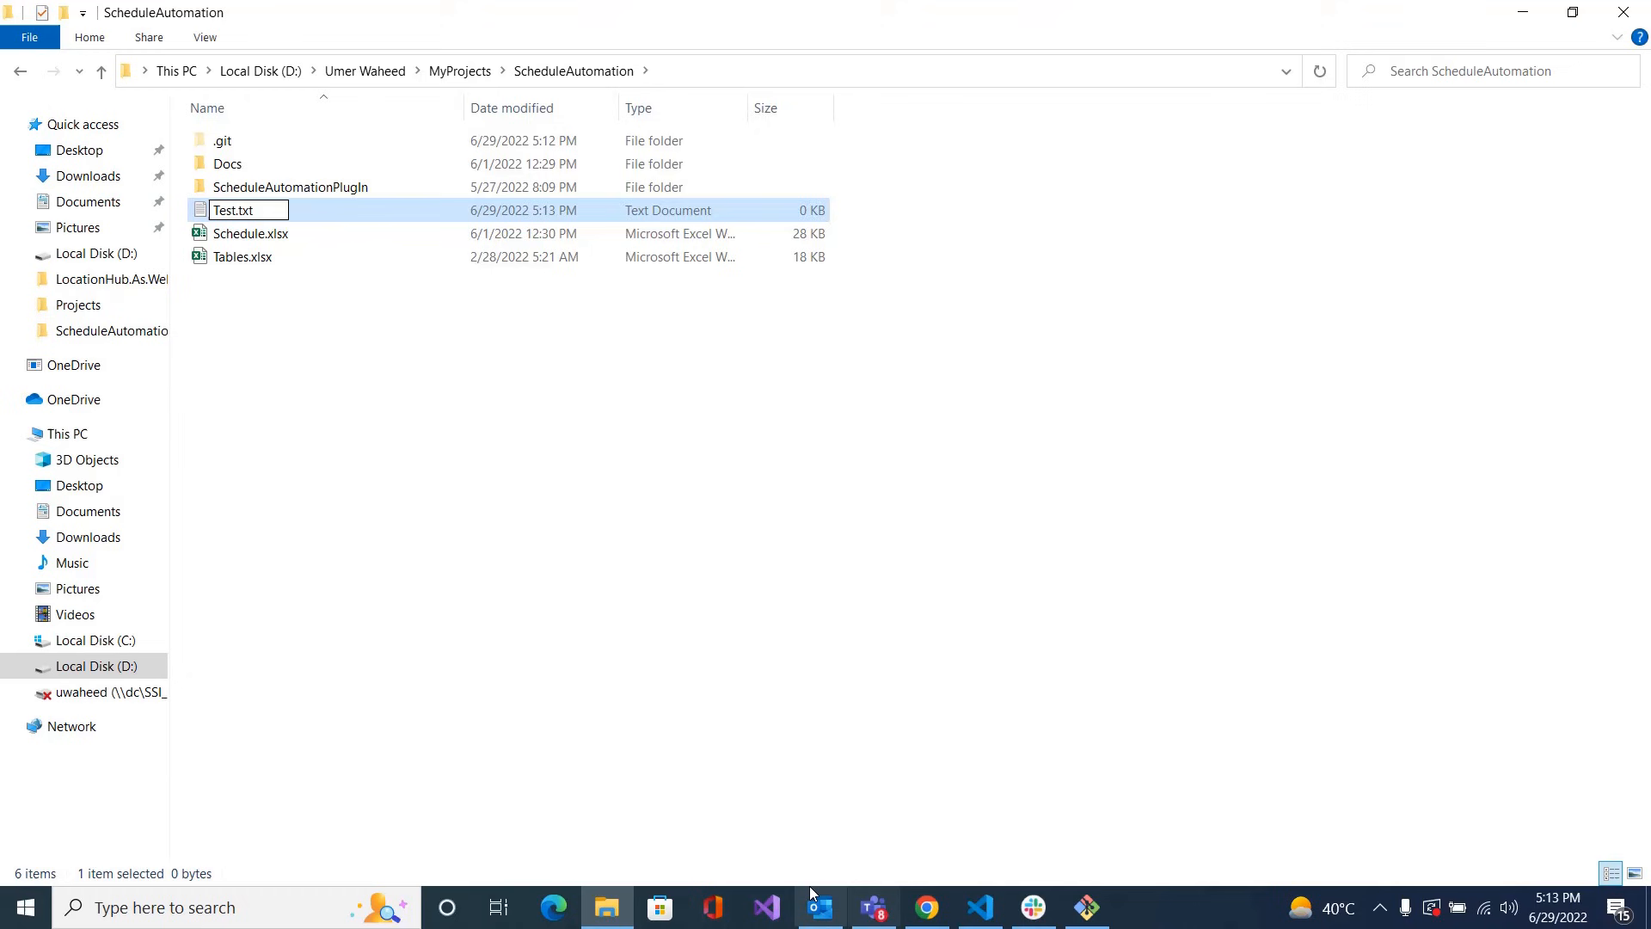
pyautogui.click(1087, 906)
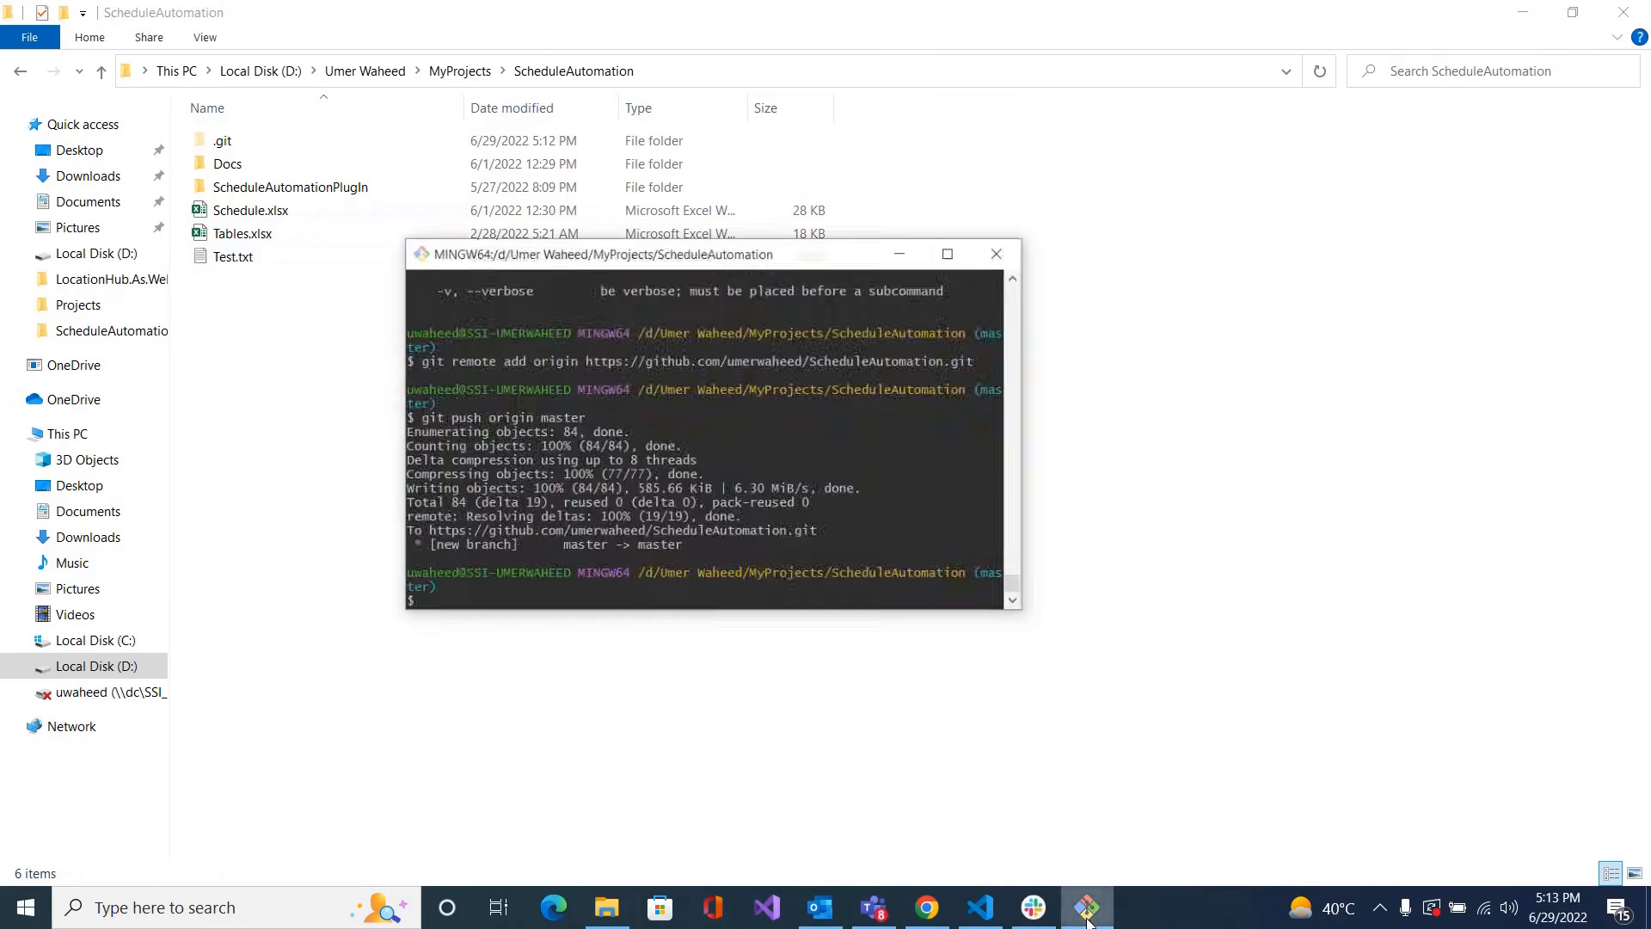
# Check git status and commit Test.txt with the message "New file added"
pyautogui.write('git status')
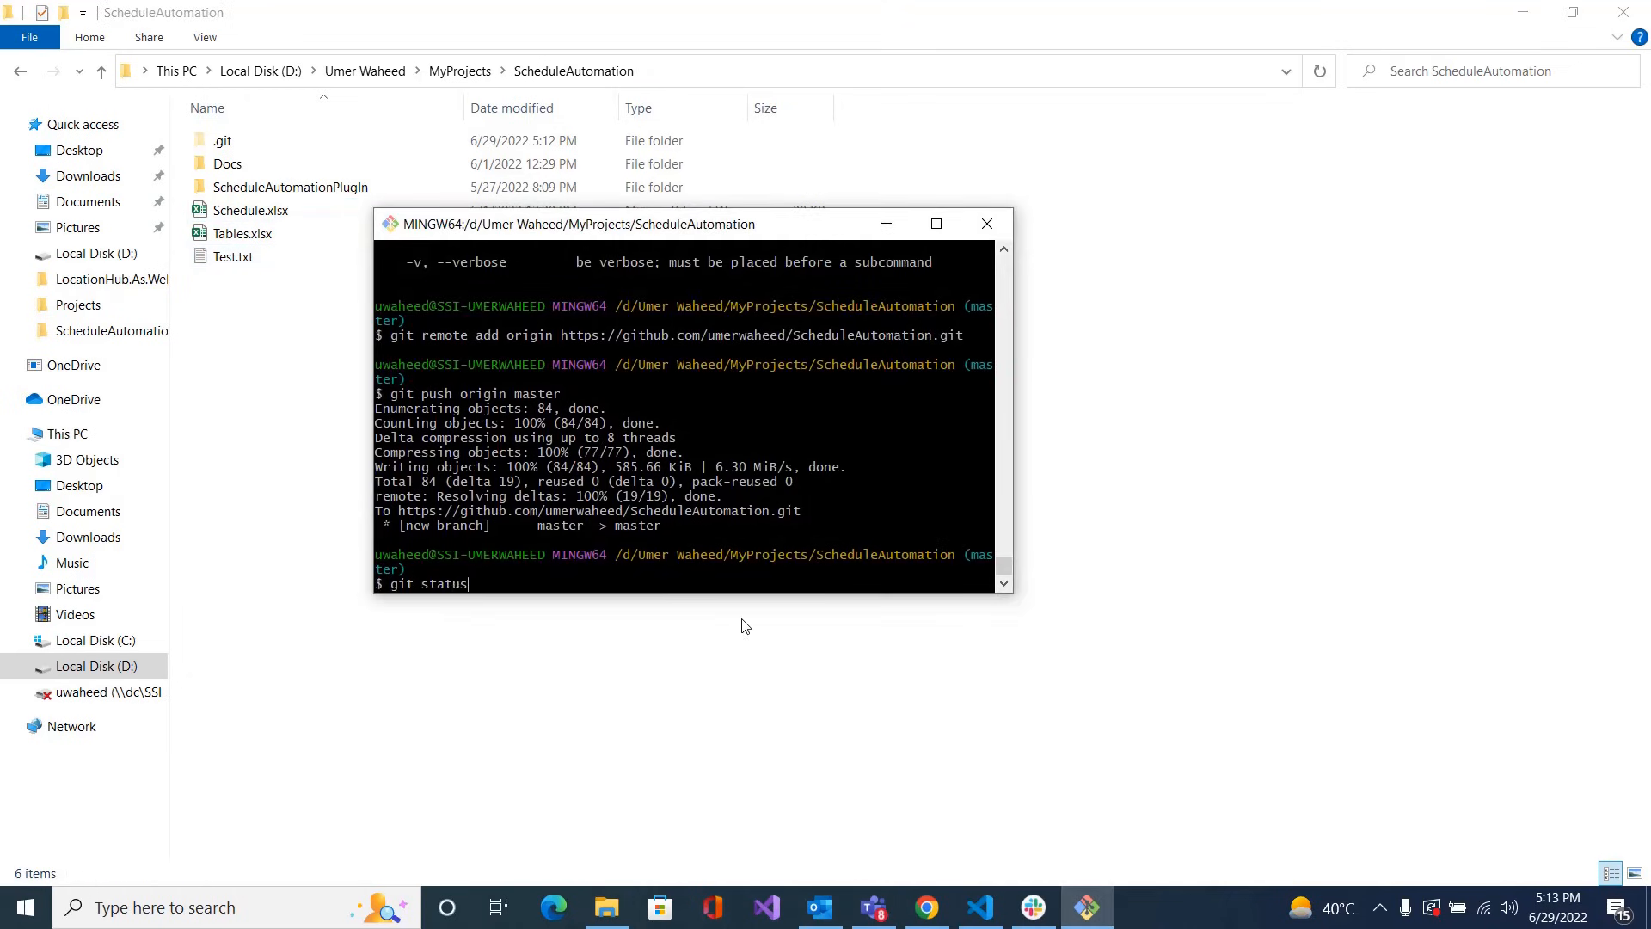
pyautogui.press('Return')
pyautogui.write('g')
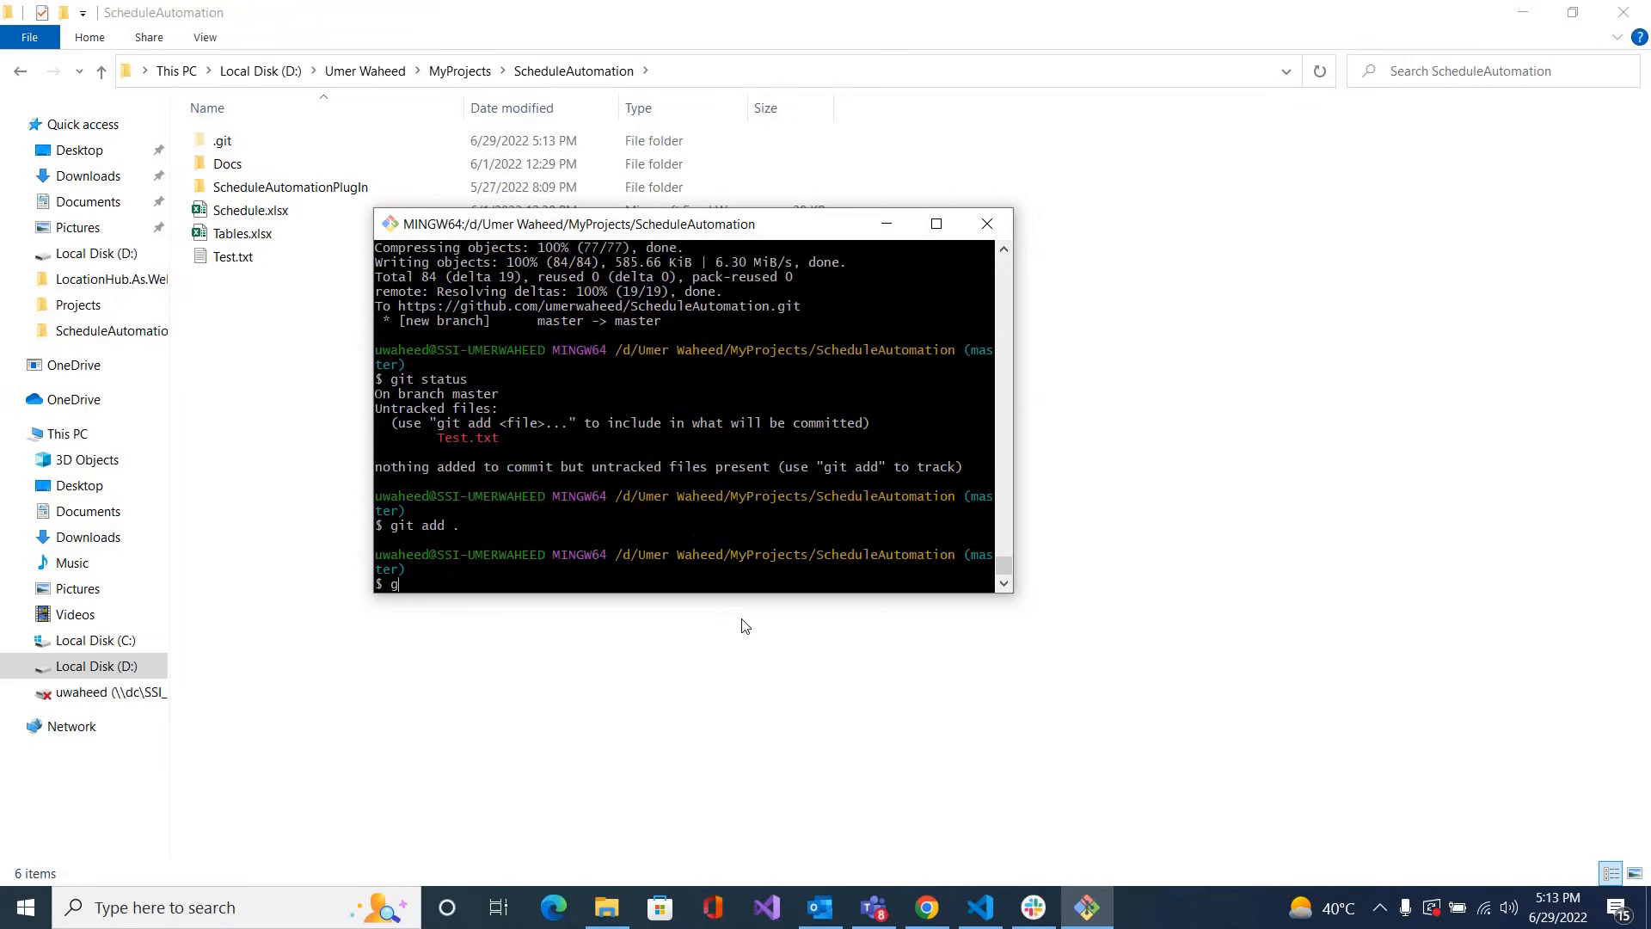
pyautogui.write('it co')
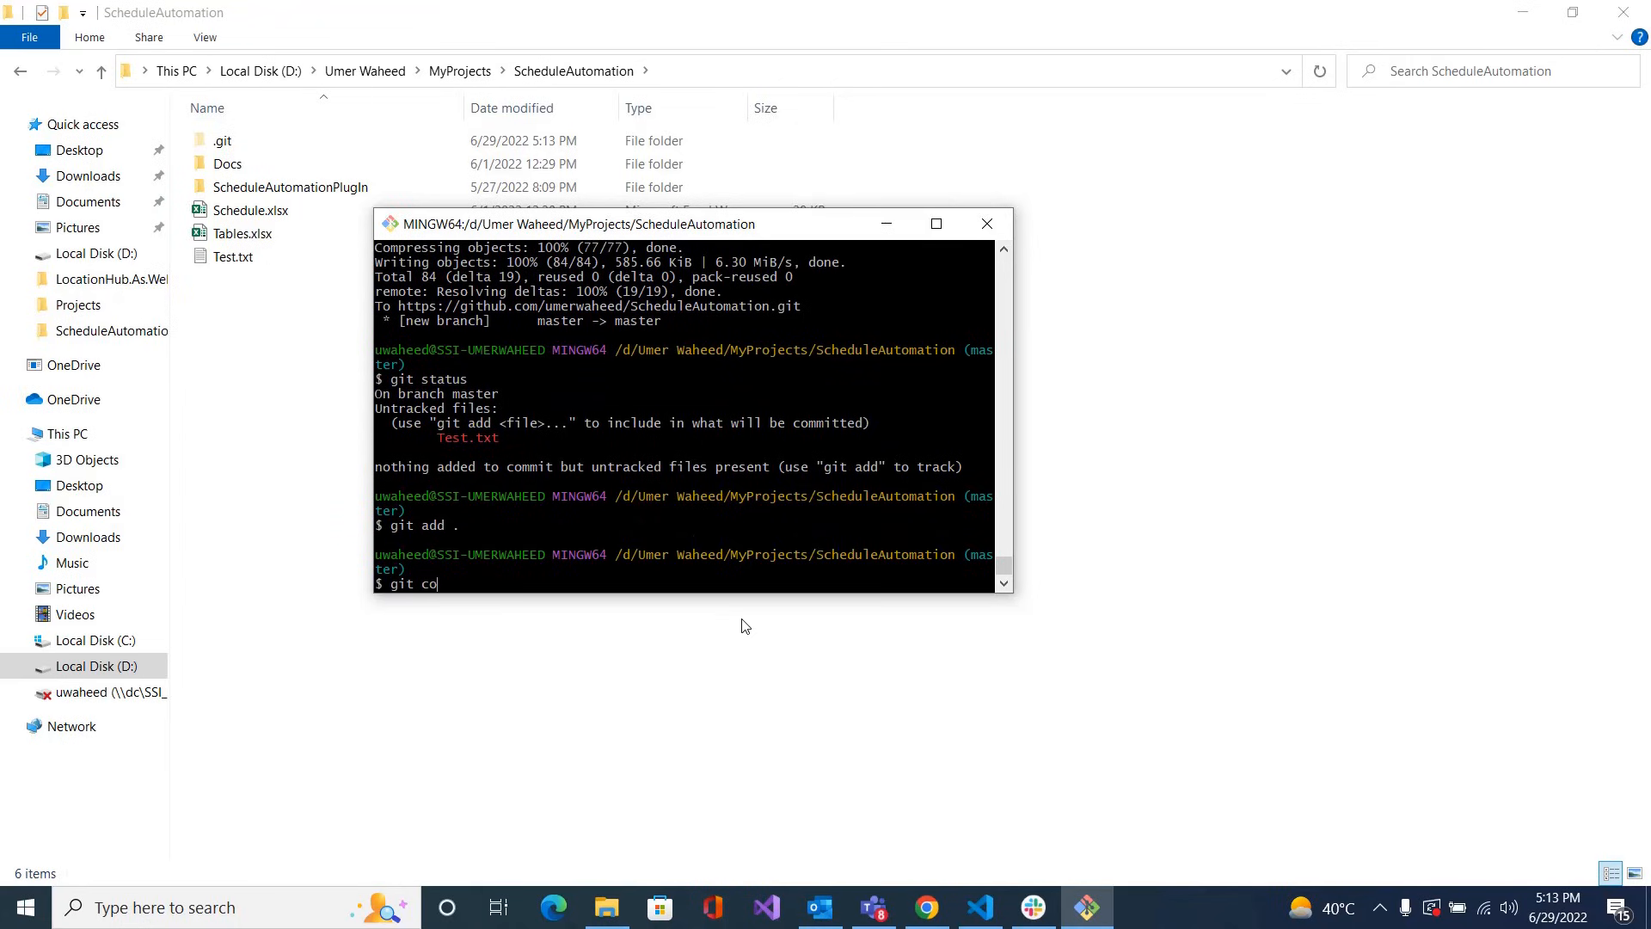
pyautogui.write('mmit -m')
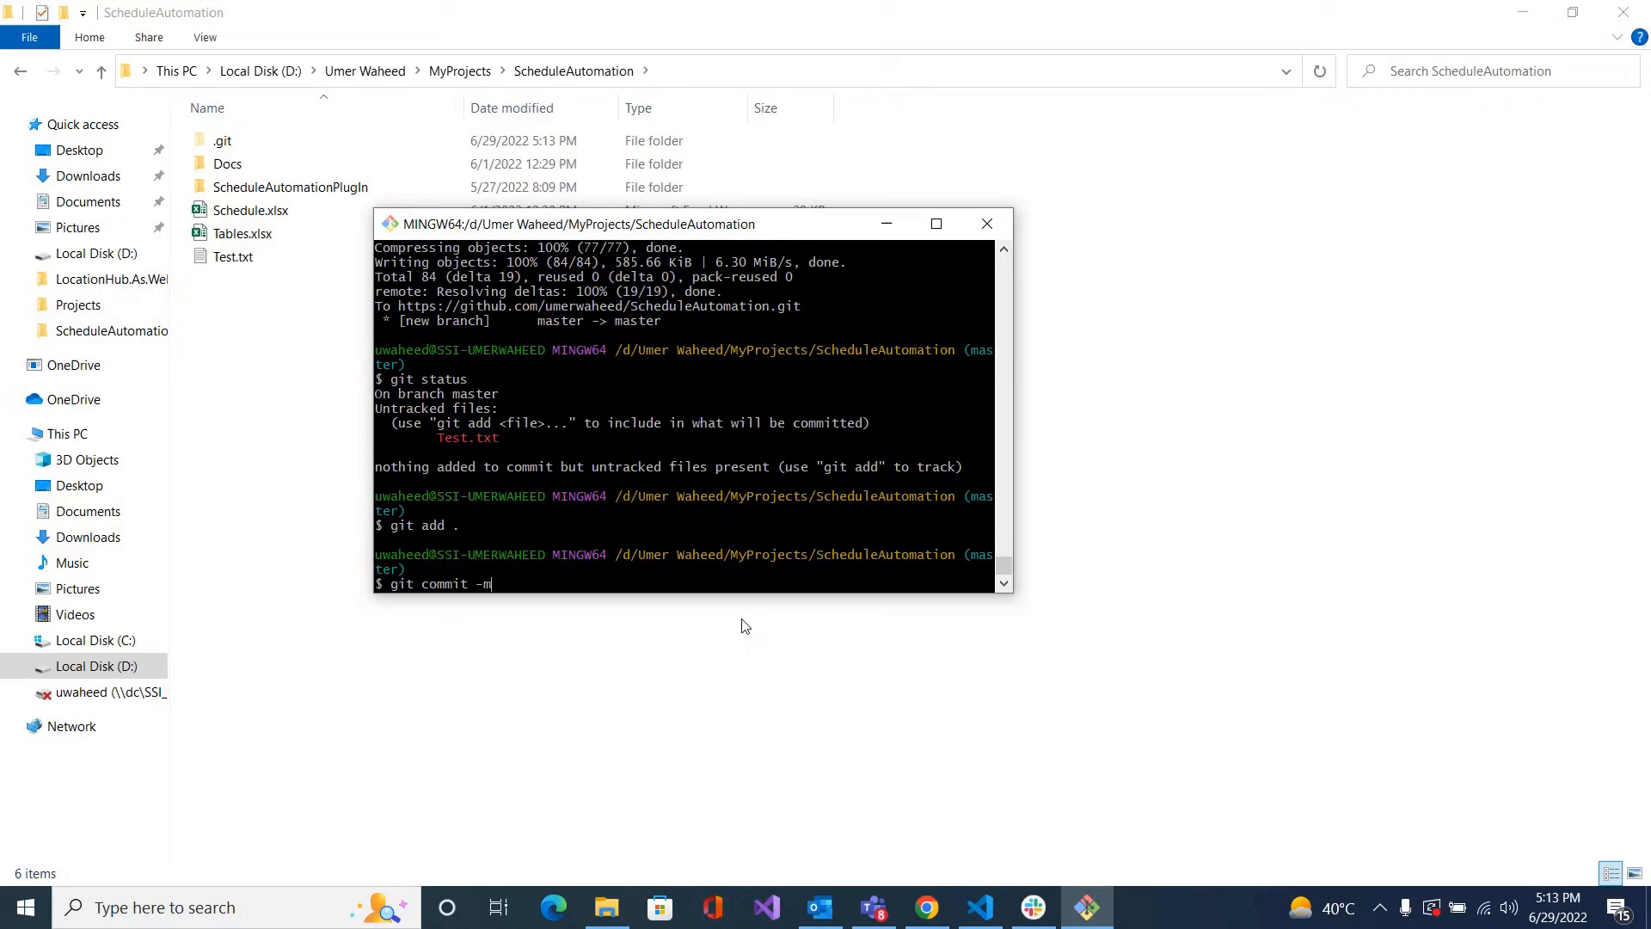
pyautogui.write('"New')
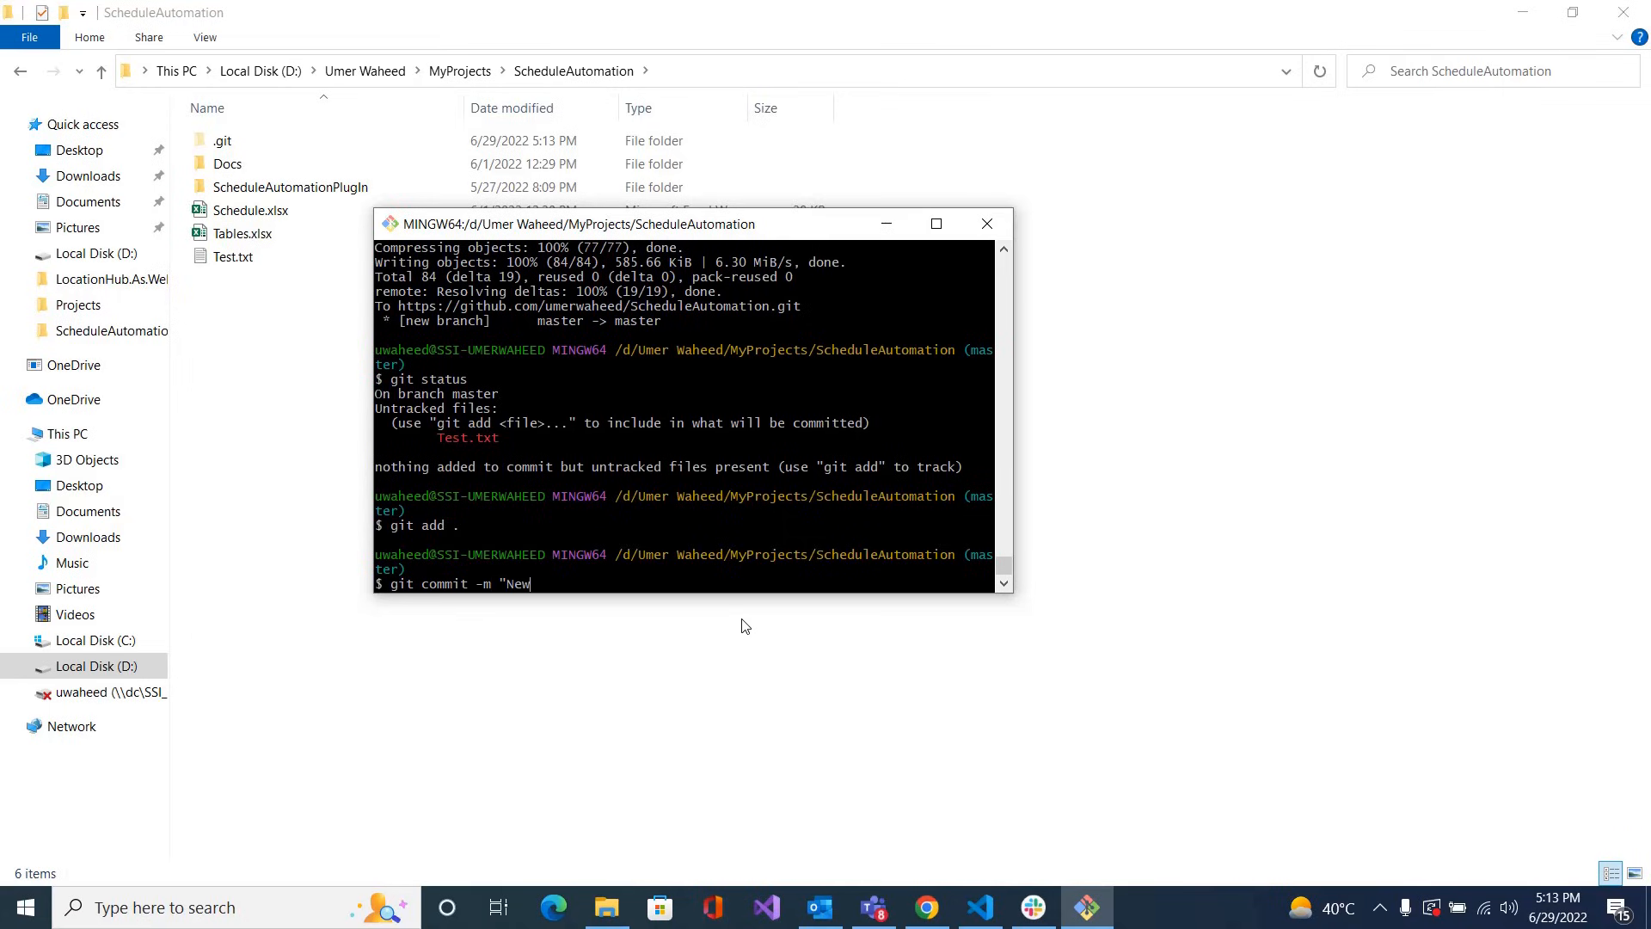
pyautogui.write('file added"')
pyautogui.write('git push o')
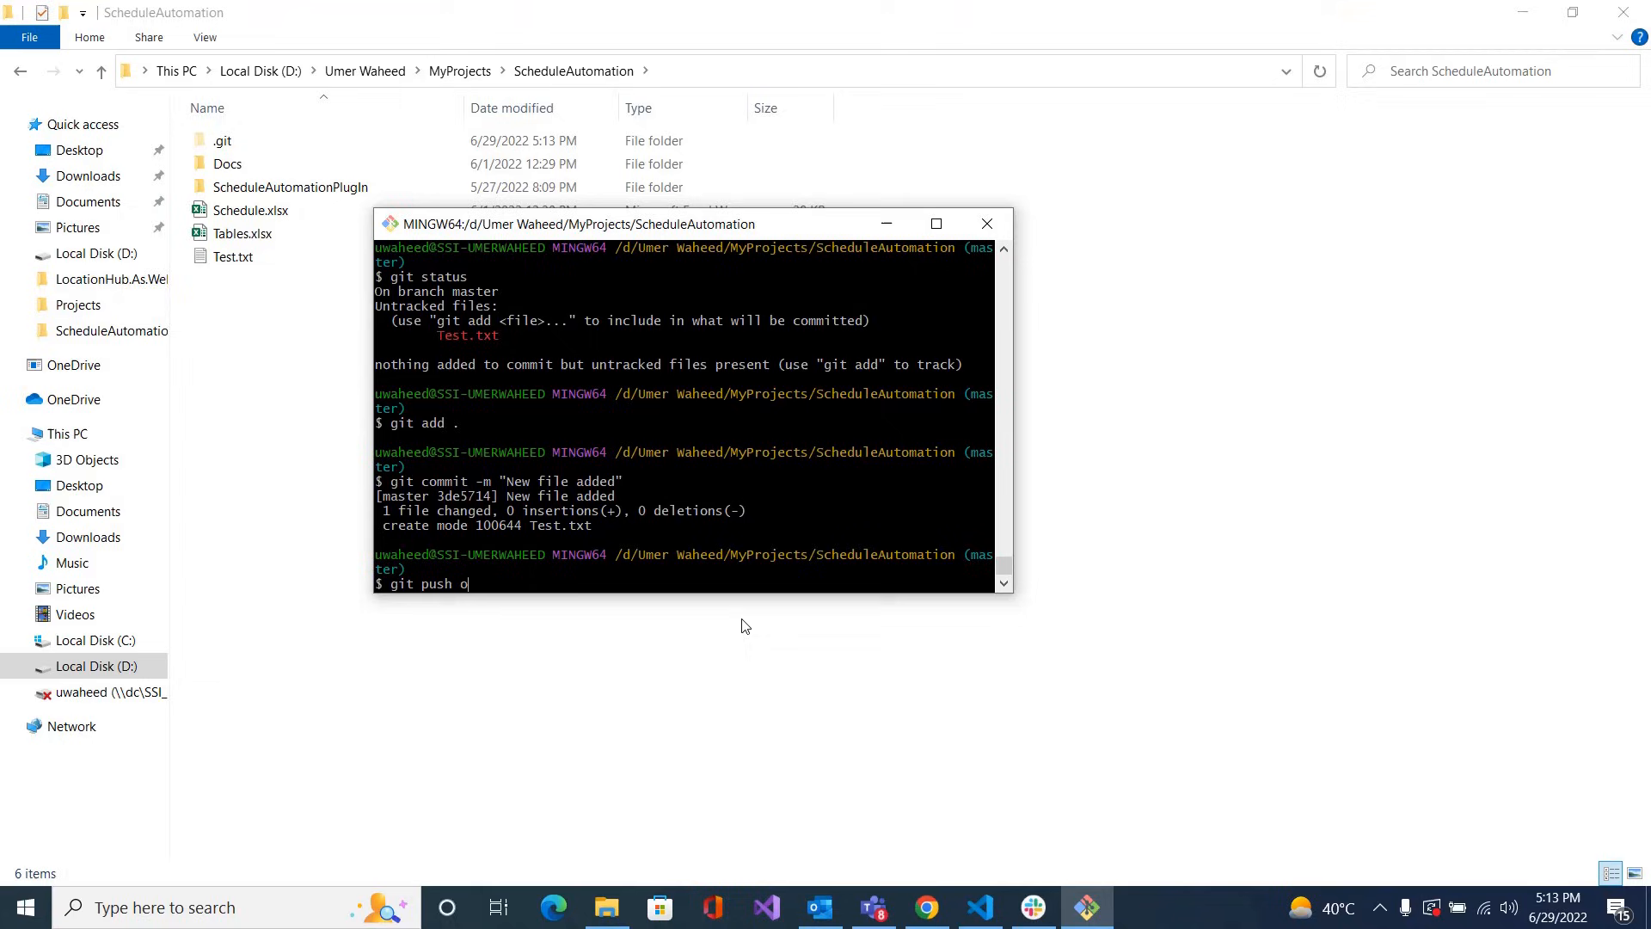
# Push the new commit to origin master
pyautogui.write('rigin master')
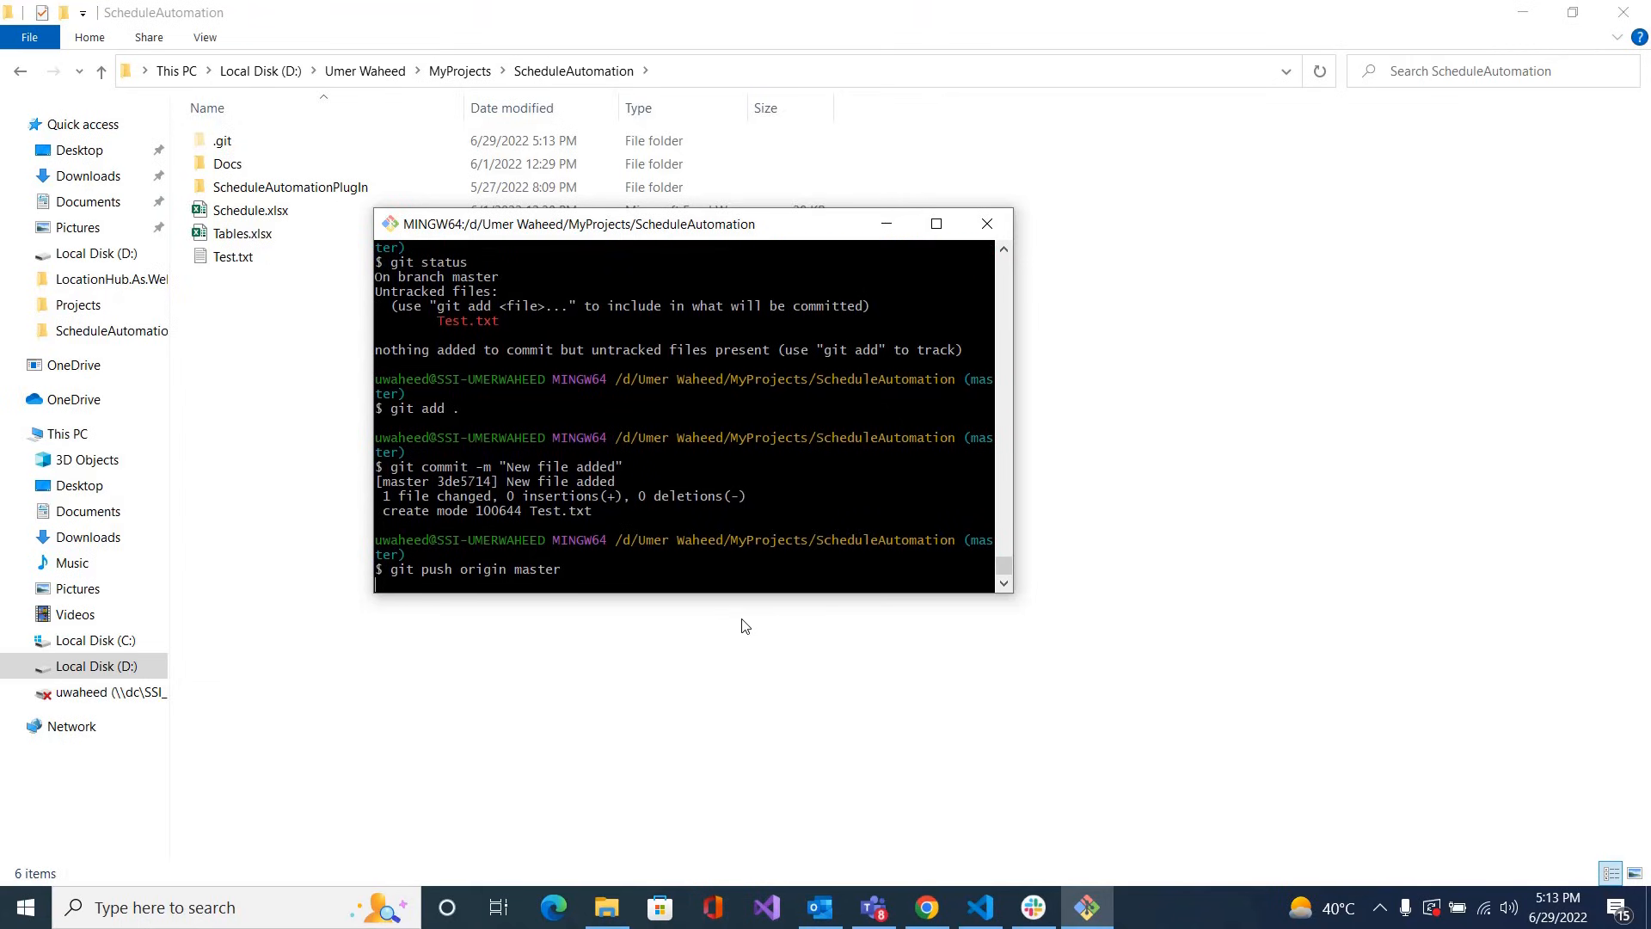
pyautogui.press('Return')
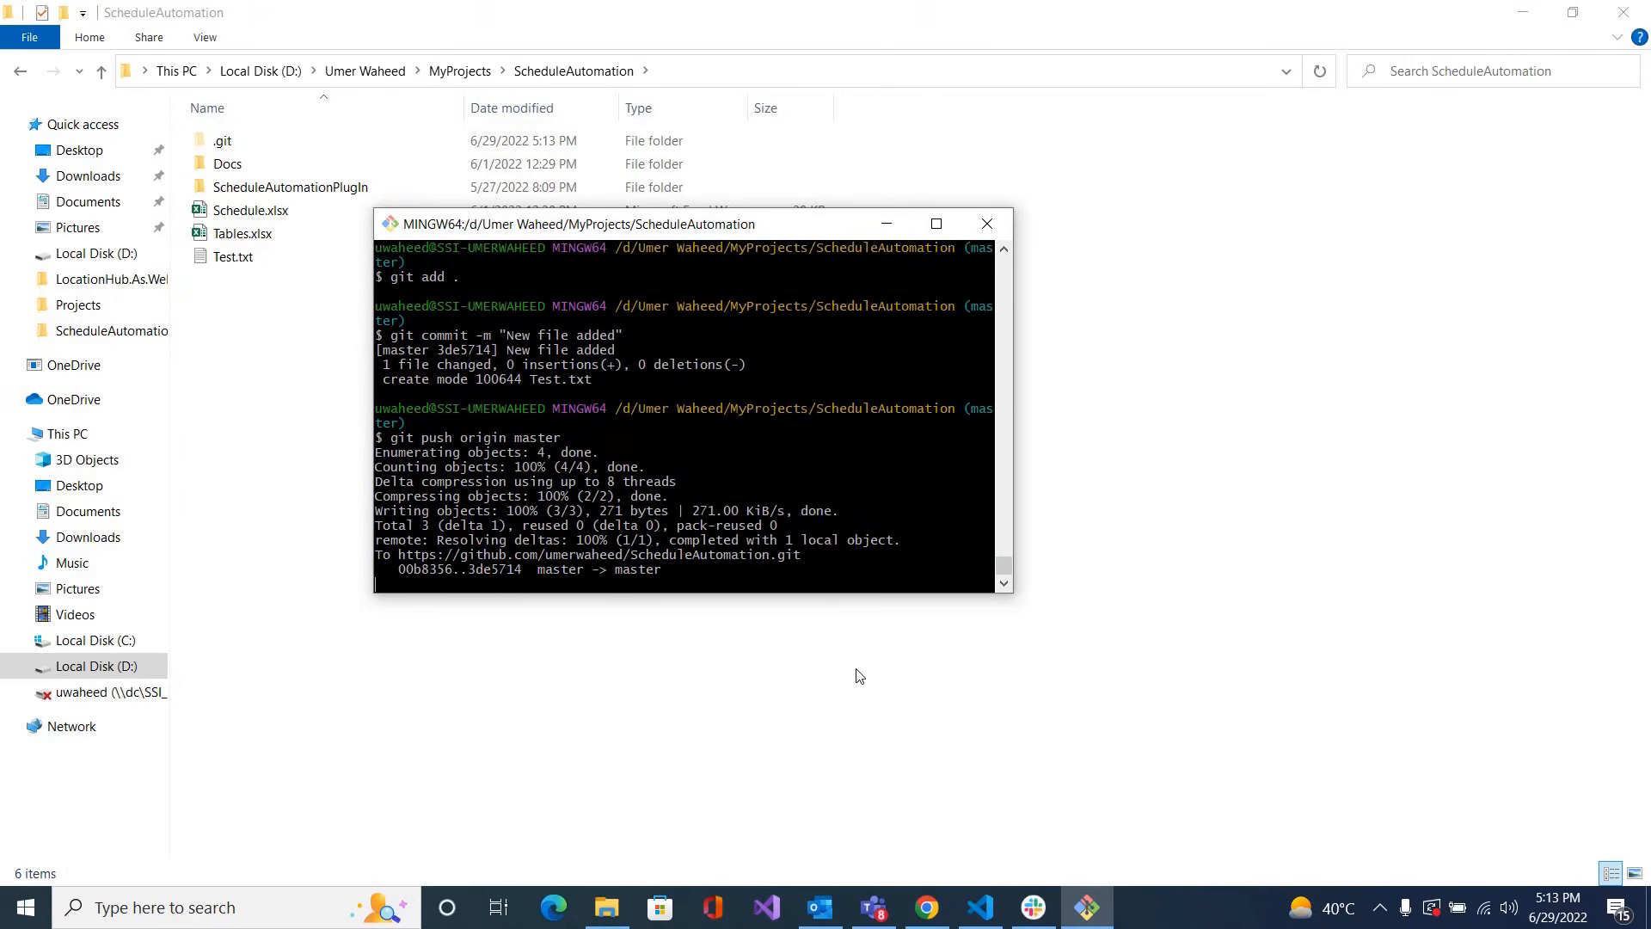
pyautogui.click(925, 906)
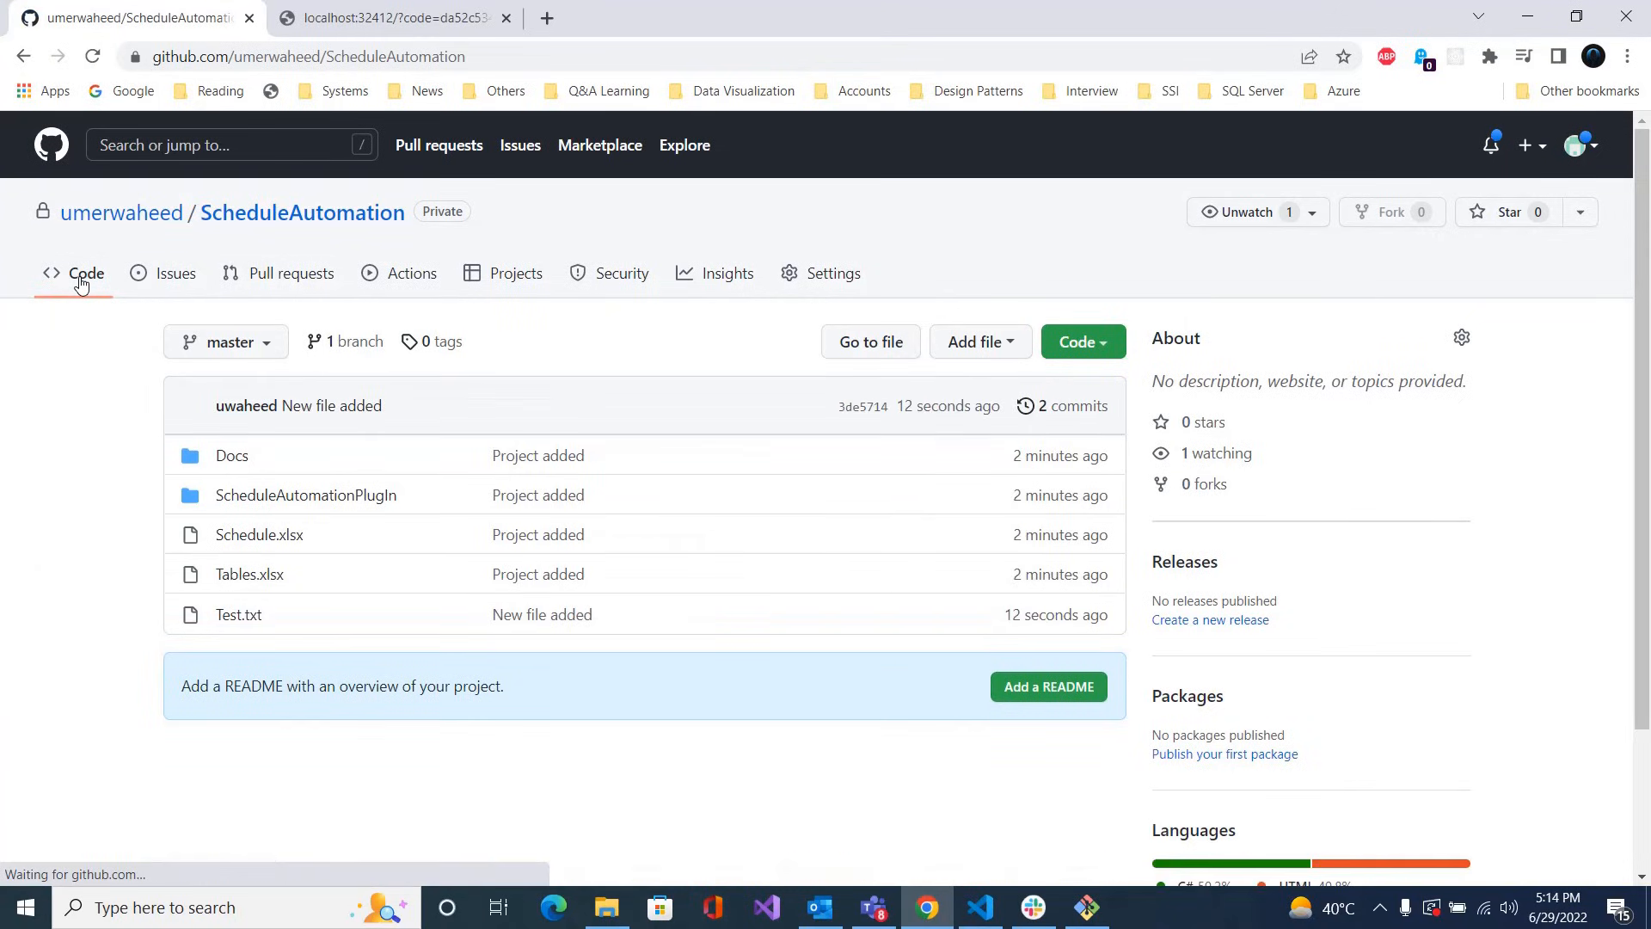
pyautogui.moveTo(238, 614)
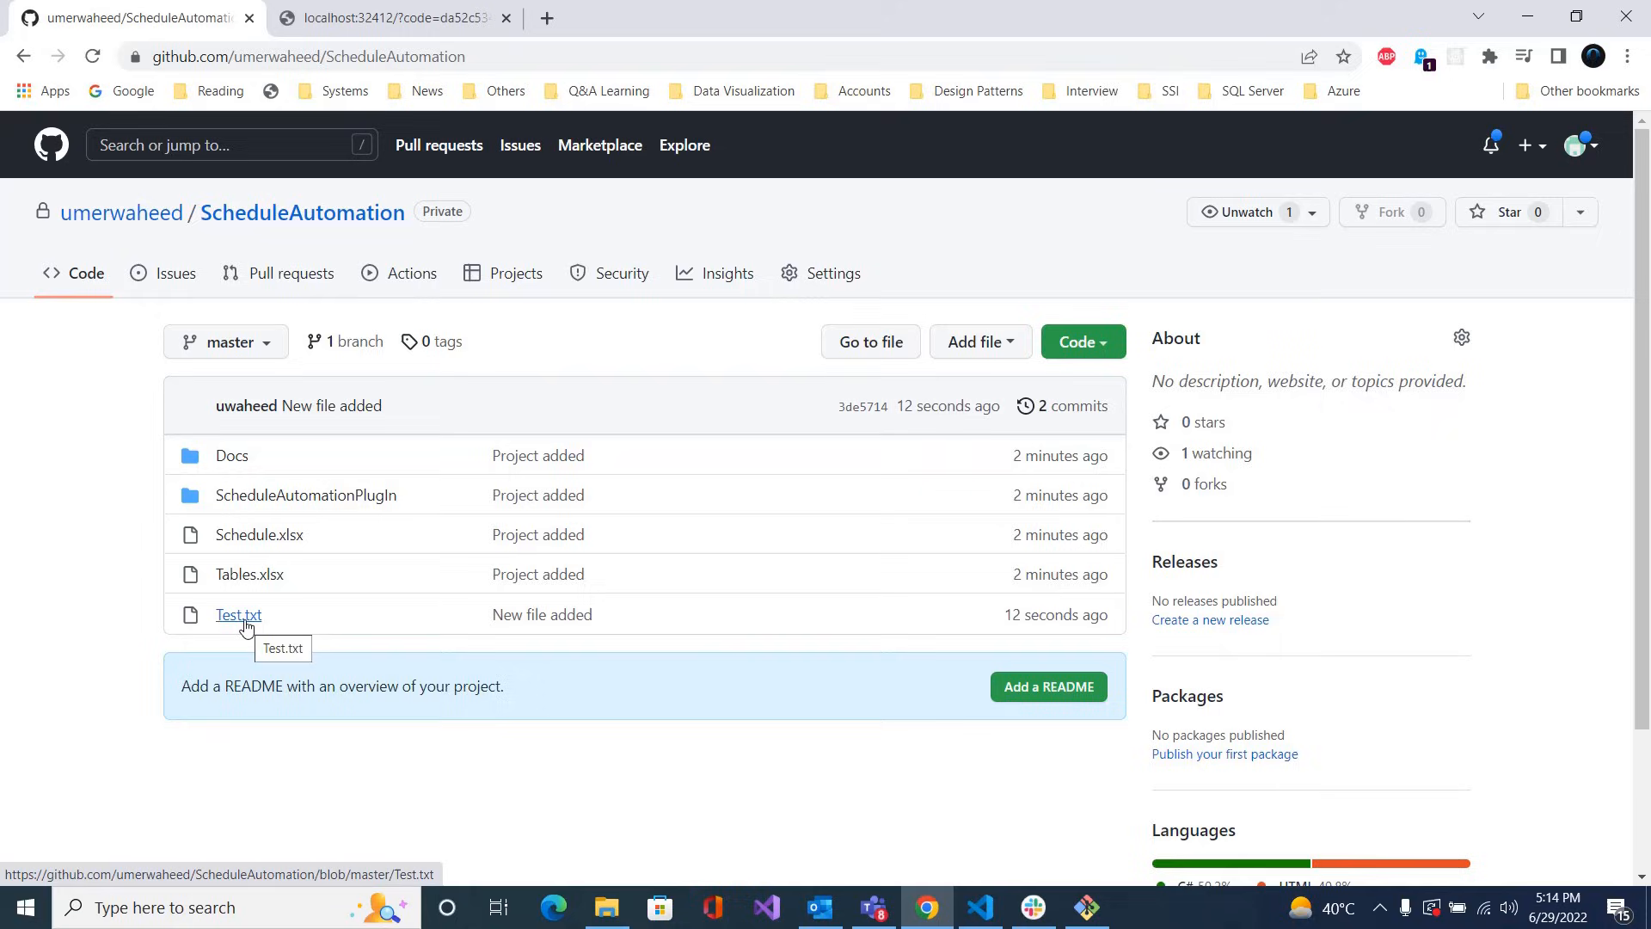
pyautogui.moveTo(1063, 833)
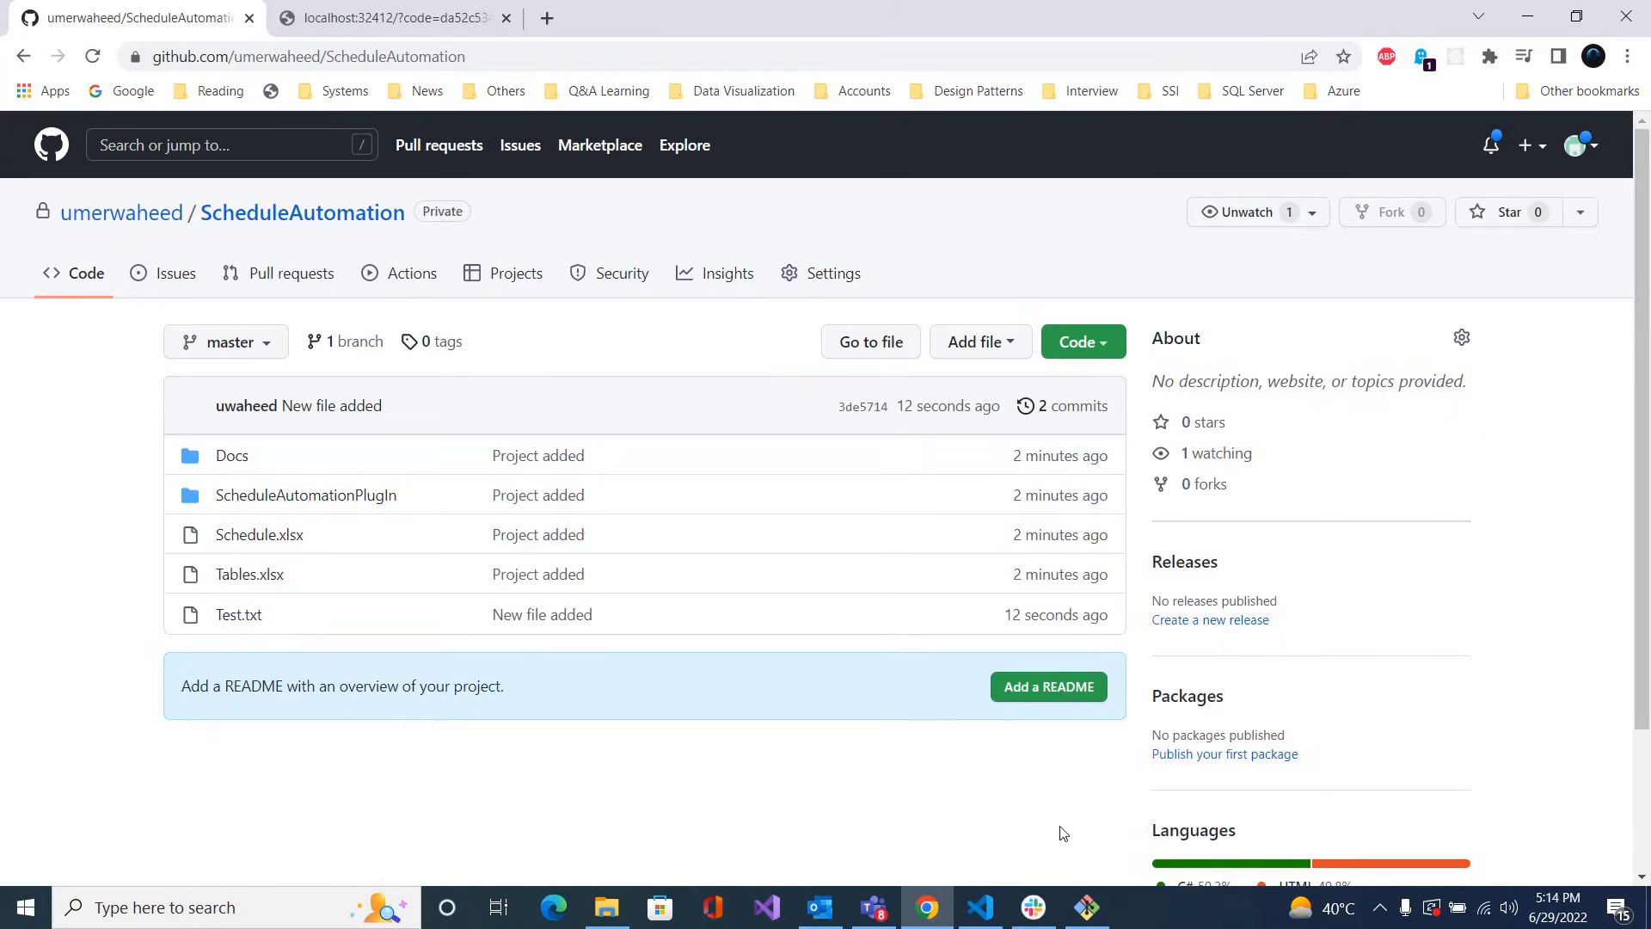